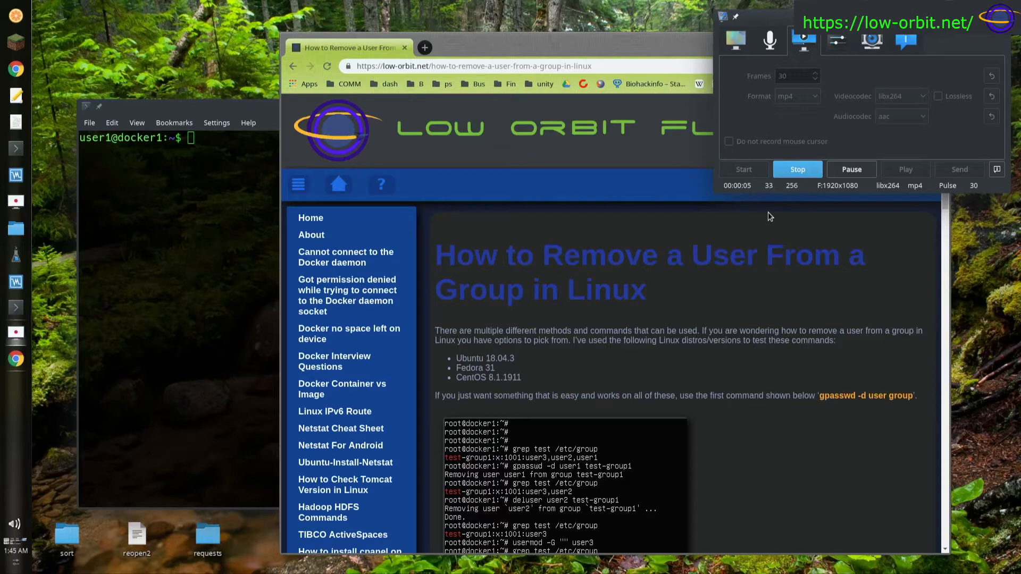
mouse_move(543, 78)
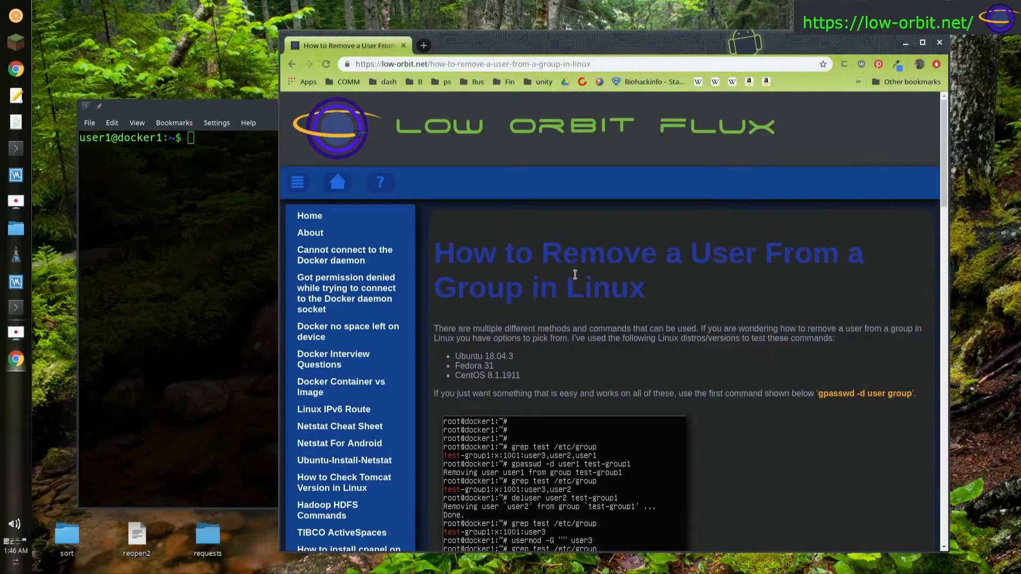
Step: Run cat /etc/group to list groups, showing extragroup with user2, greg, steve and ted
scroll("down", 3)
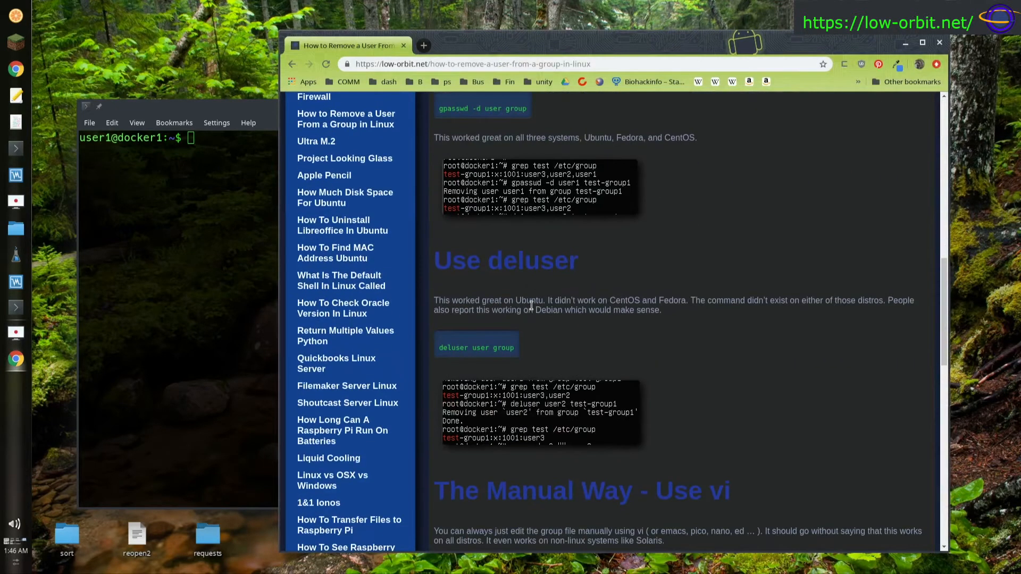
scroll("down", 3)
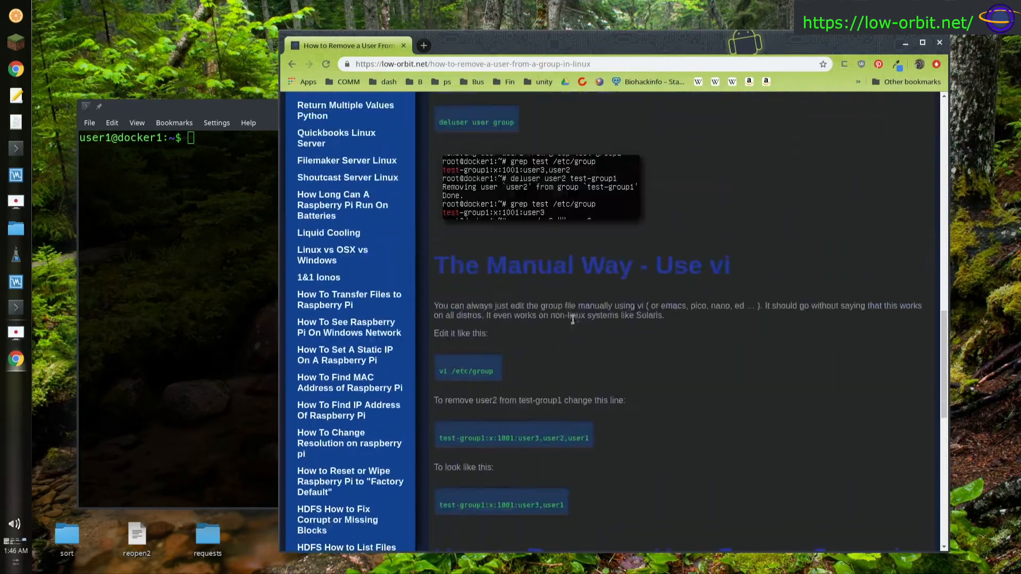
scroll("up", 3)
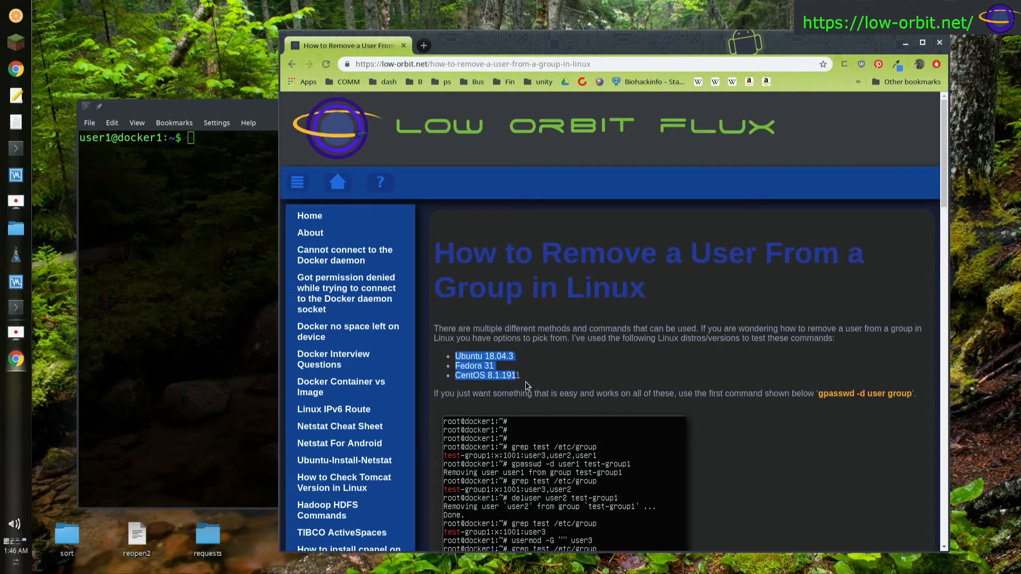
mouse_move(509, 350)
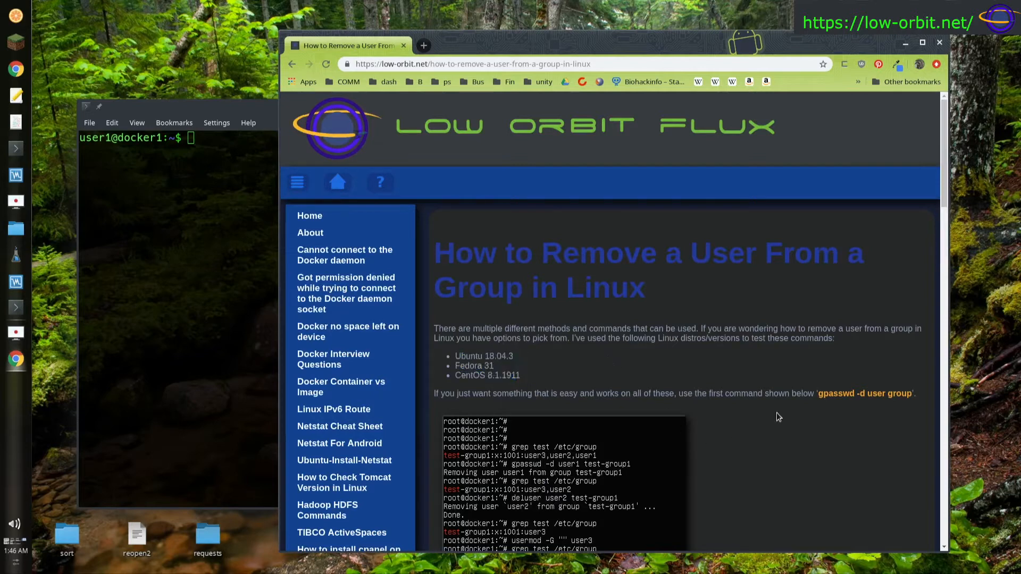
mouse_move(841, 394)
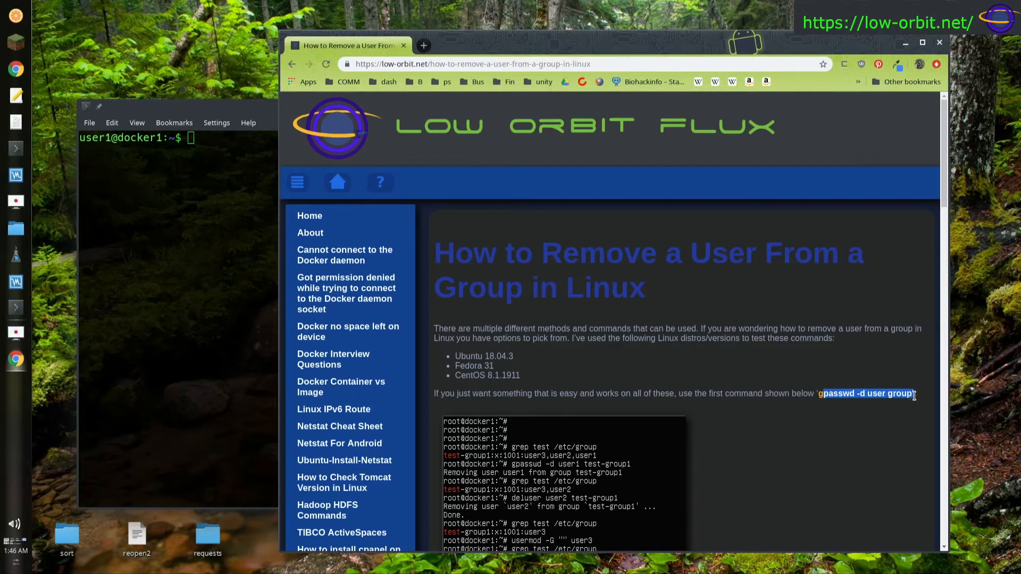
mouse_move(739, 221)
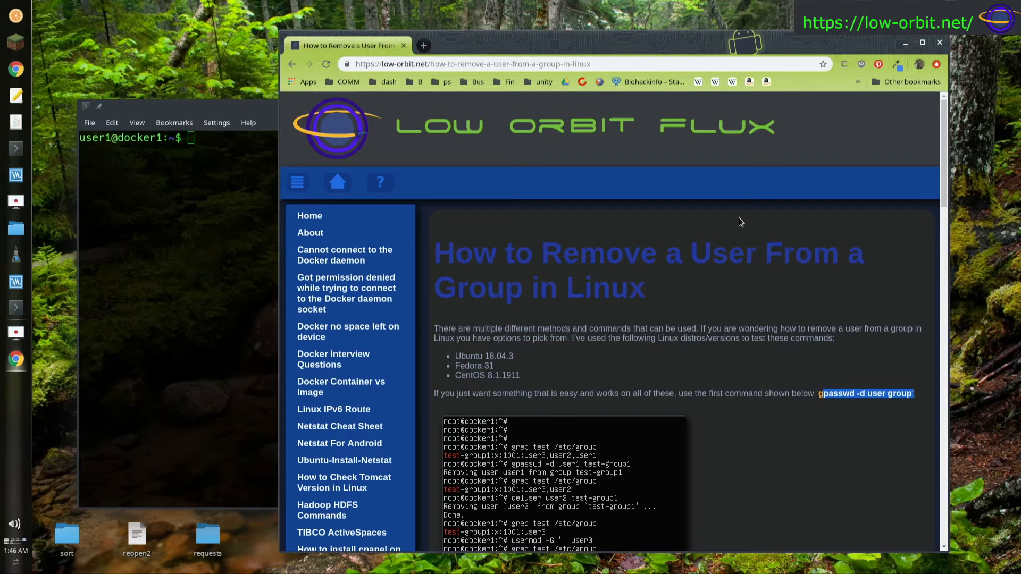
mouse_move(498, 396)
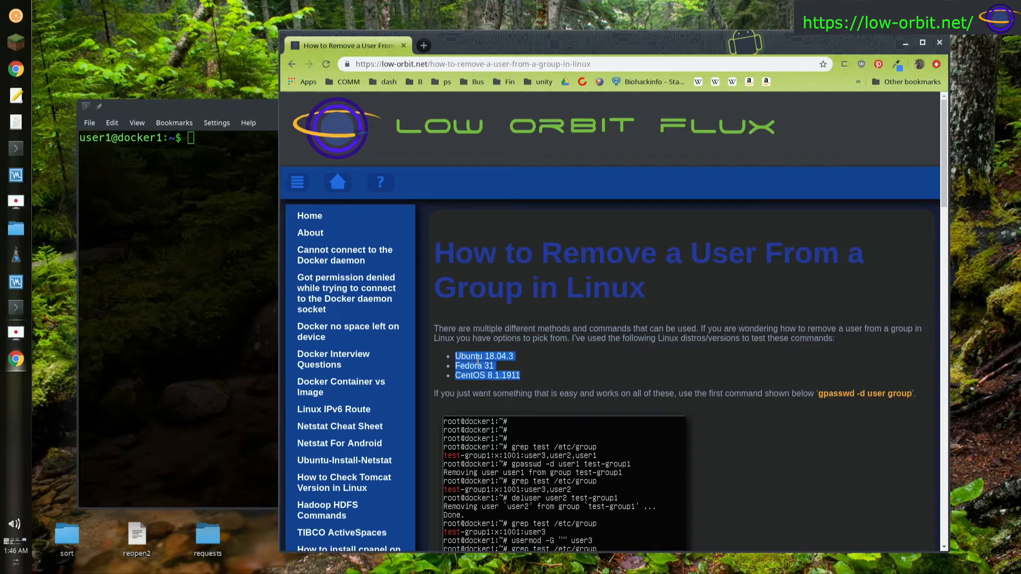
mouse_move(508, 390)
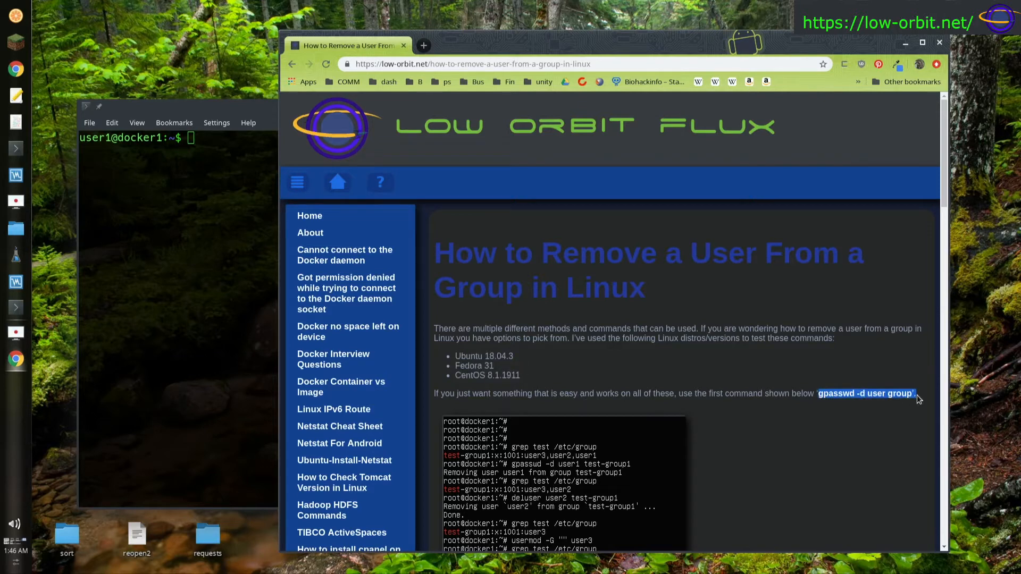
mouse_move(895, 390)
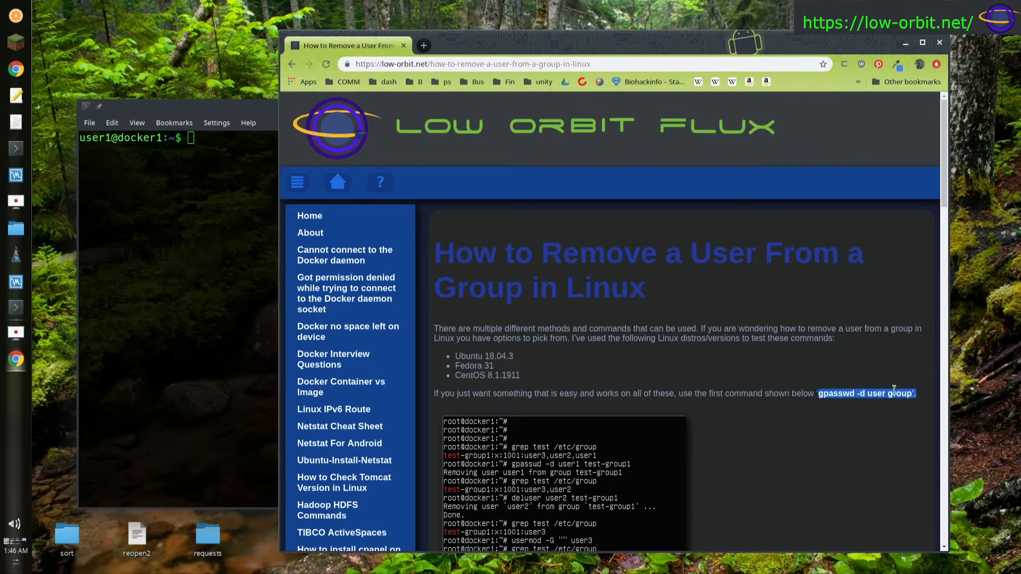
mouse_move(836, 353)
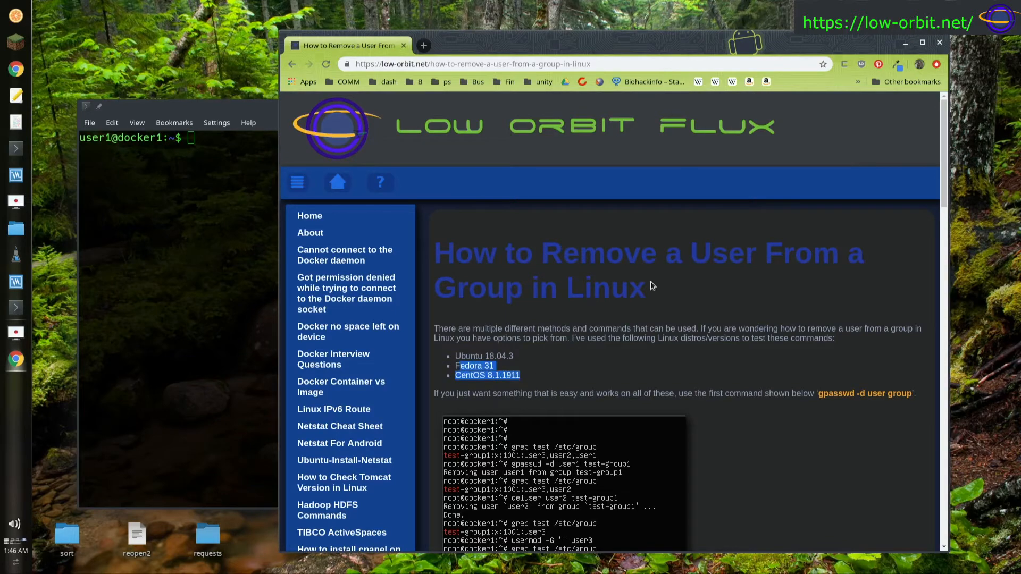
scroll("down", 3)
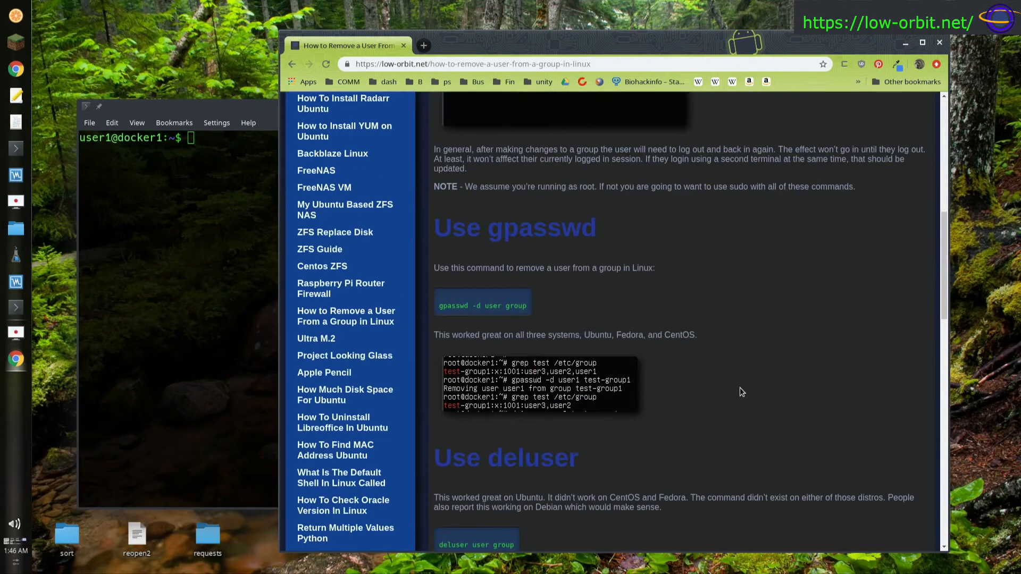
scroll("up", 3)
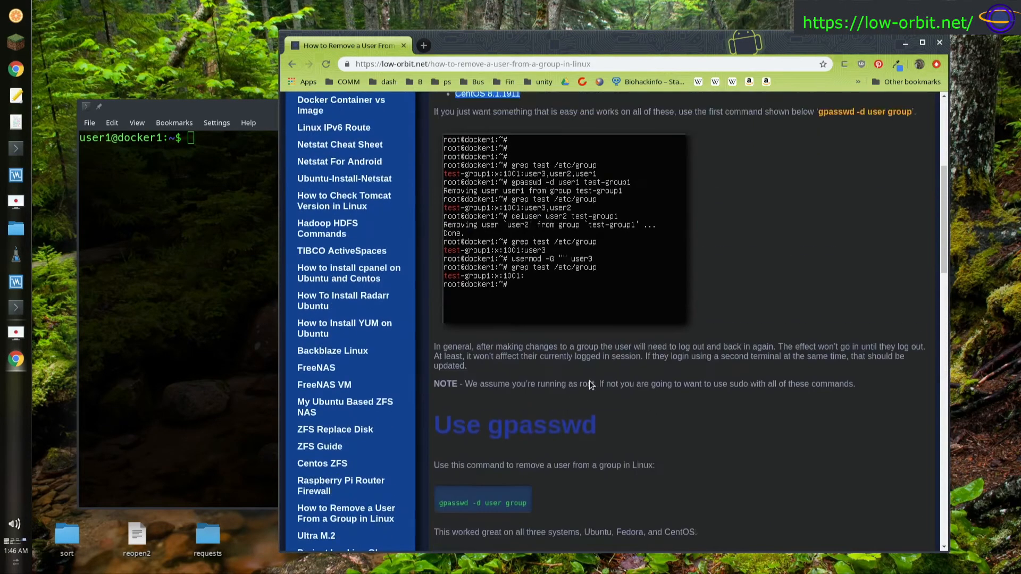
scroll("up", 3)
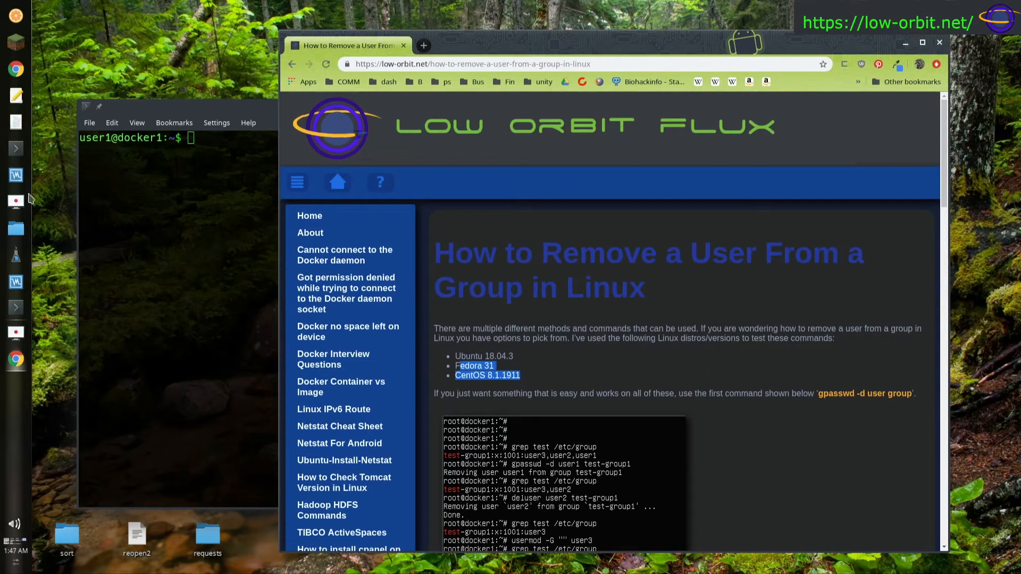
mouse_move(577, 374)
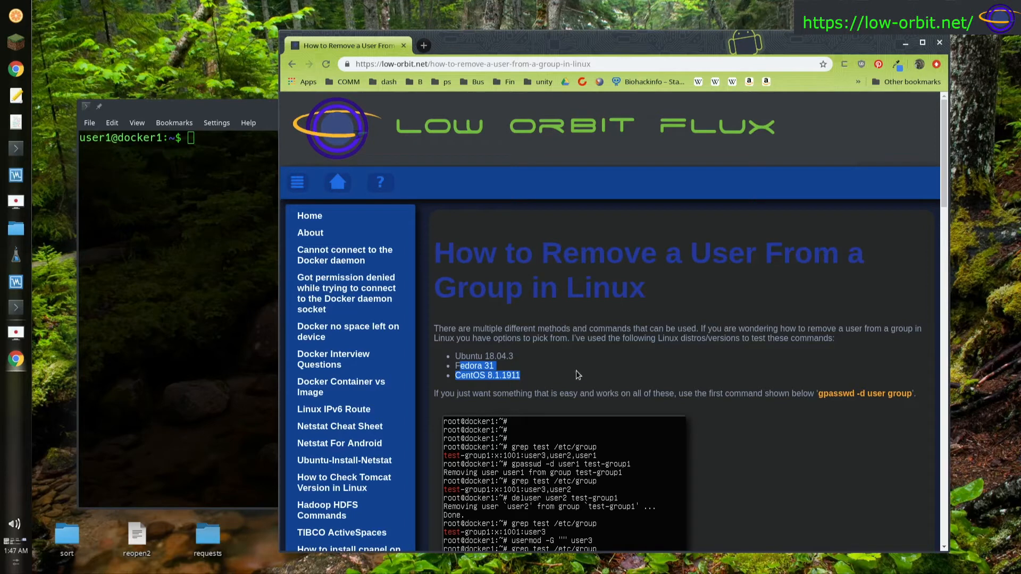
mouse_move(592, 351)
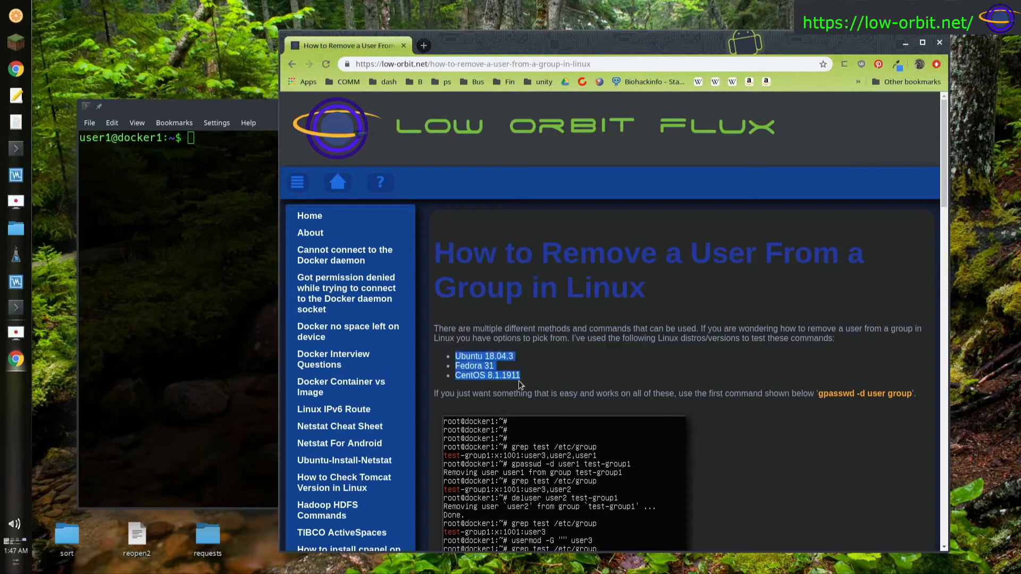
mouse_move(713, 382)
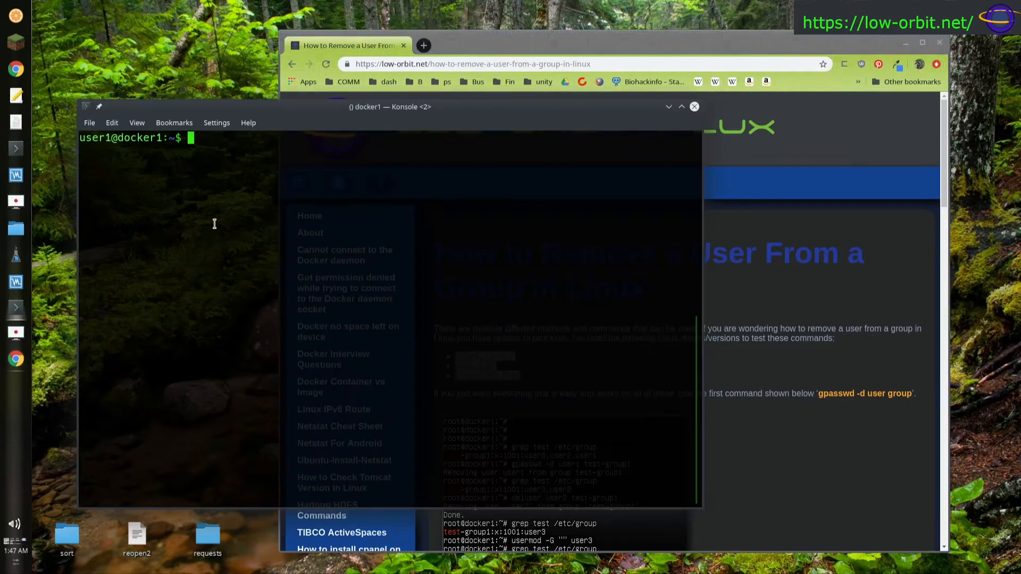
mouse_move(350, 223)
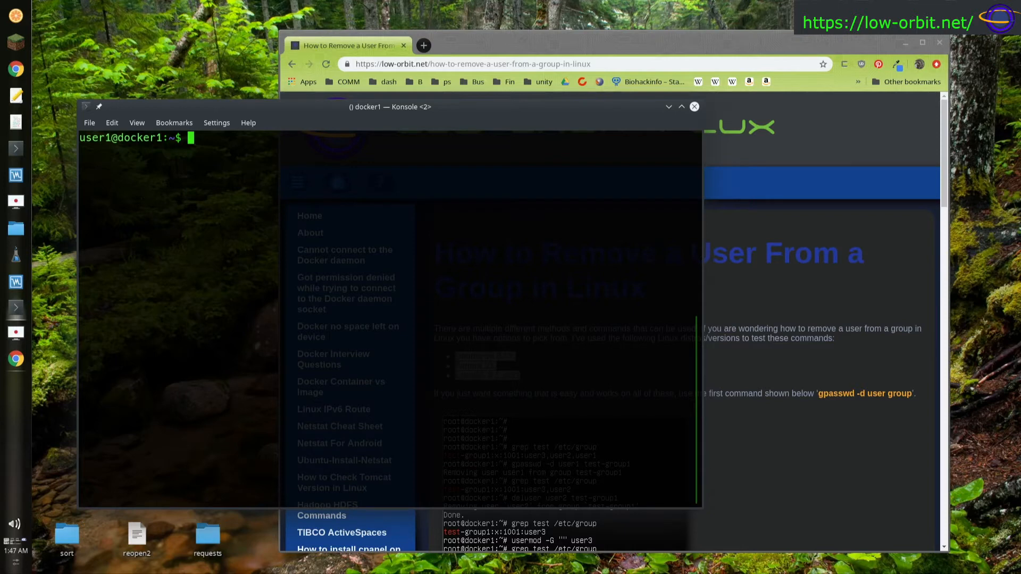
type("cat /etc/")
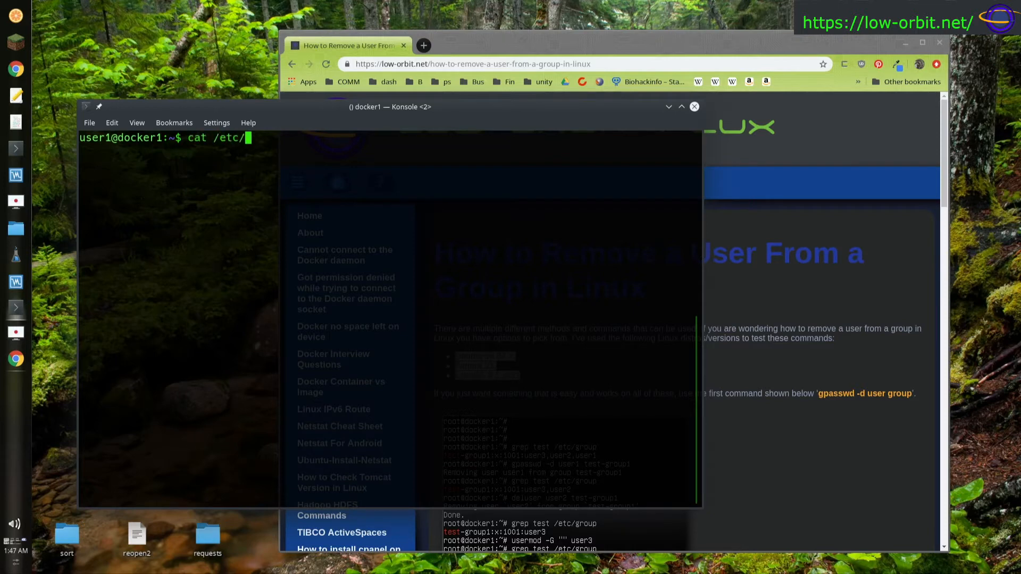
type("gro")
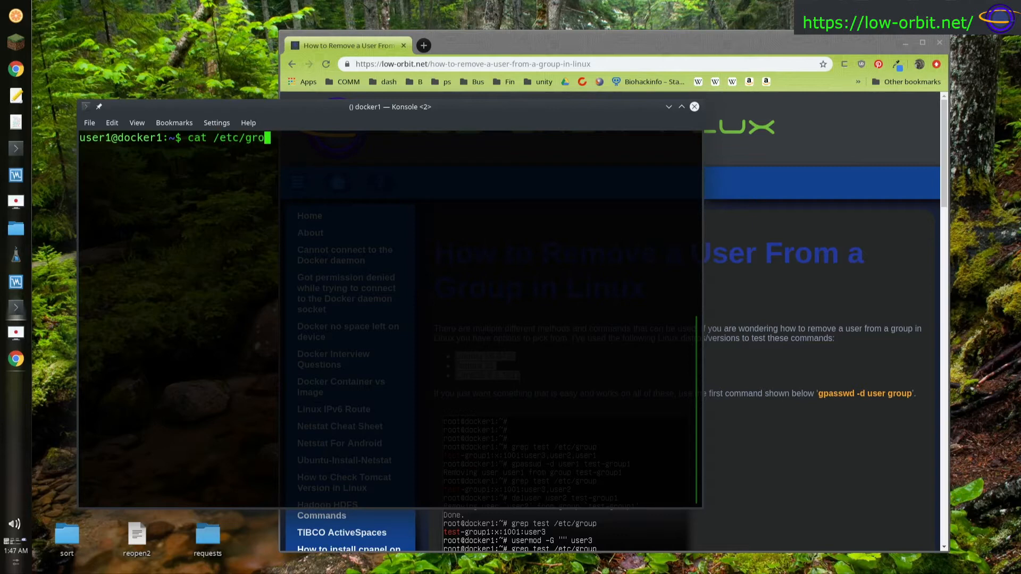
key("Return")
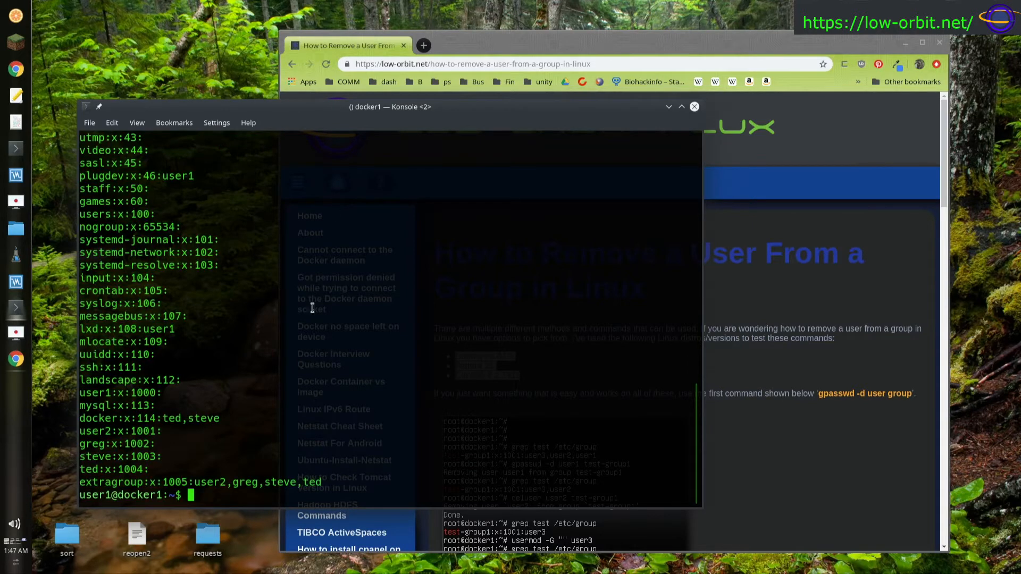
mouse_move(92, 442)
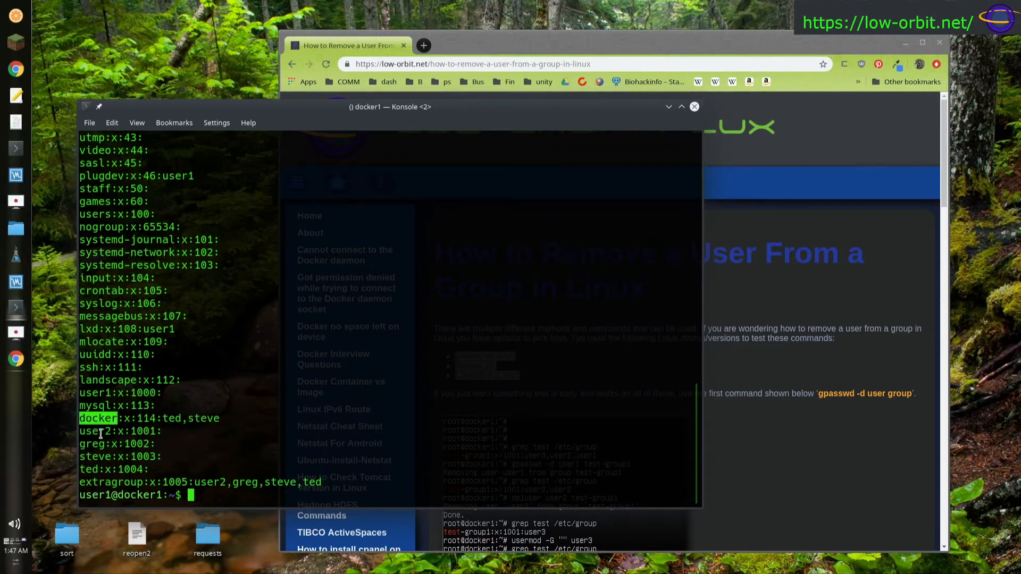
mouse_move(101, 137)
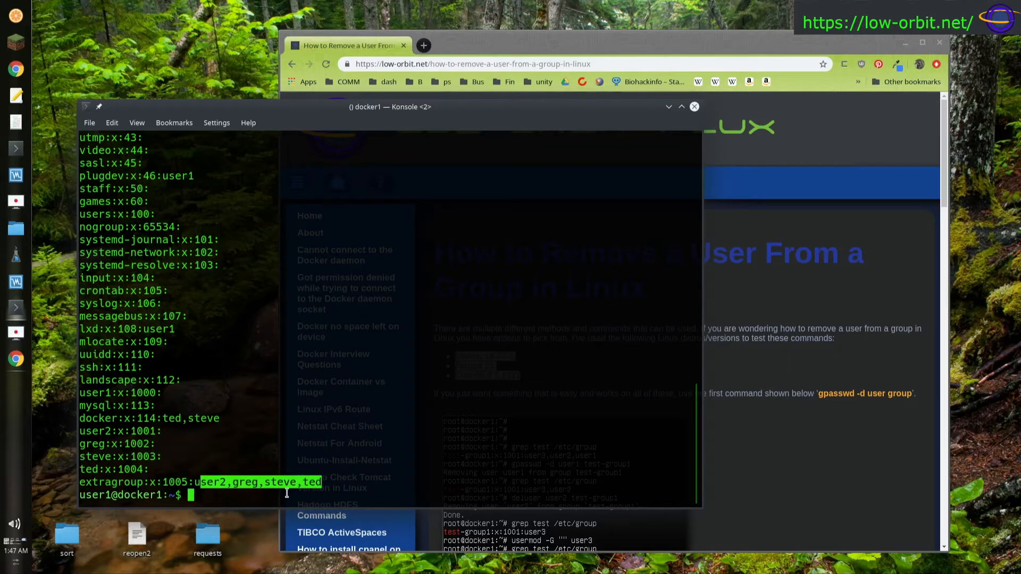
mouse_move(277, 530)
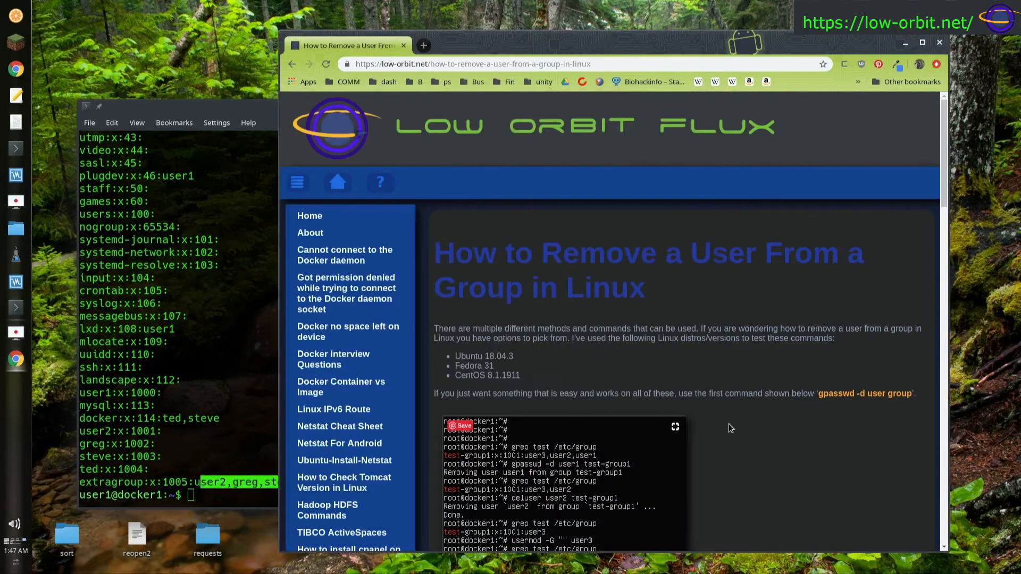
mouse_move(188, 335)
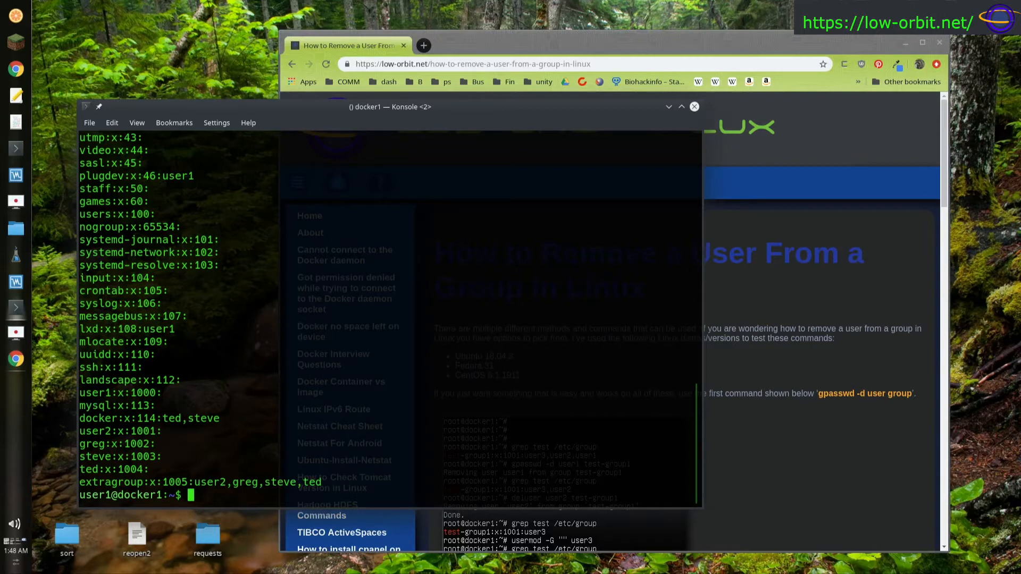
Step: Run gpasswd -d user2 extragroup, get Permission denied, then rerun it with sudo
type("gpasswed")
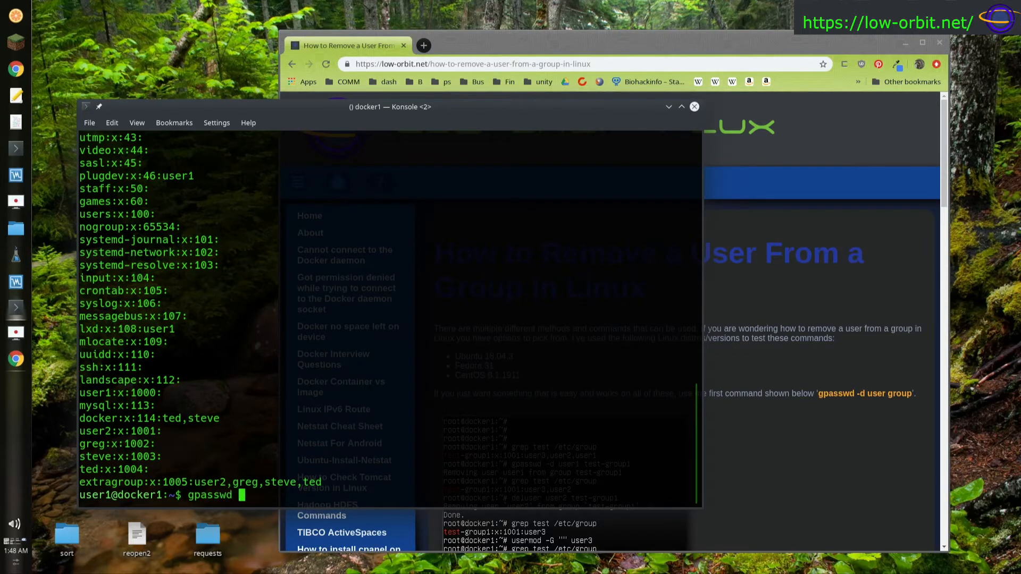
type("-d user")
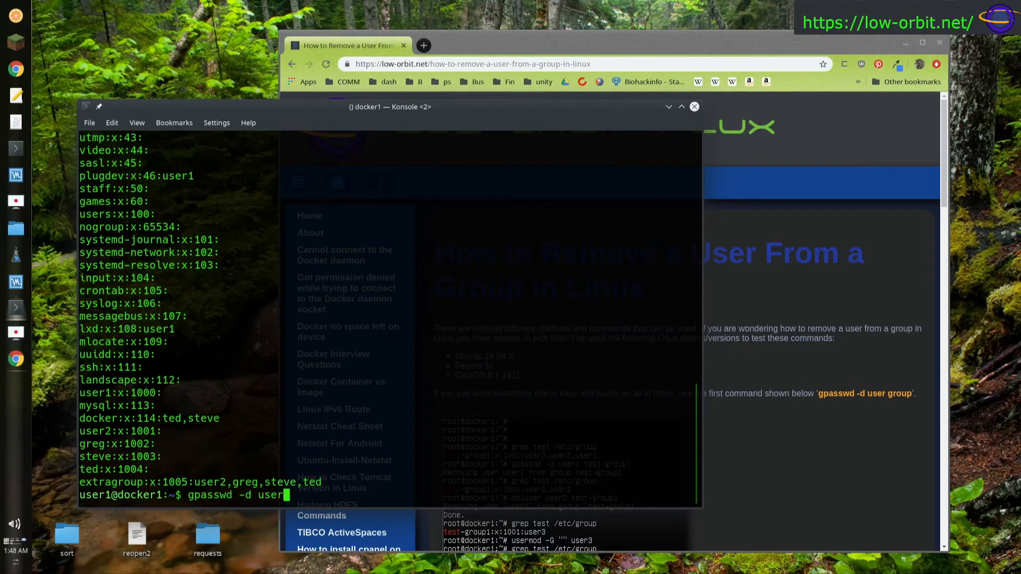
type("2 e")
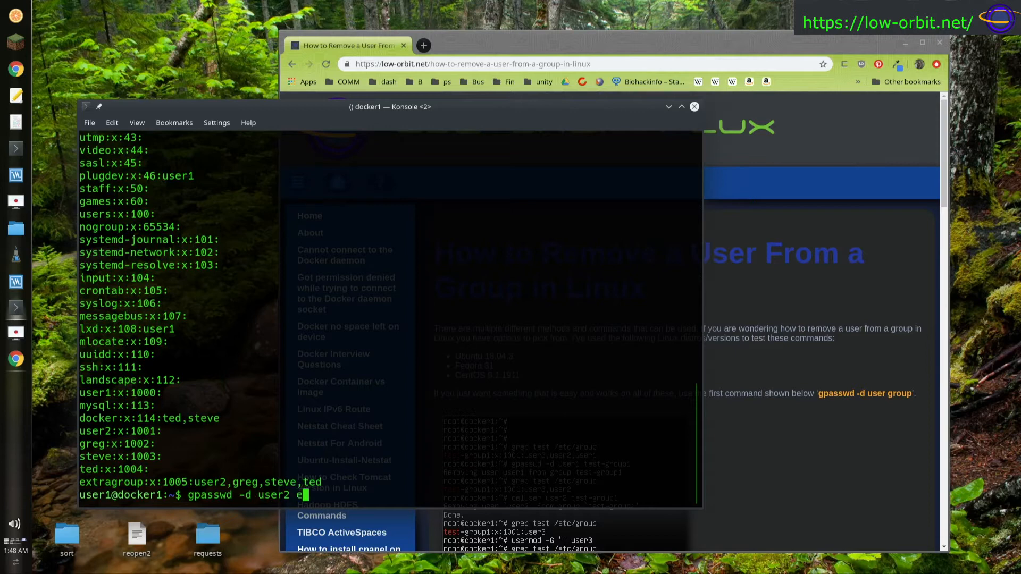
type("xtragroup")
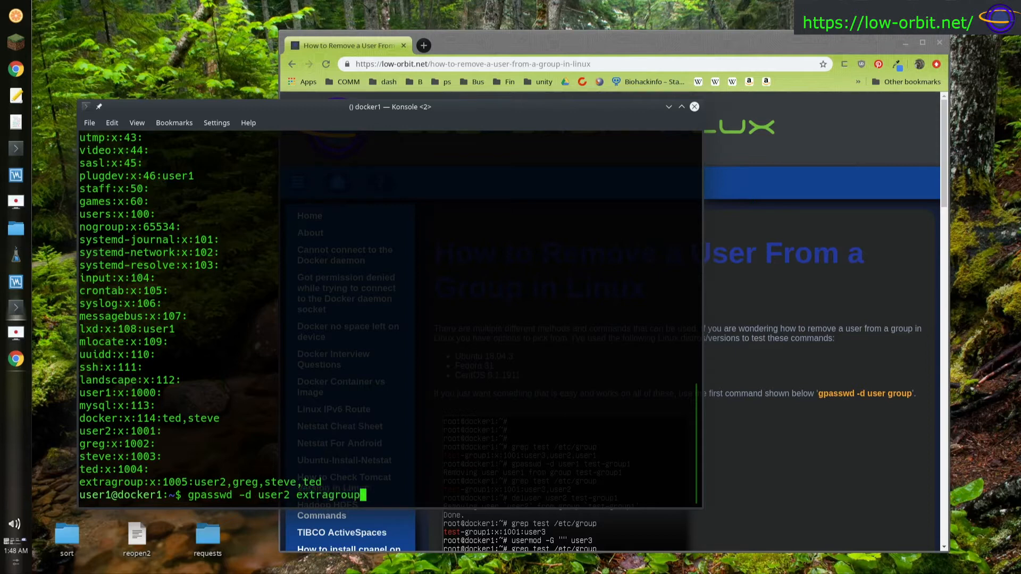
key("Return")
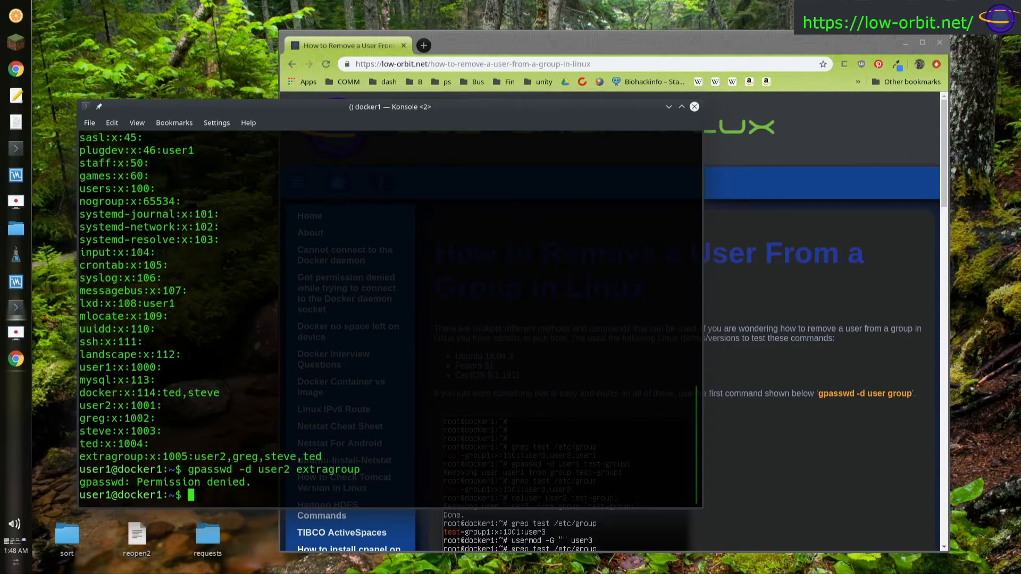
type("gpasswd -d user2 extragroup")
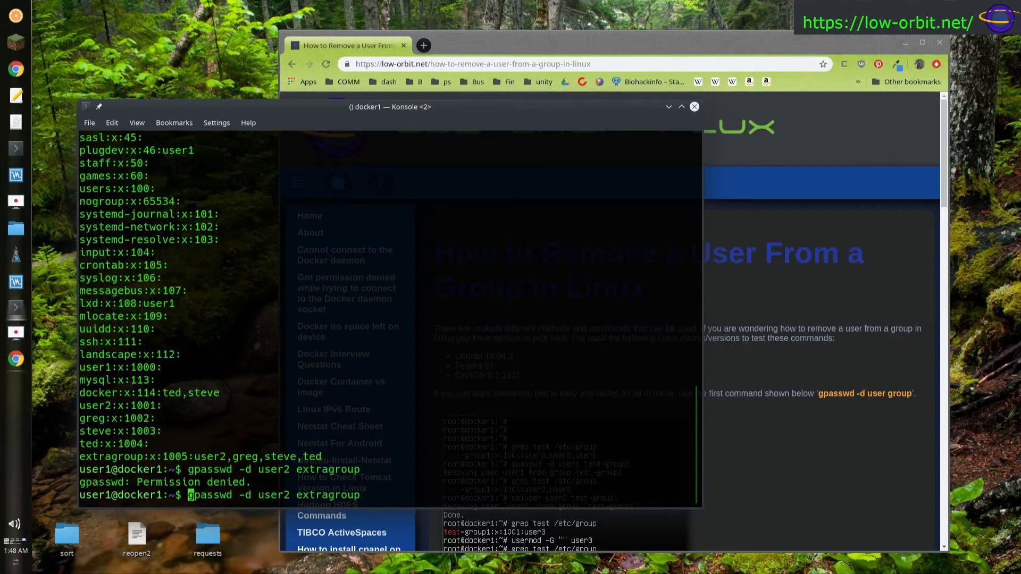
key("Return")
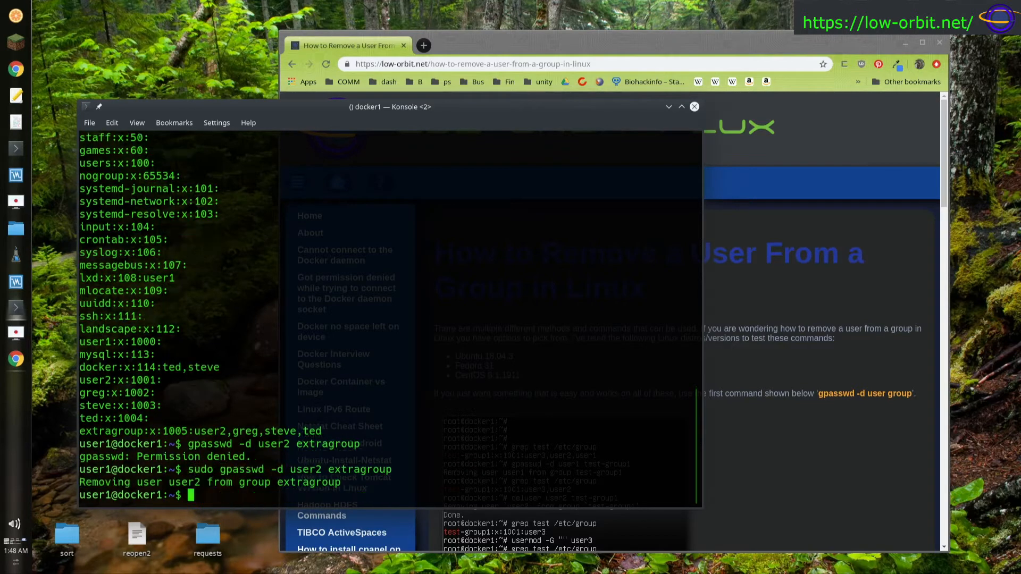
type("sudo gpasswd -d user2 extragroup")
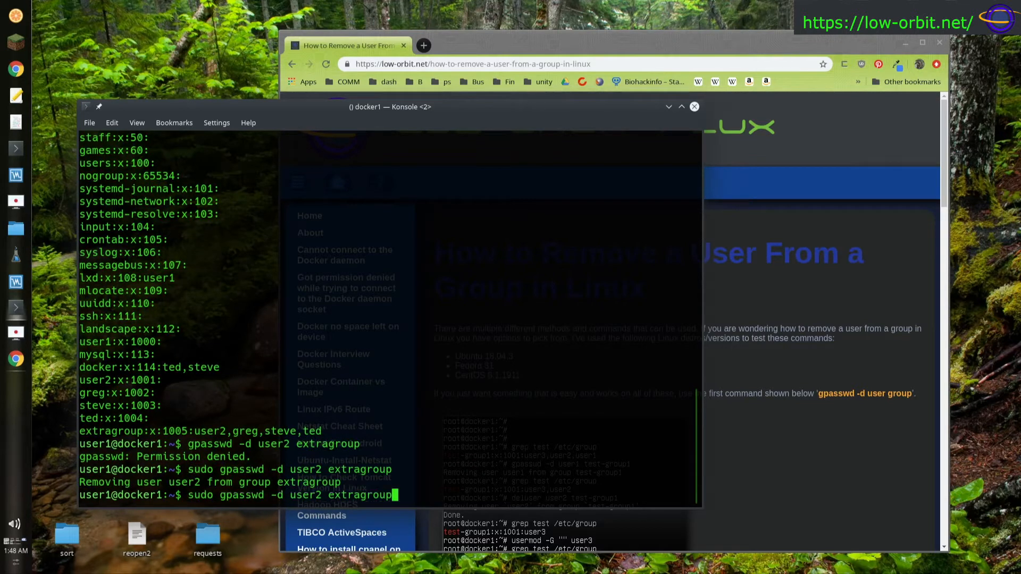
Step: Reprint /etc/group to confirm extragroup now lists greg, steve and ted
type("cat /etc/group")
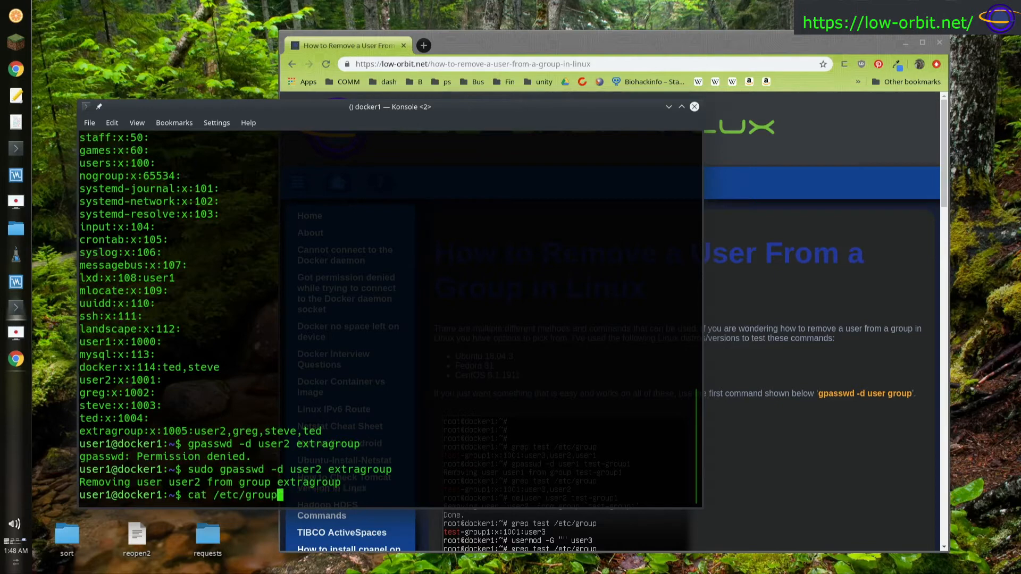
key("Return")
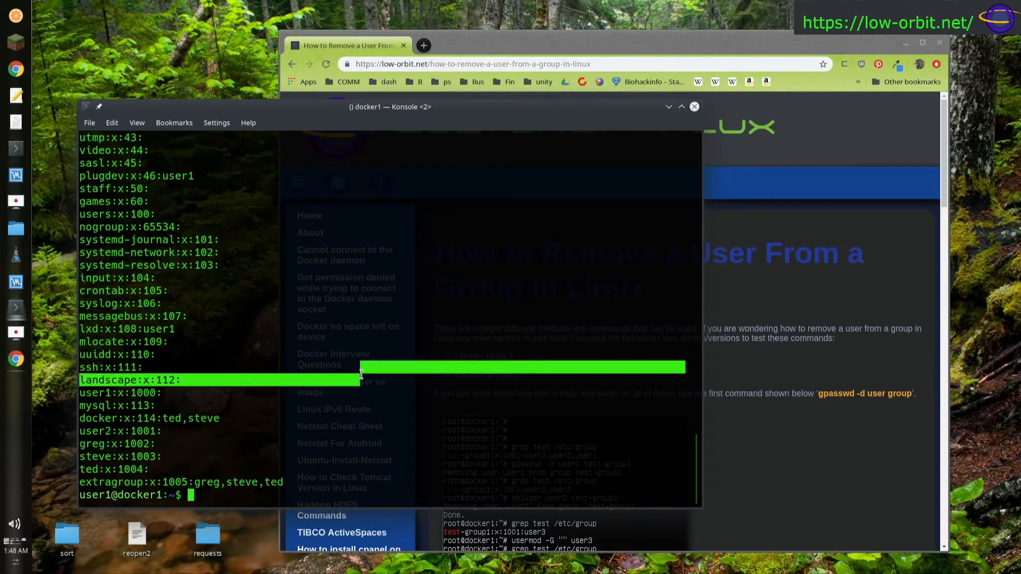
Step: Run sudo gpasswd -d greg extragroup so extragroup keeps only steve and ted
type("sudo gpasswd -d user2 extragroup")
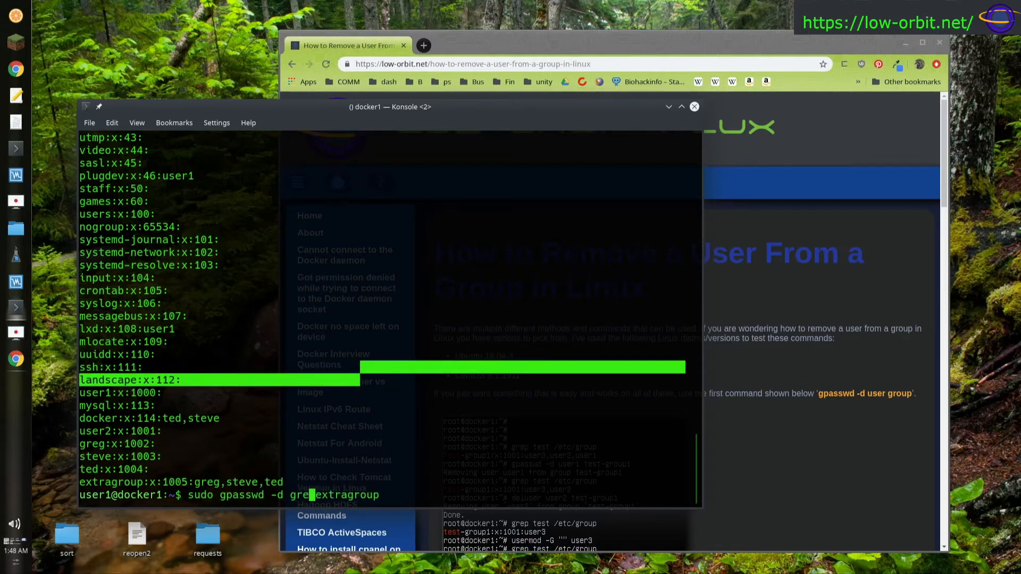
key("Return")
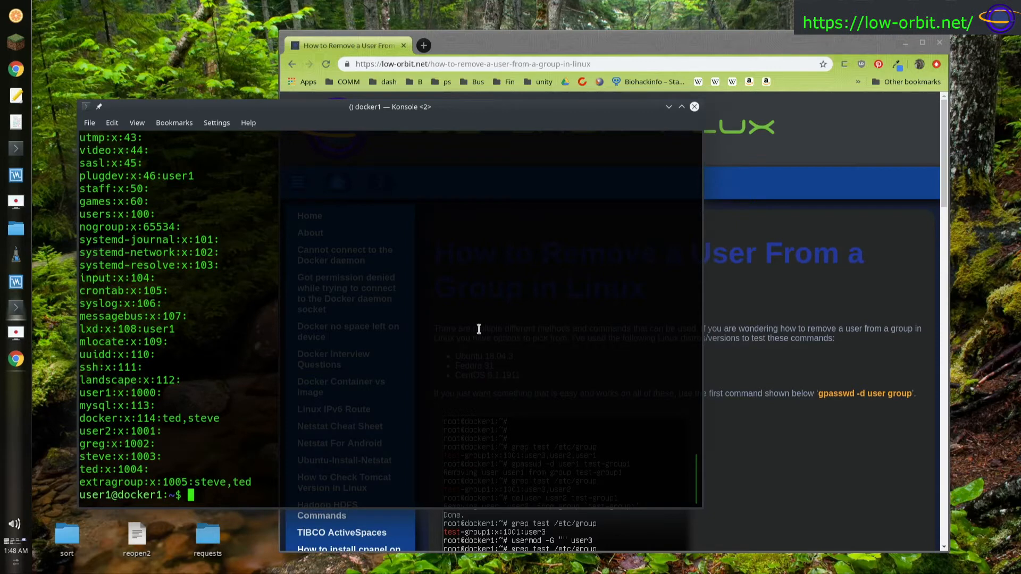
mouse_move(284, 425)
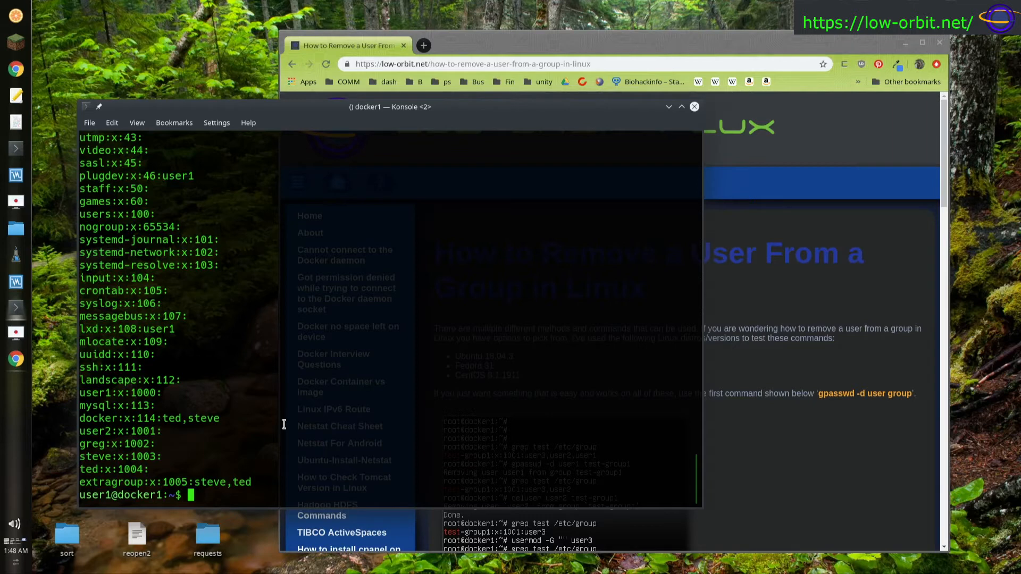
type("sudo gpasswd -d greg extragroup")
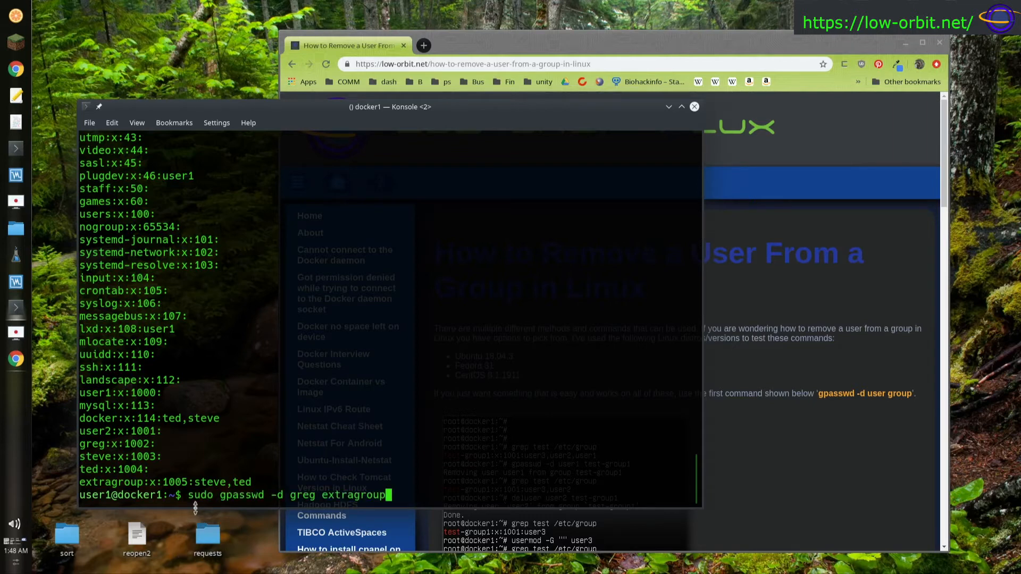
double_click(199, 494)
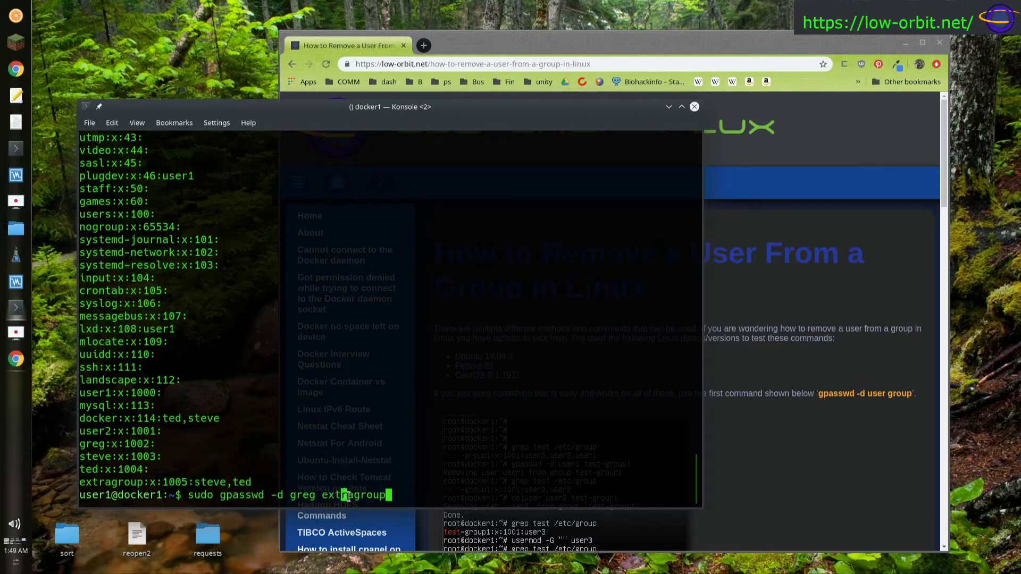
mouse_move(472, 434)
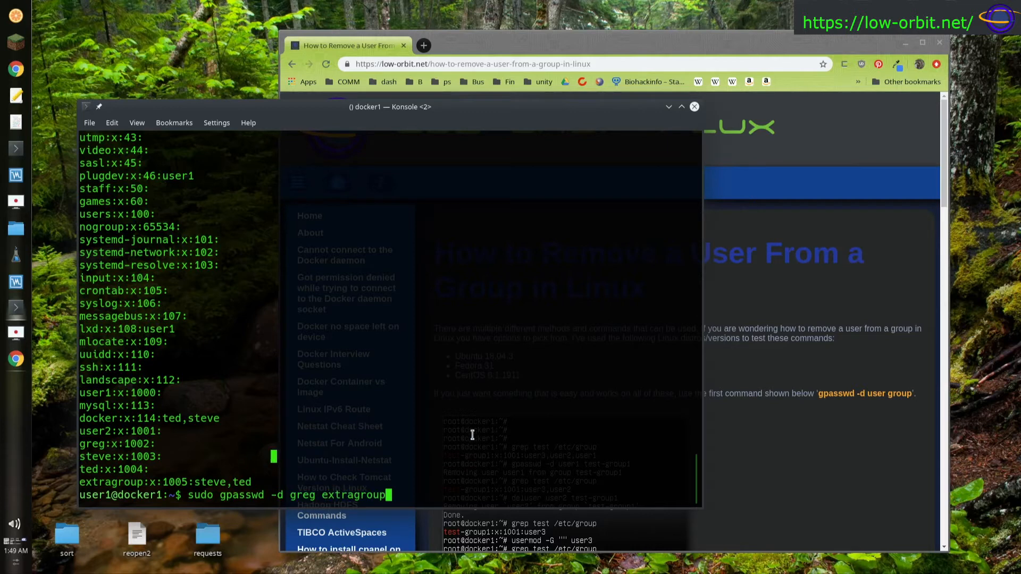
mouse_move(322, 460)
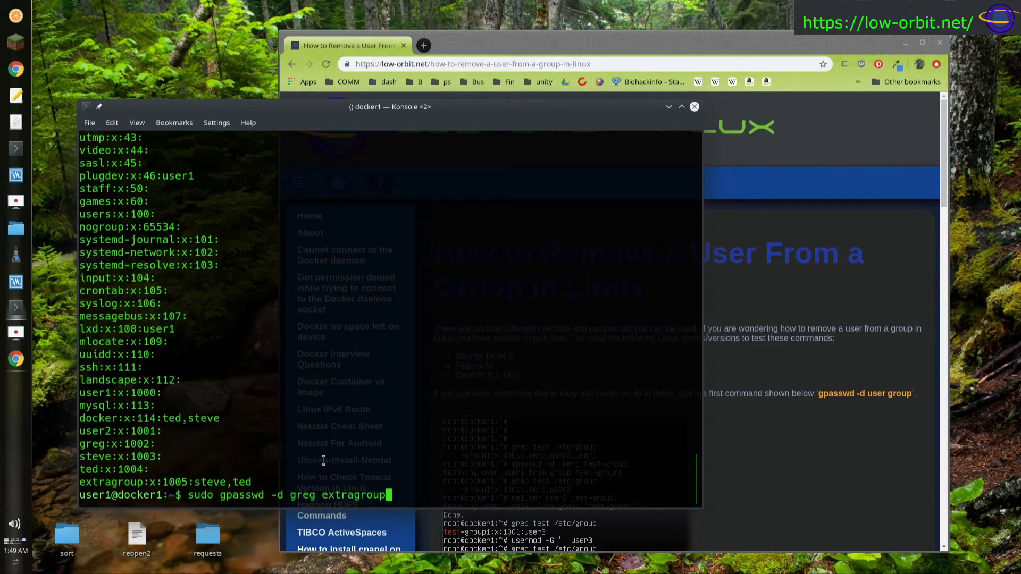
mouse_move(417, 444)
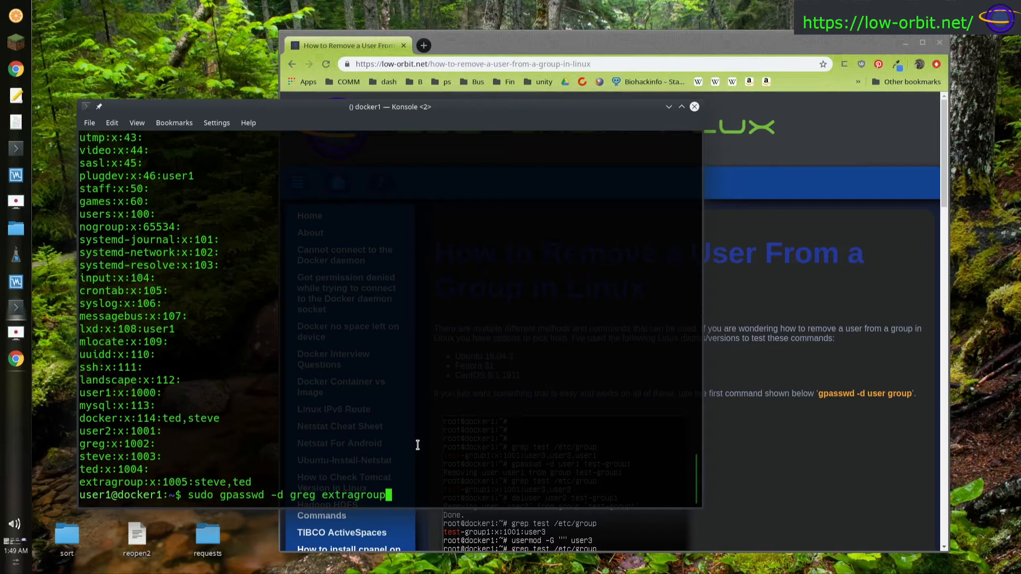
mouse_move(417, 444)
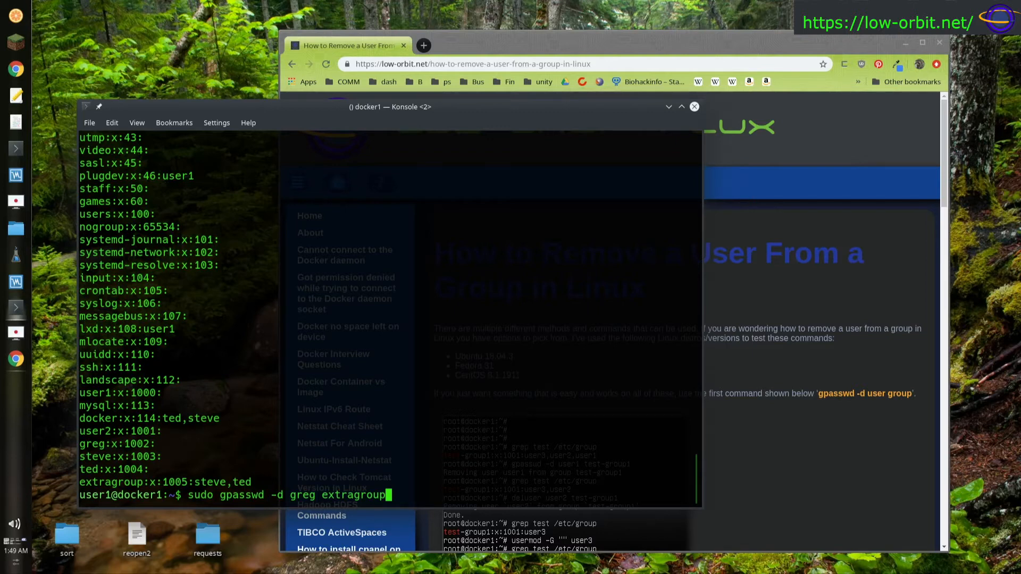
mouse_move(349, 320)
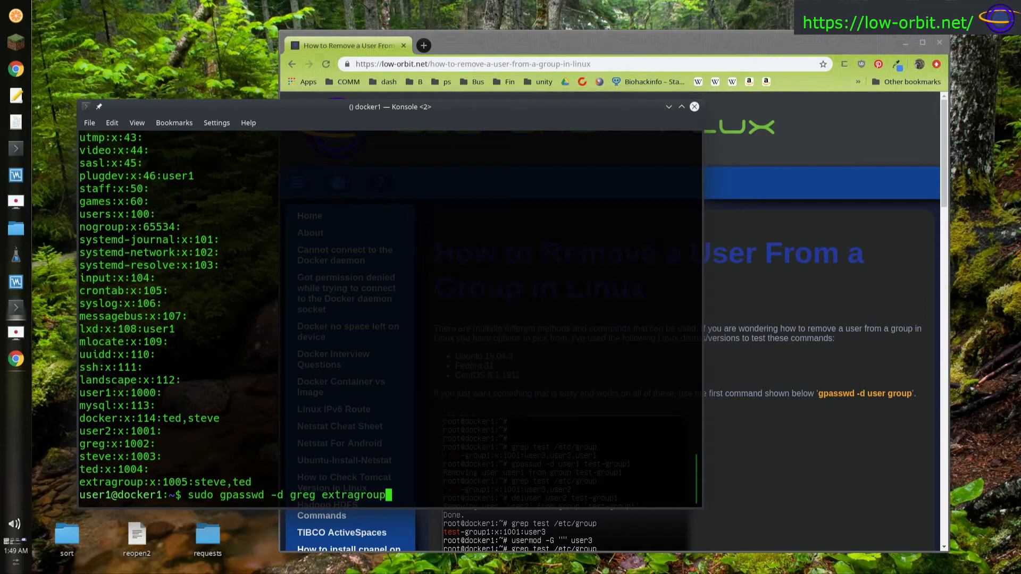
mouse_move(671, 338)
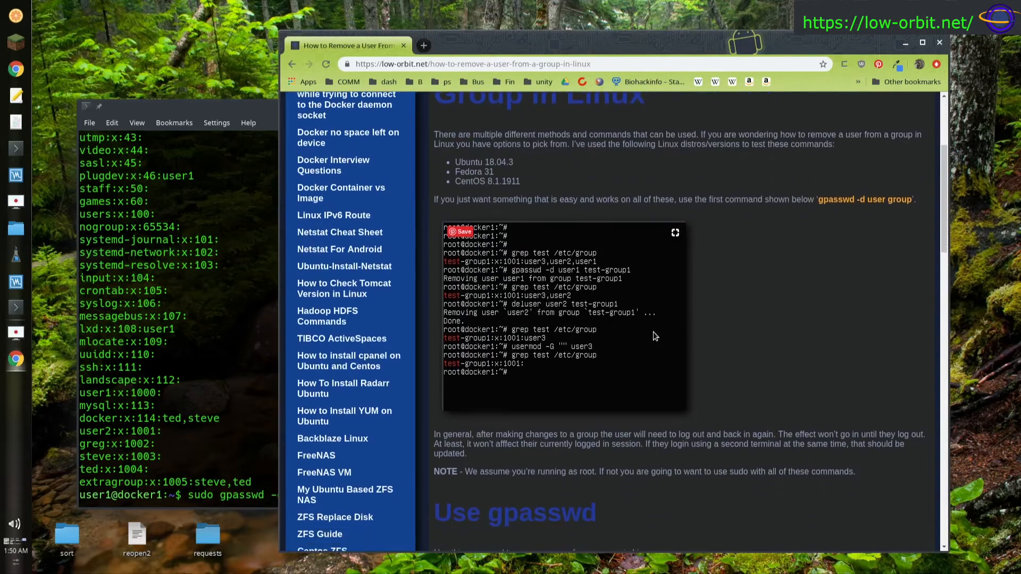
Step: Scroll the article through its gpasswd section into the deluser method section
scroll("down", 3)
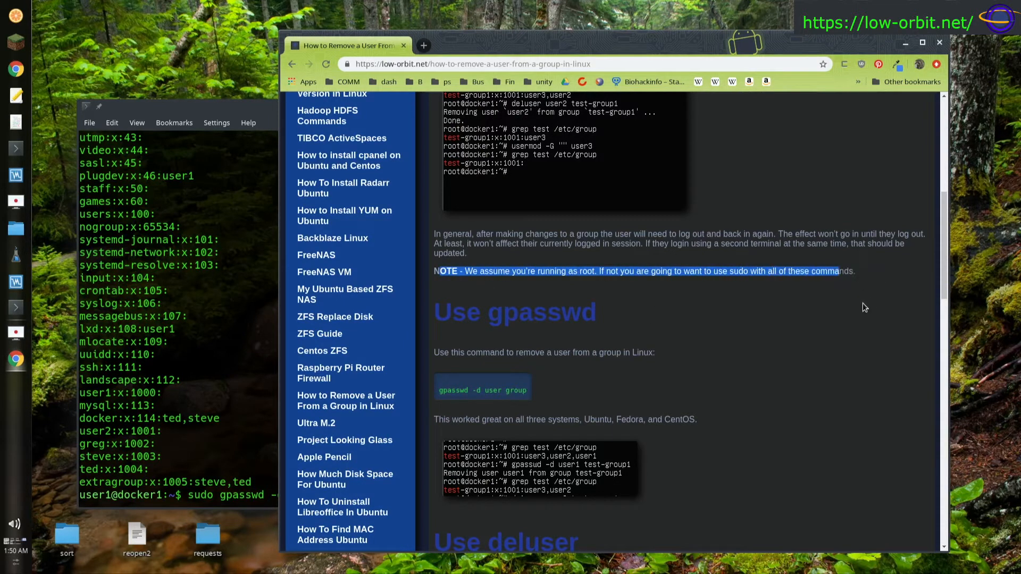
scroll("down", 3)
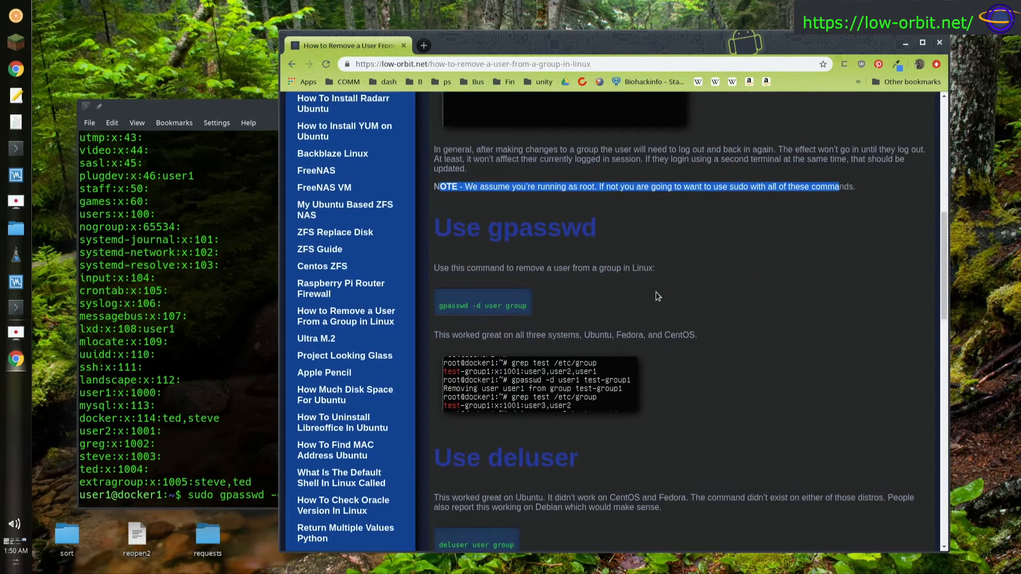
scroll("up", 3)
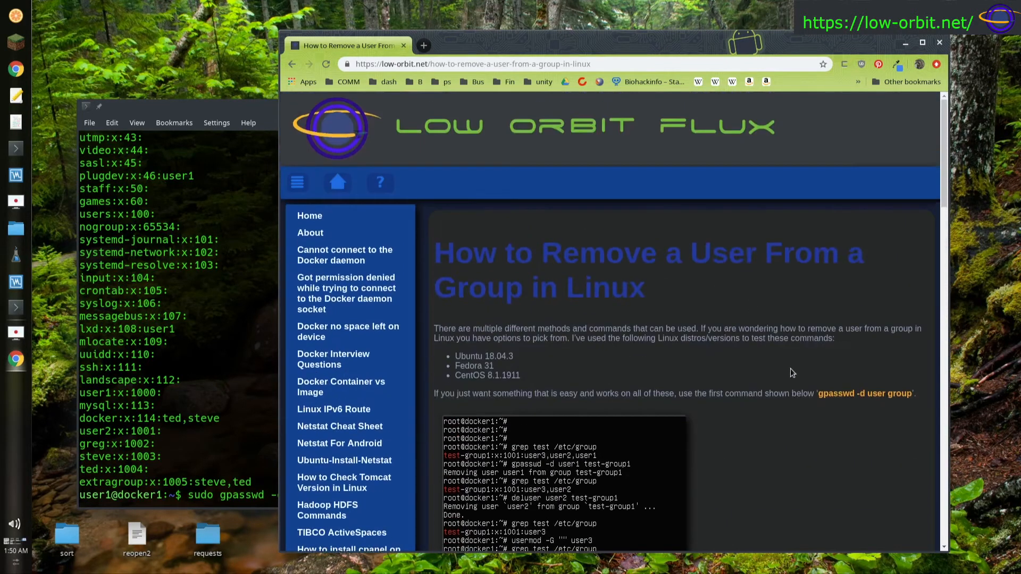
scroll("down", 3)
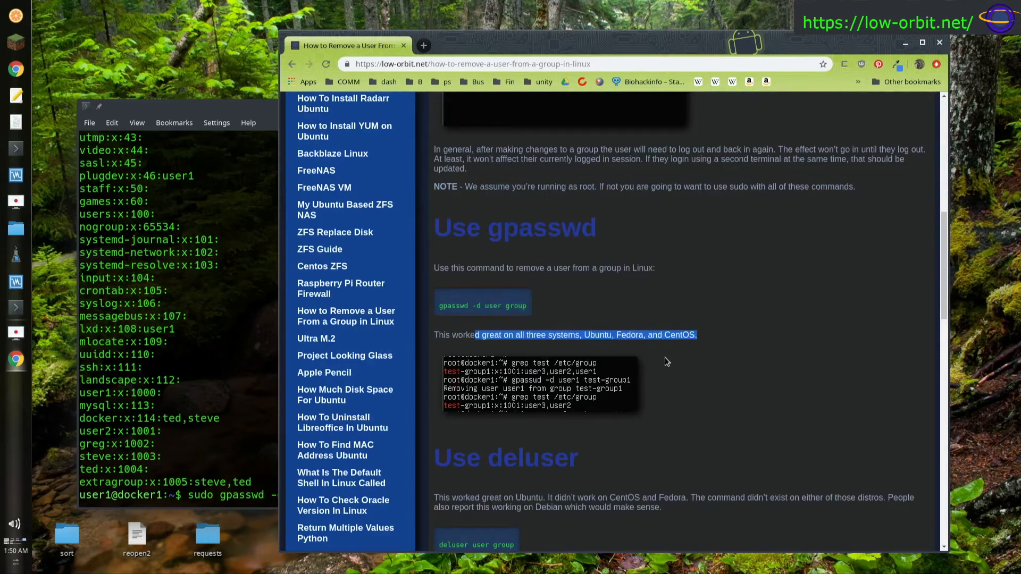
scroll("down", 3)
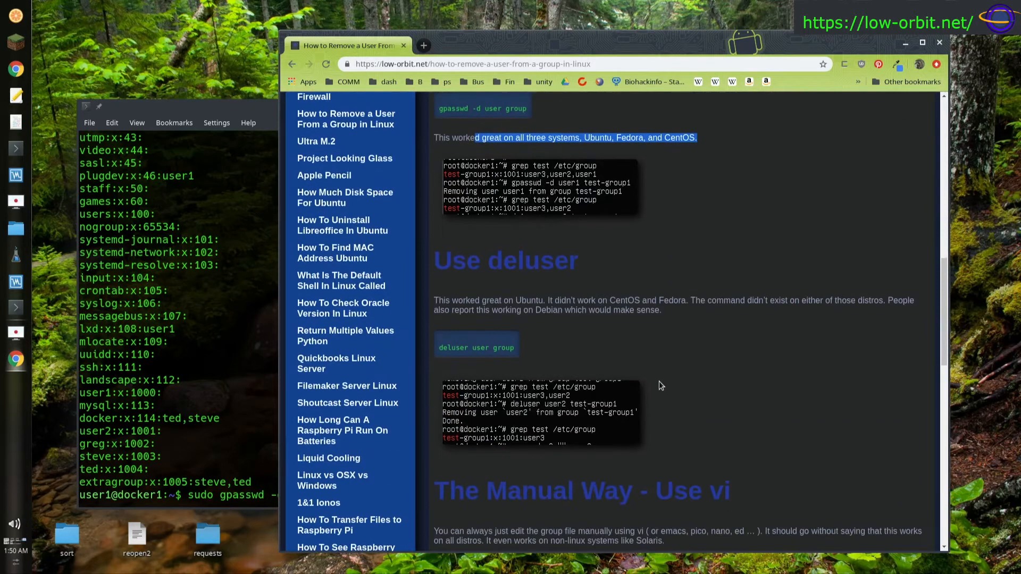
mouse_move(608, 311)
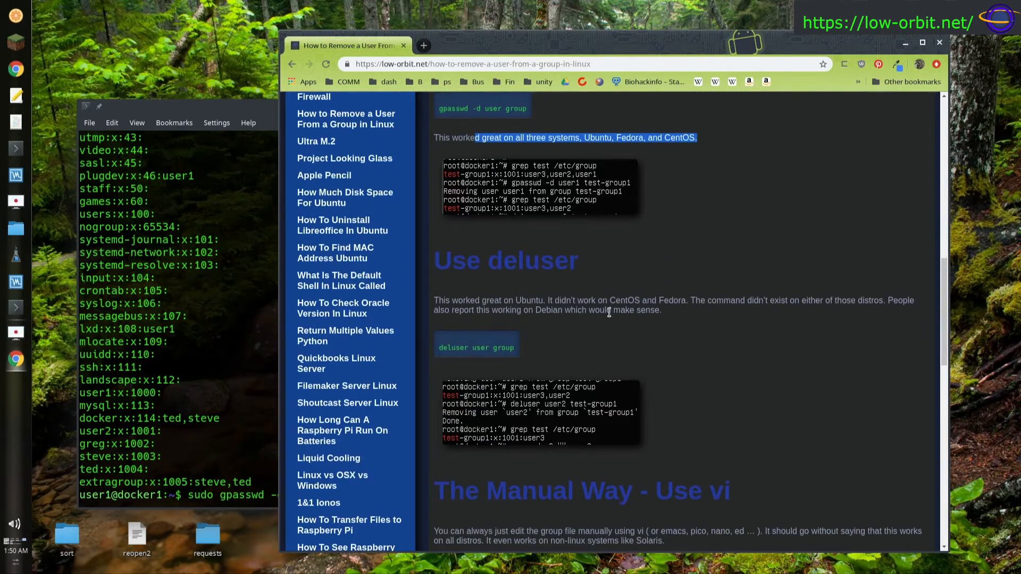
mouse_move(473, 273)
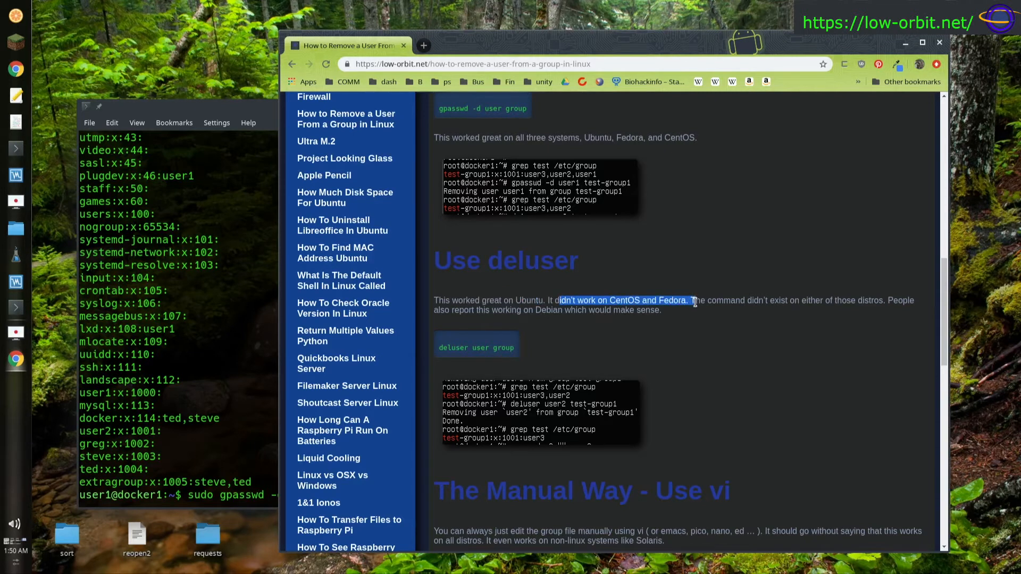
mouse_move(234, 342)
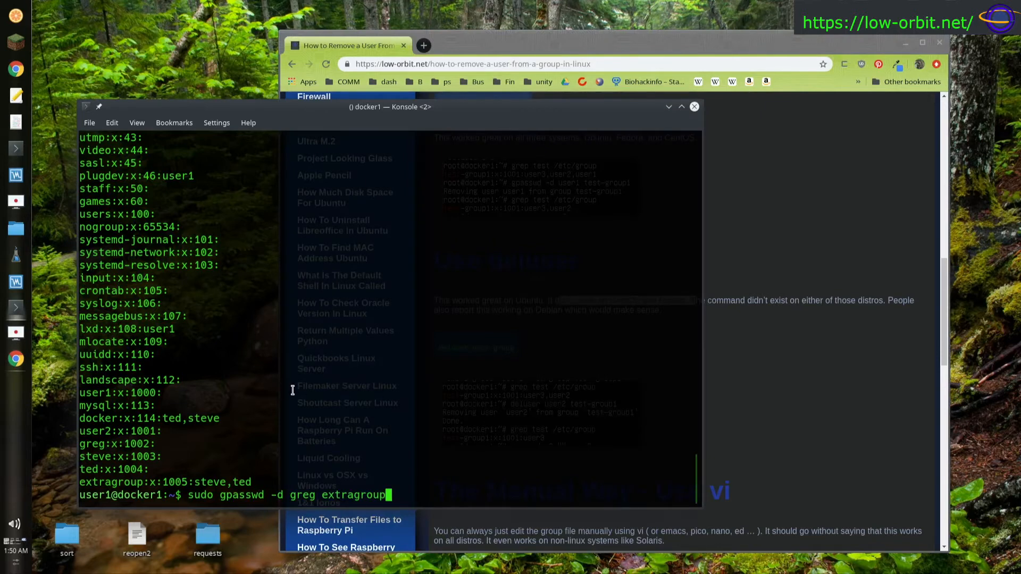
Step: Run deluser steve extragroup, hit the root-only error, then rerun it with sudo
key("Return")
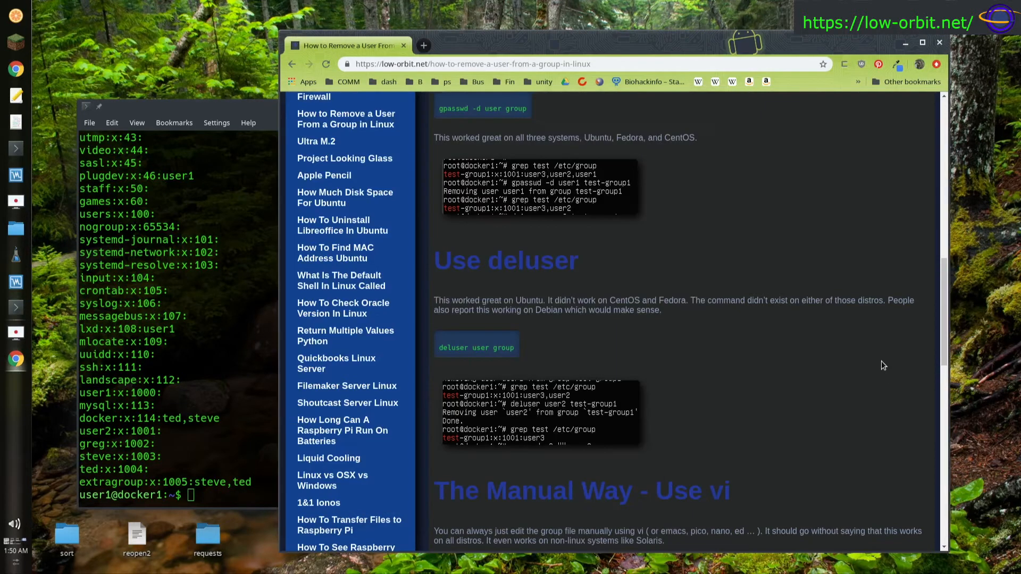
mouse_move(481, 361)
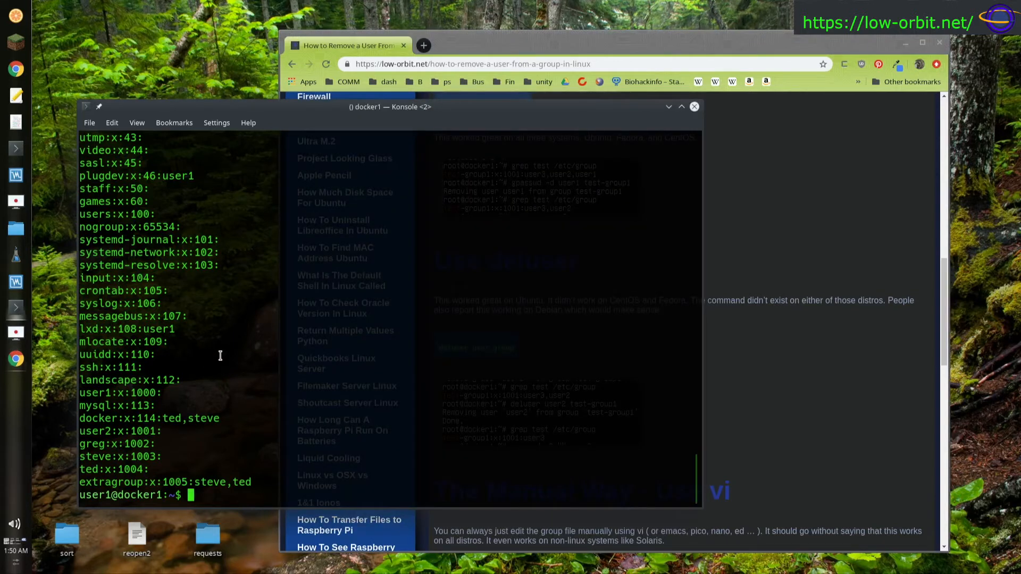
type("deluser")
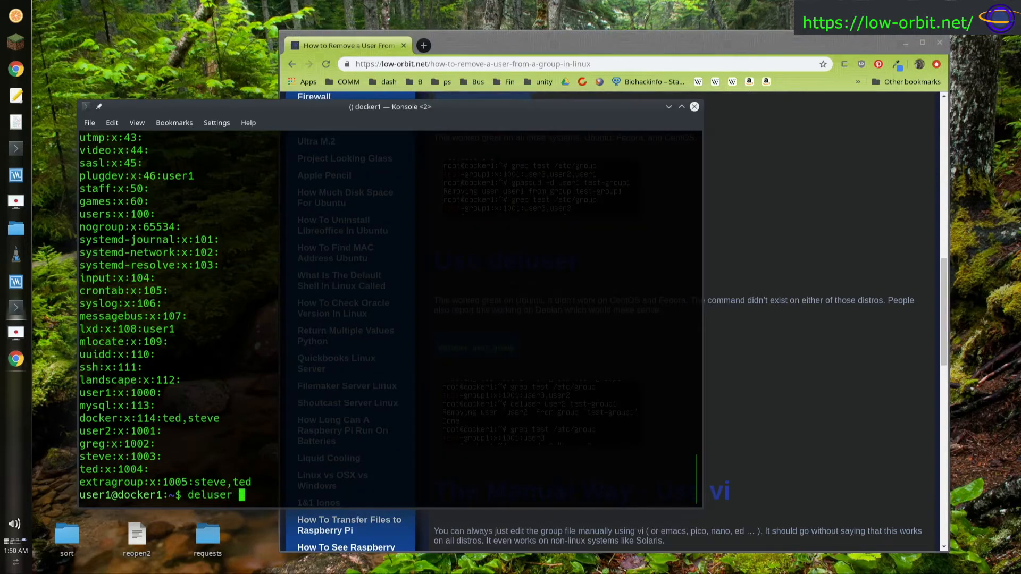
type("s")
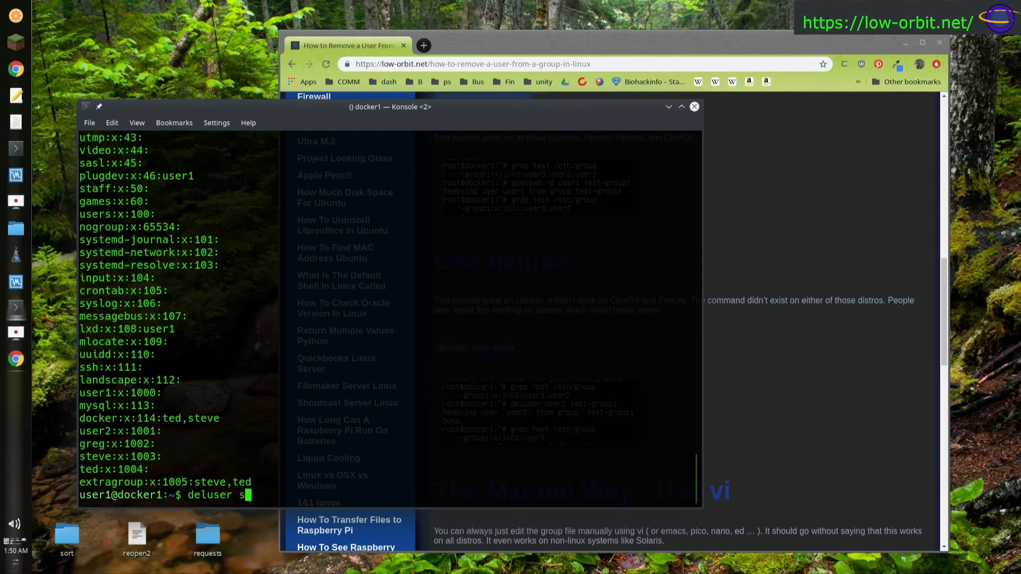
type("teve")
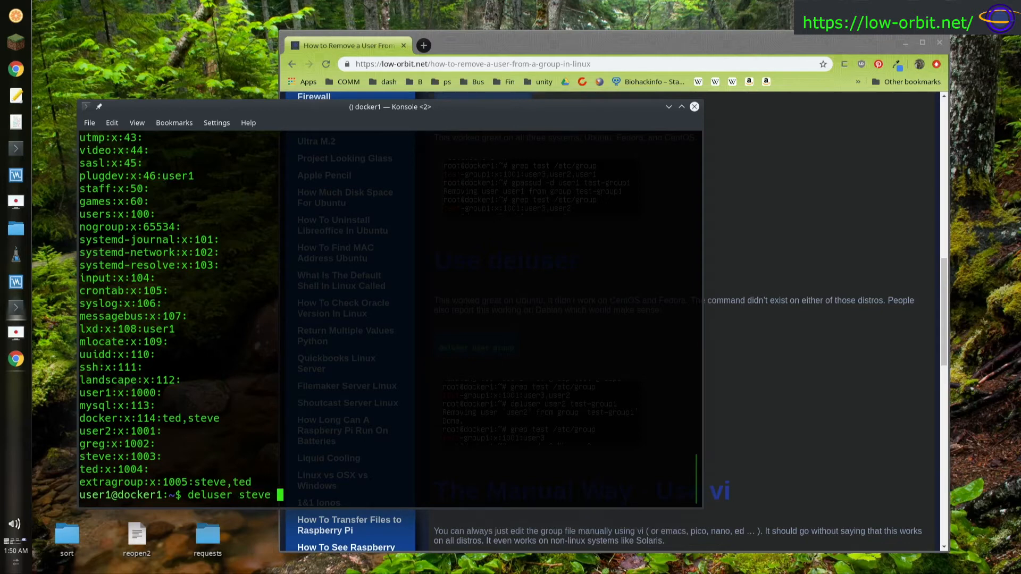
type("extragroup")
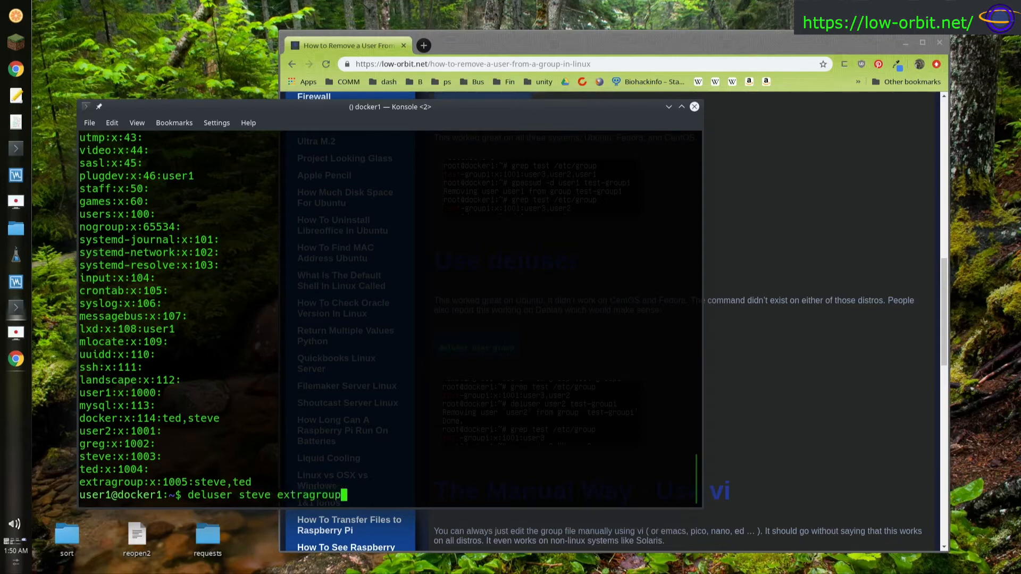
key("Return")
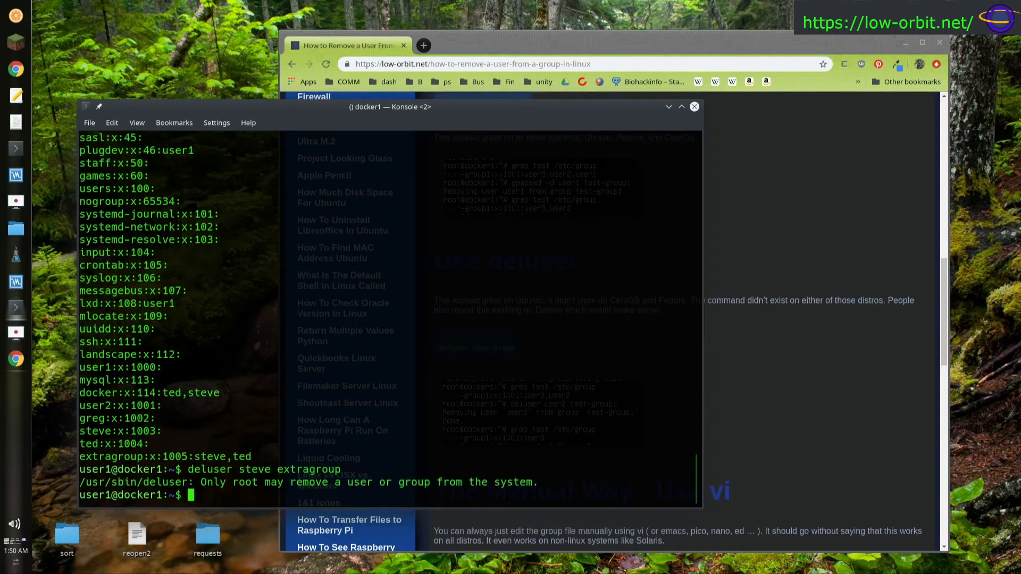
type("deluser steve extragroup")
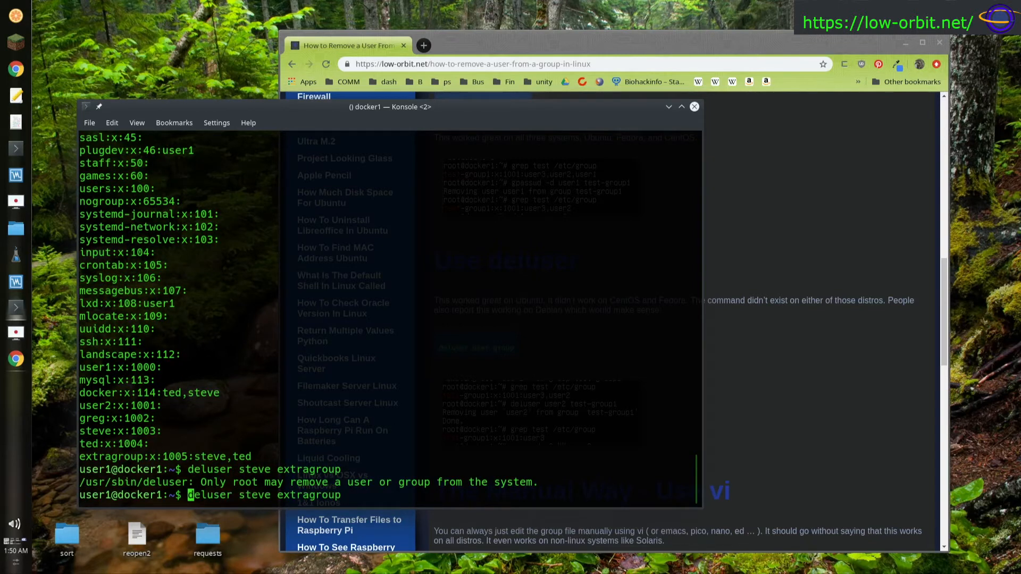
key("Return")
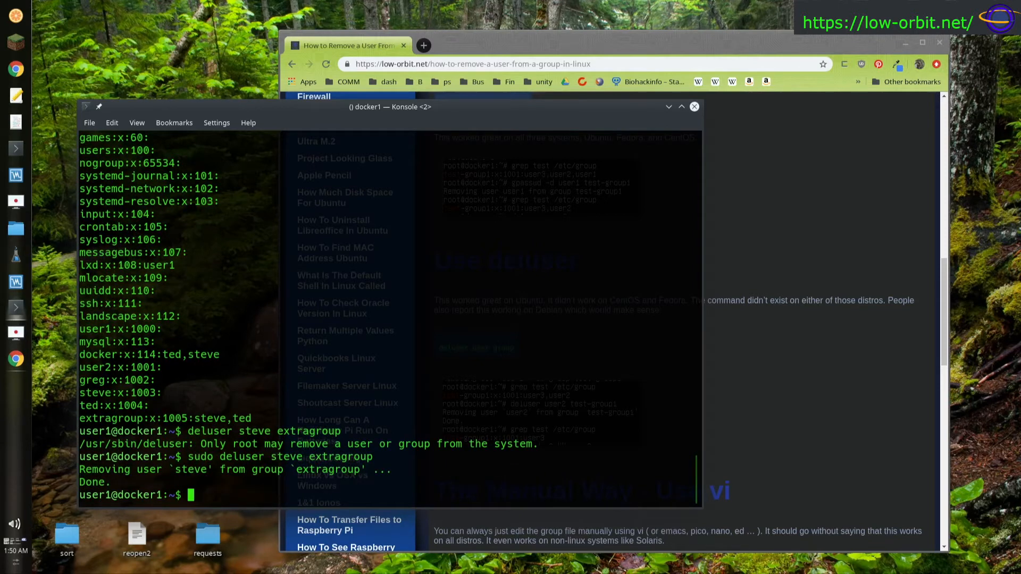
Step: Reprint /etc/group to confirm extragroup now lists only ted
type("deluser steve extragroup")
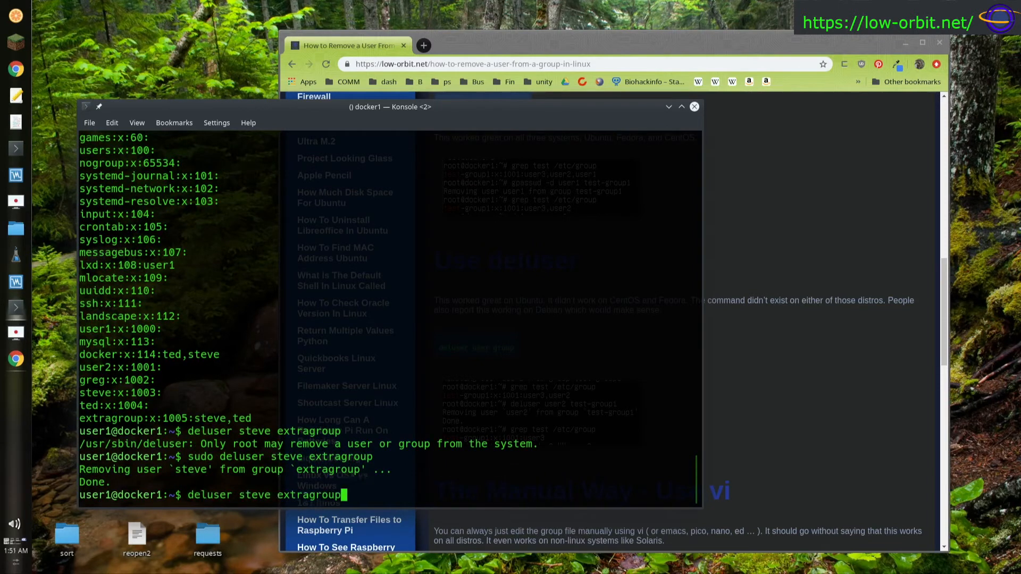
key("Return")
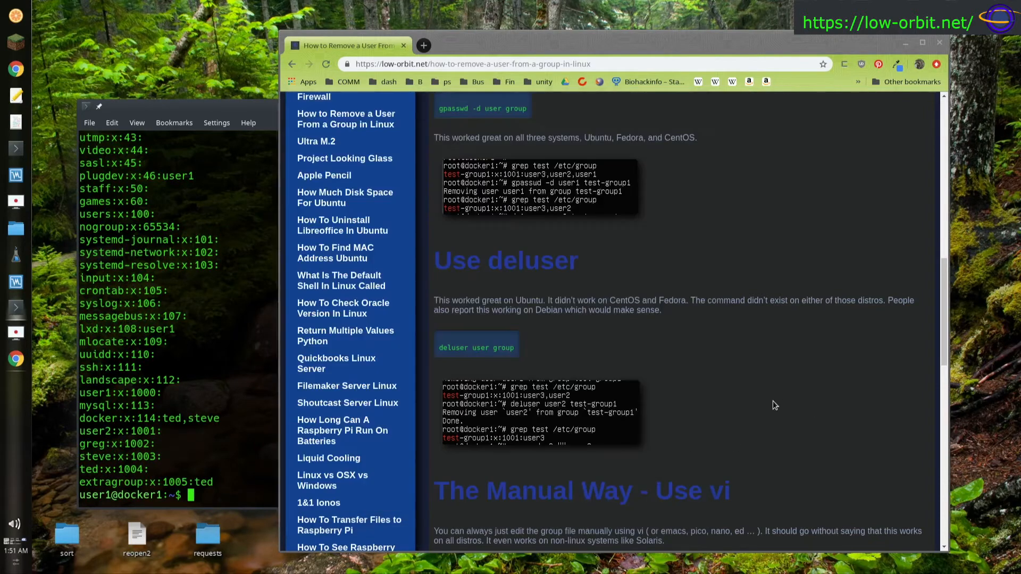
Step: Scroll the article down to 'The Manual Way - Use vi' section
scroll("down", 3)
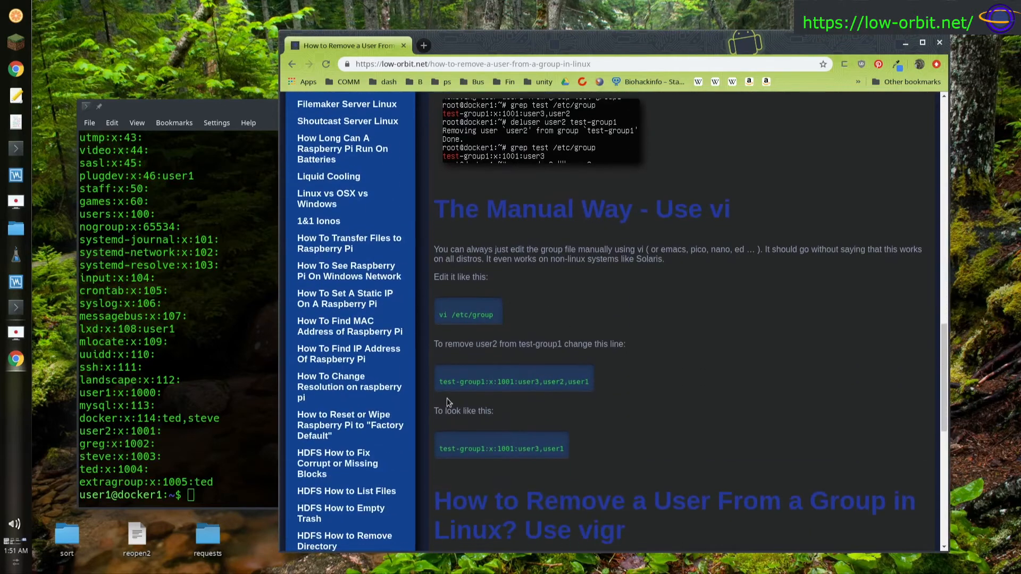
mouse_move(685, 359)
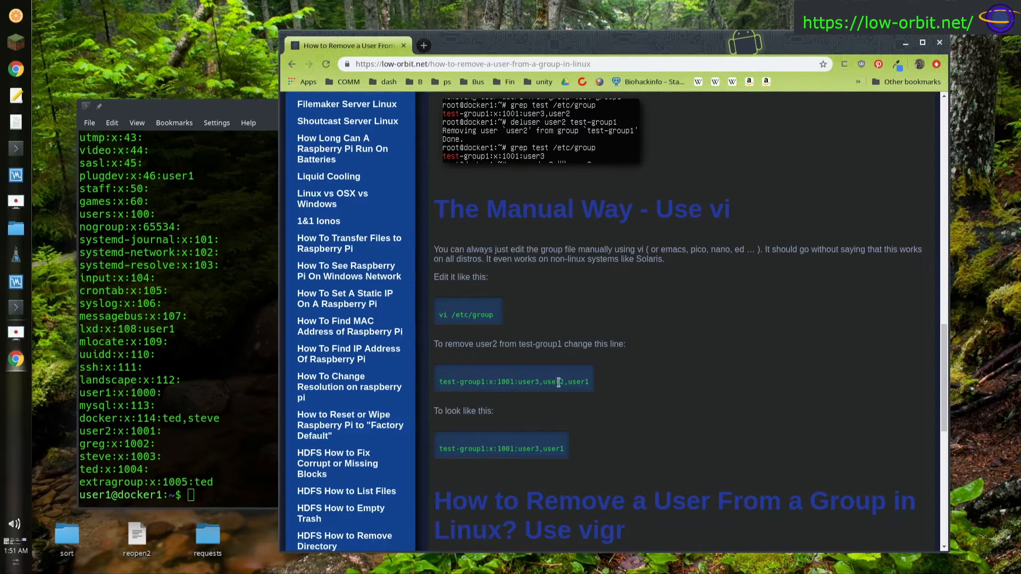
mouse_move(226, 362)
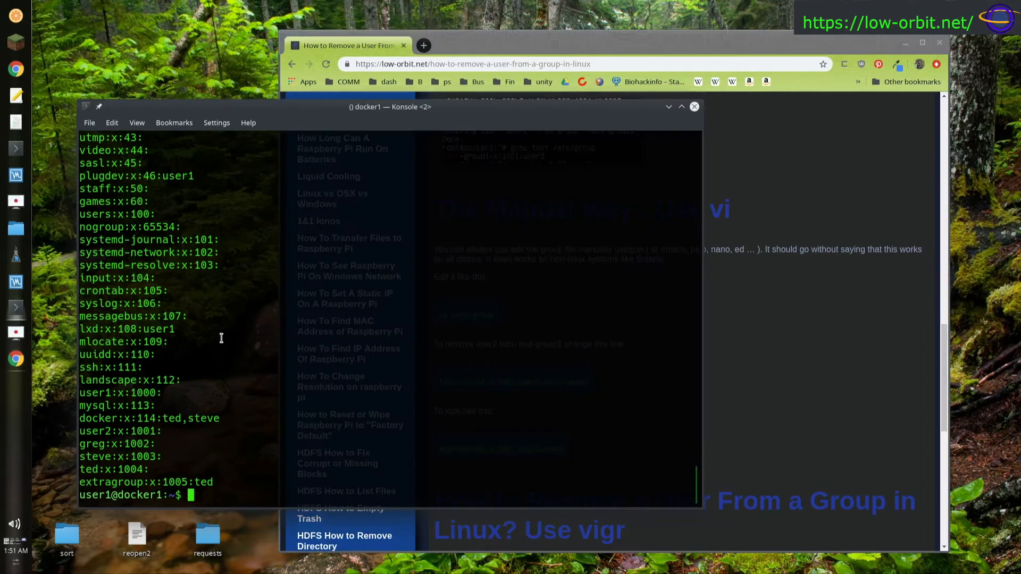
Step: Open /etc/group in vi as a normal user and quit with :q! when it cannot be saved
type("vi /etdc/")
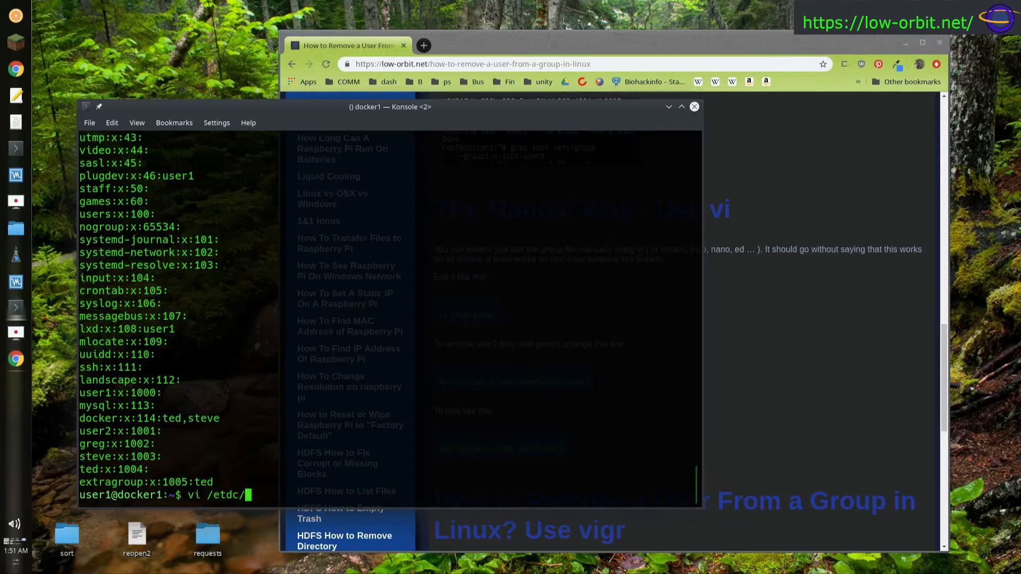
key("BackSpace")
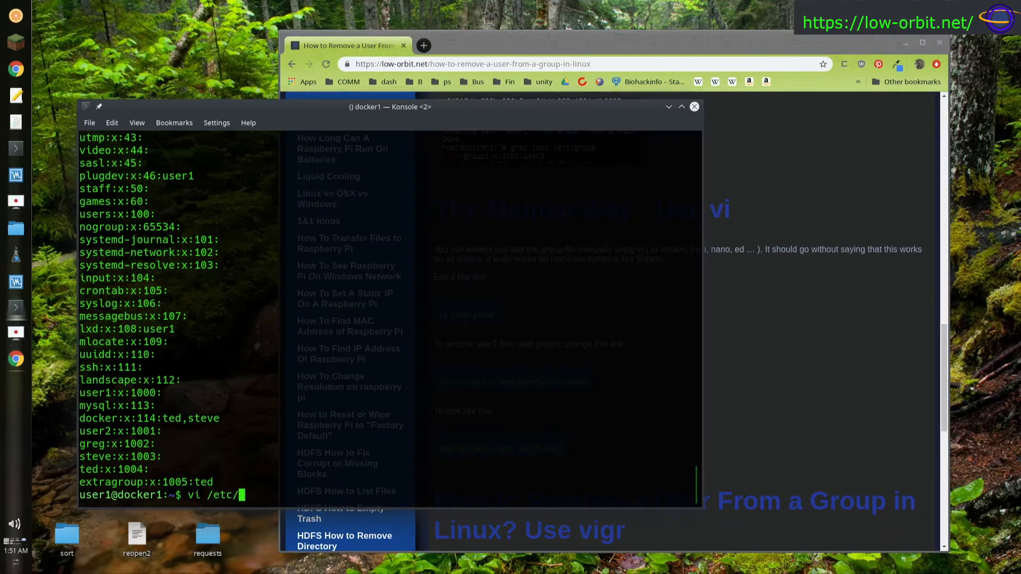
type("group")
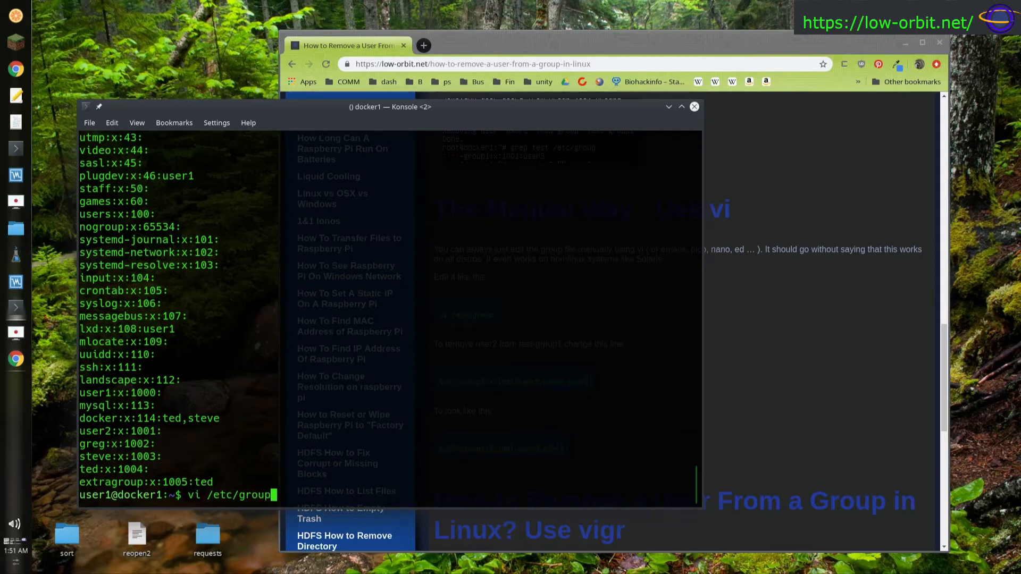
key("Return")
type(":")
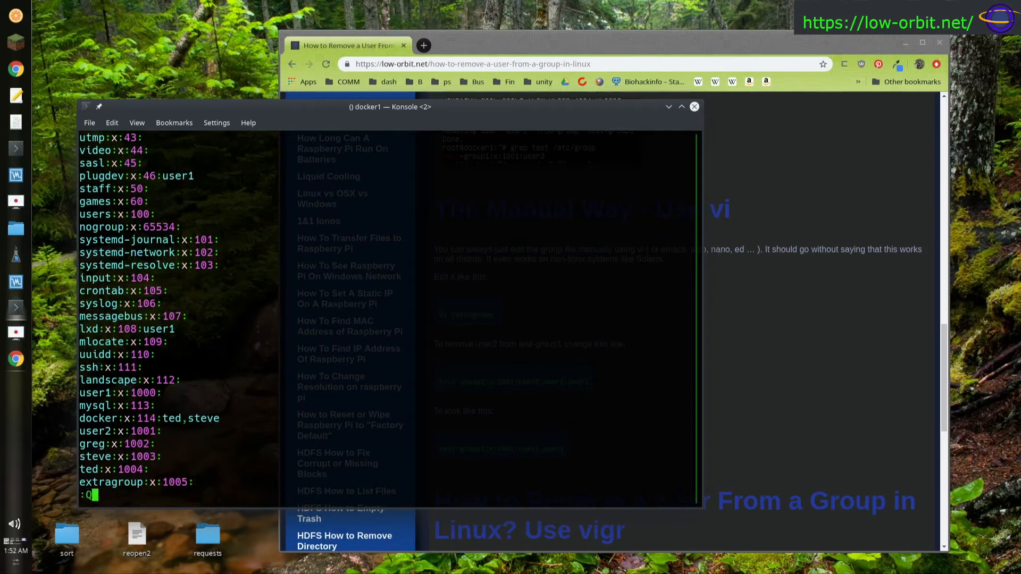
type("q!")
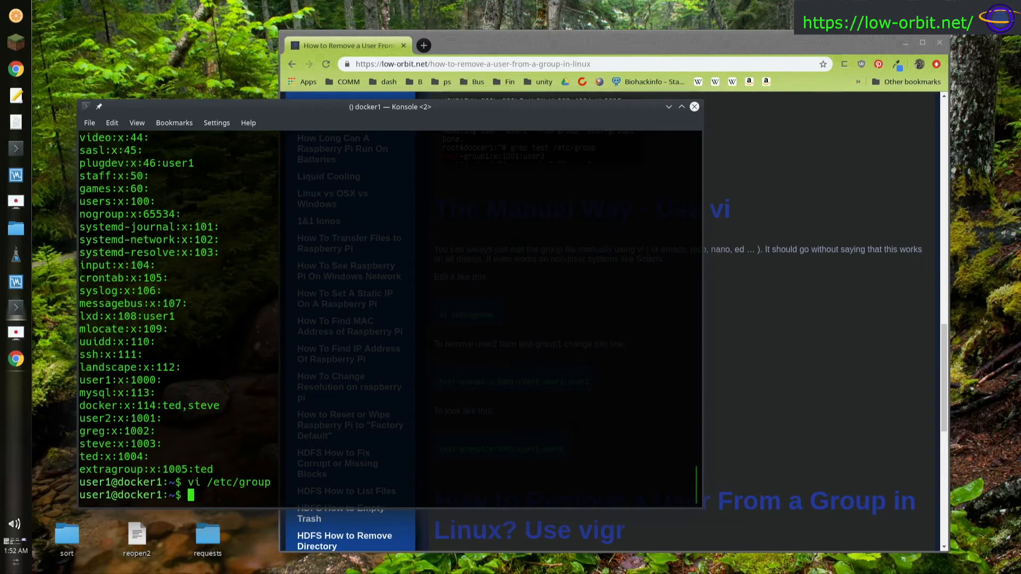
Step: Edit /etc/group with sudo vi to remove ted from extragroup, then reopen the file to check
type("sudo vi /etc/group")
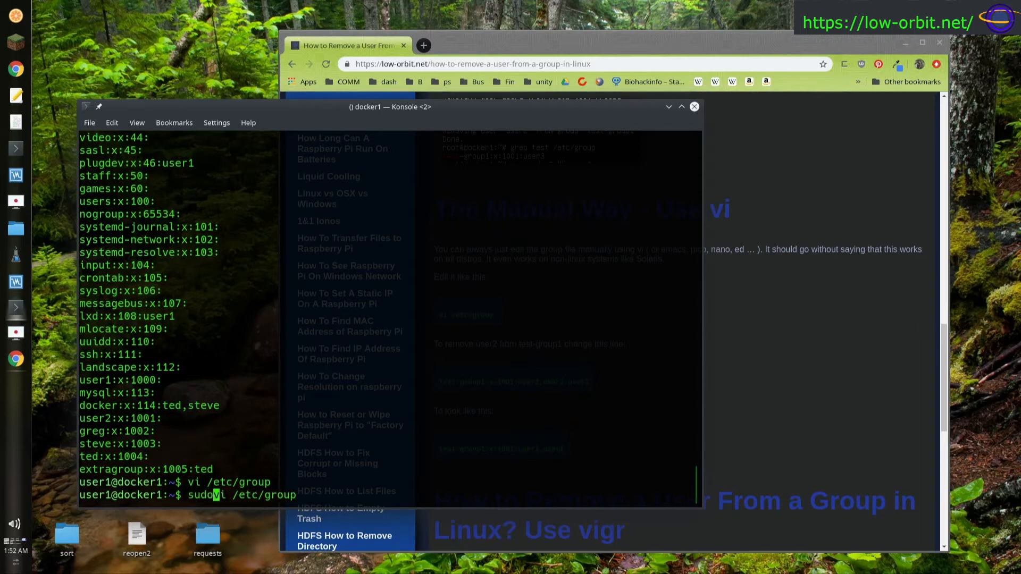
key("Return")
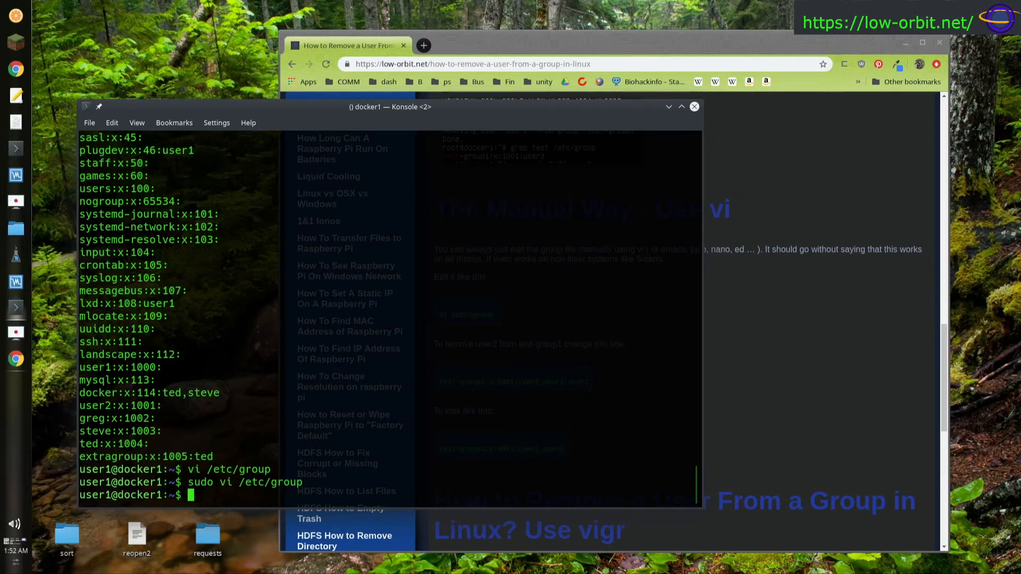
type("vi /etc/group")
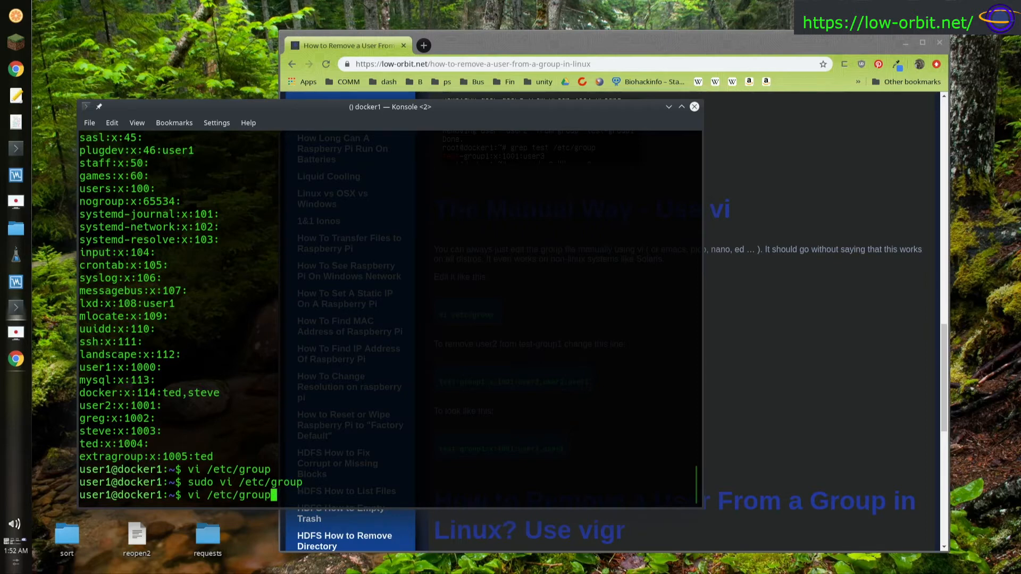
key("Return")
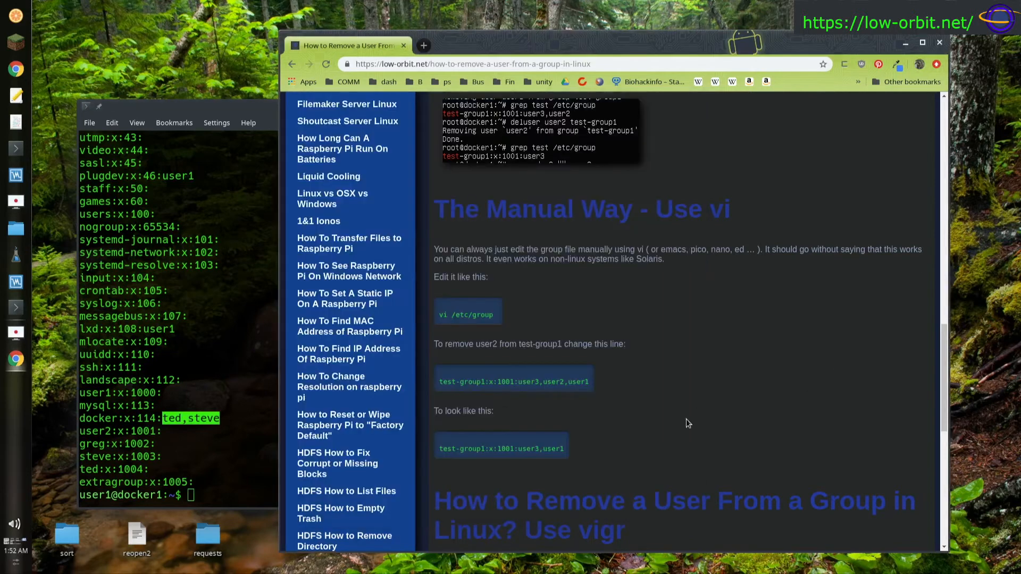
mouse_move(562, 405)
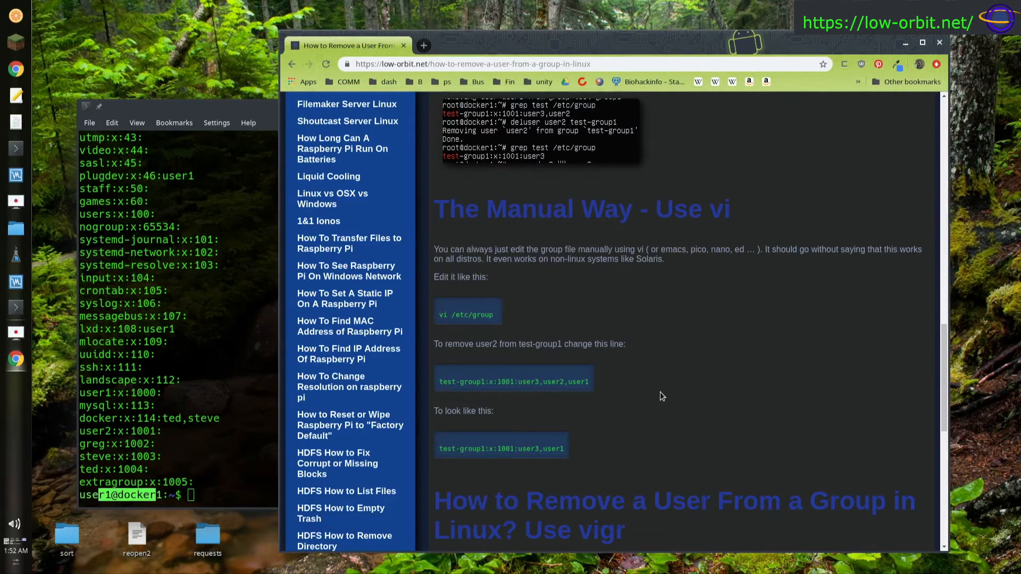
Step: Scroll the article past the vi section to its 'Use vigr' method and into usermod
scroll("down", 3)
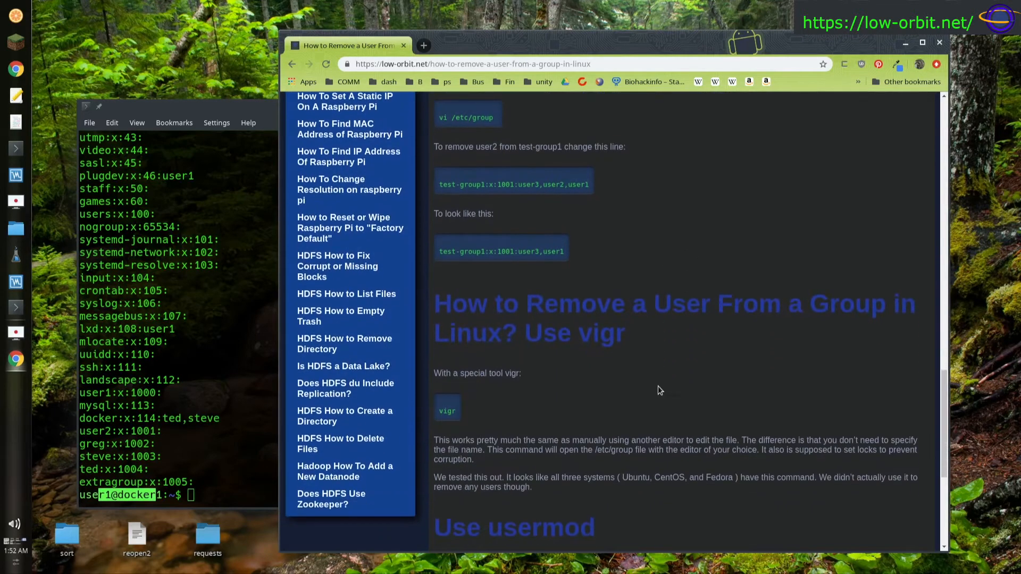
scroll("up", 3)
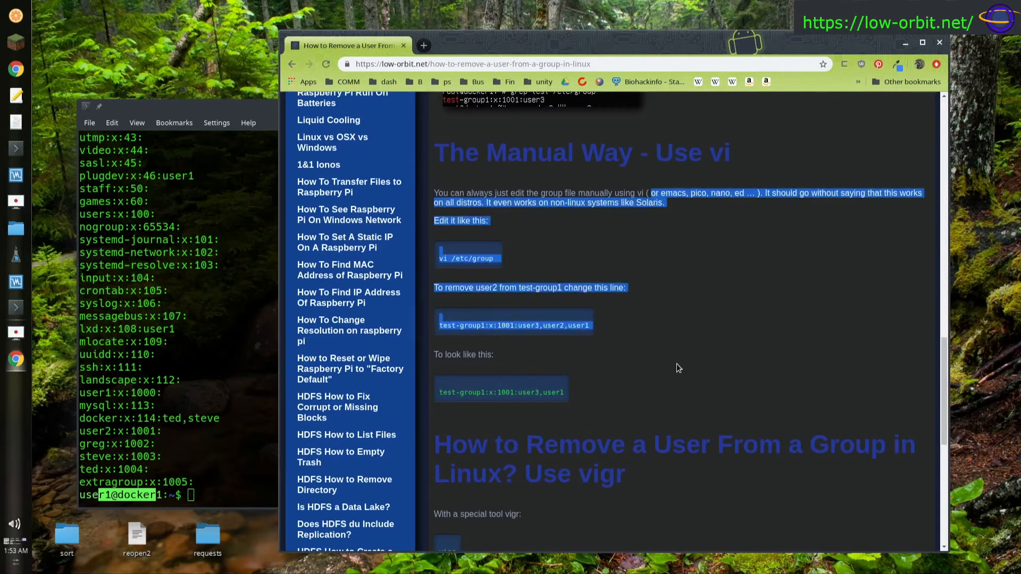
scroll("down", 3)
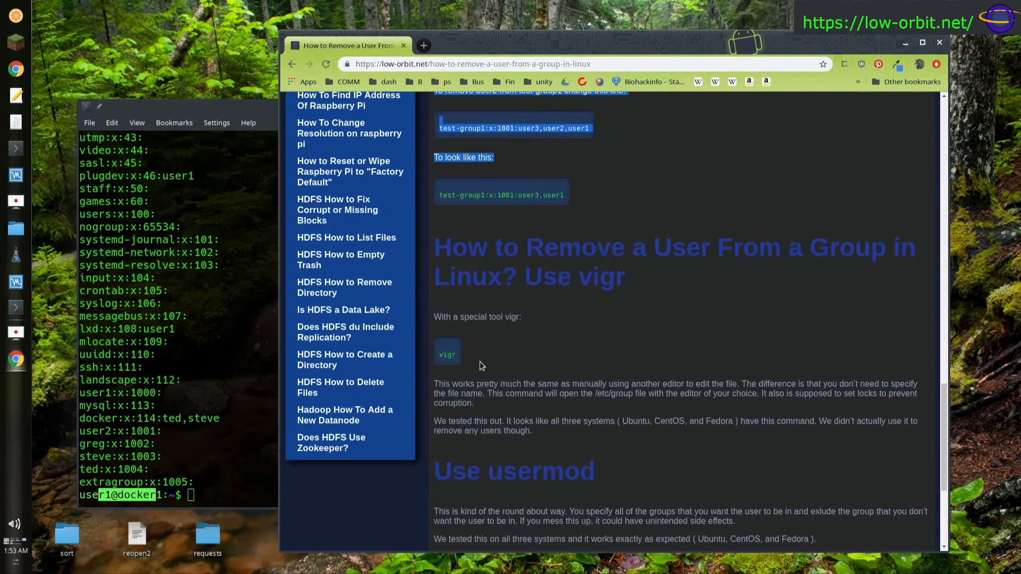
scroll("down", 3)
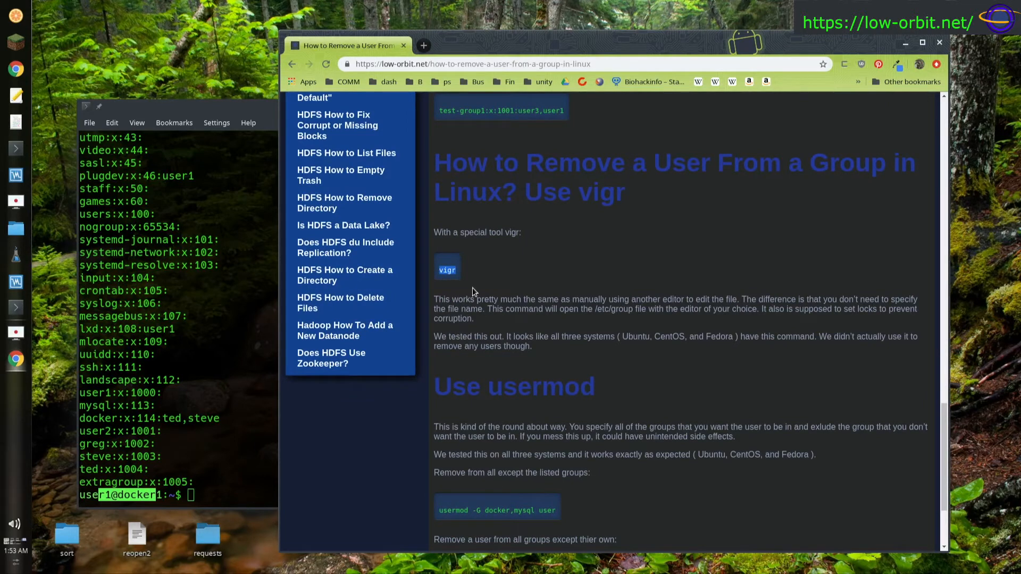
mouse_move(546, 303)
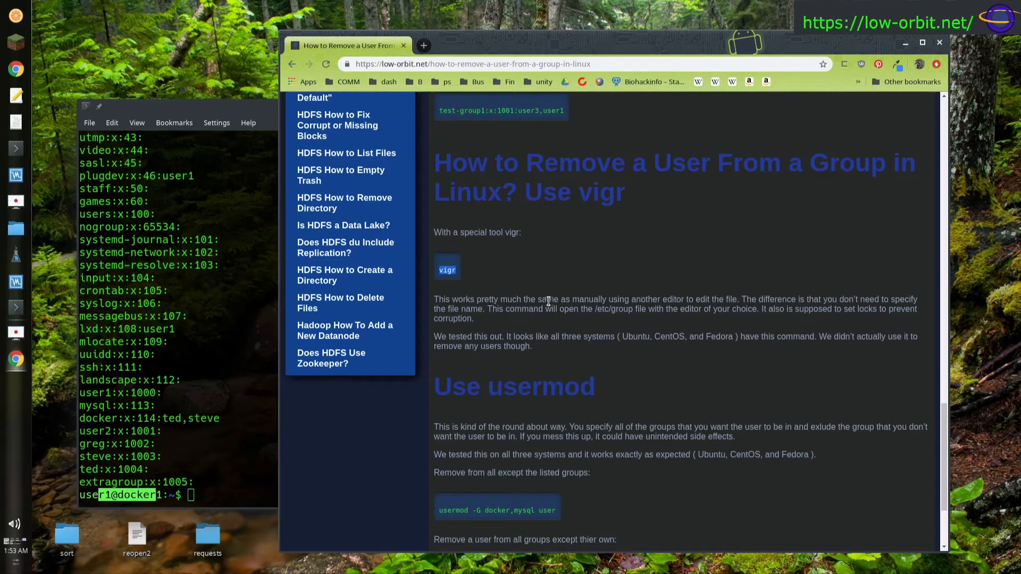
mouse_move(491, 298)
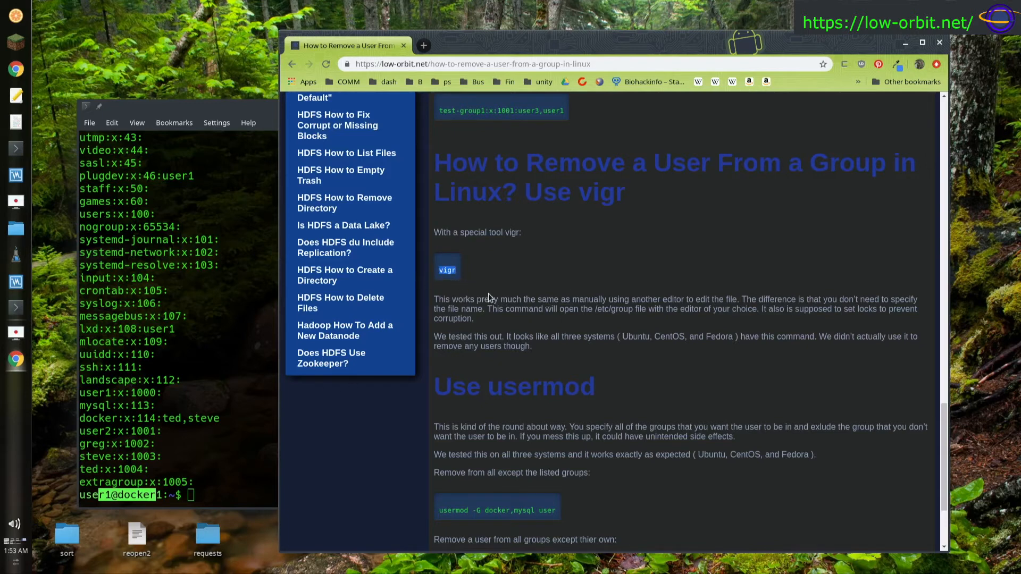
mouse_move(493, 294)
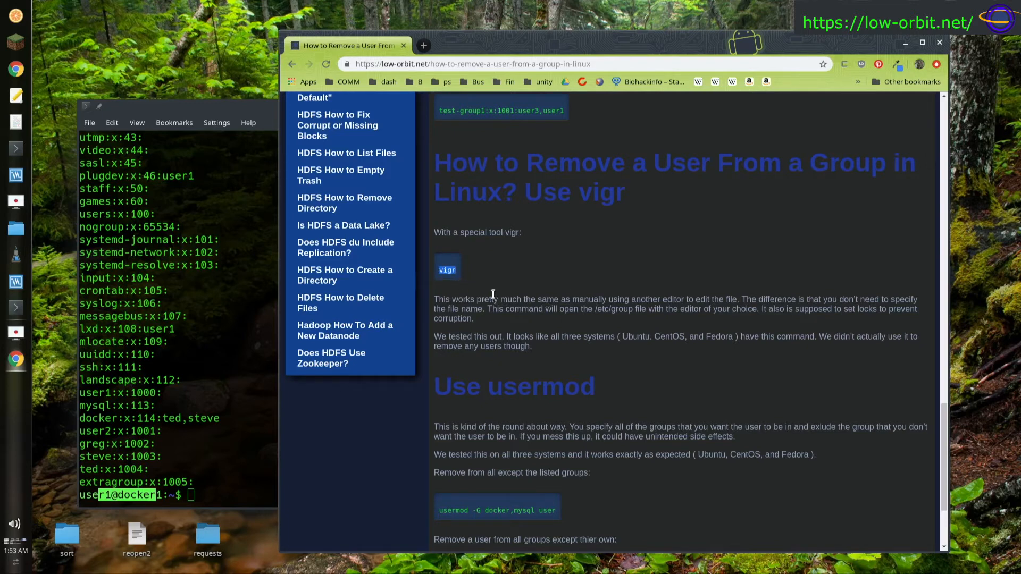
mouse_move(440, 303)
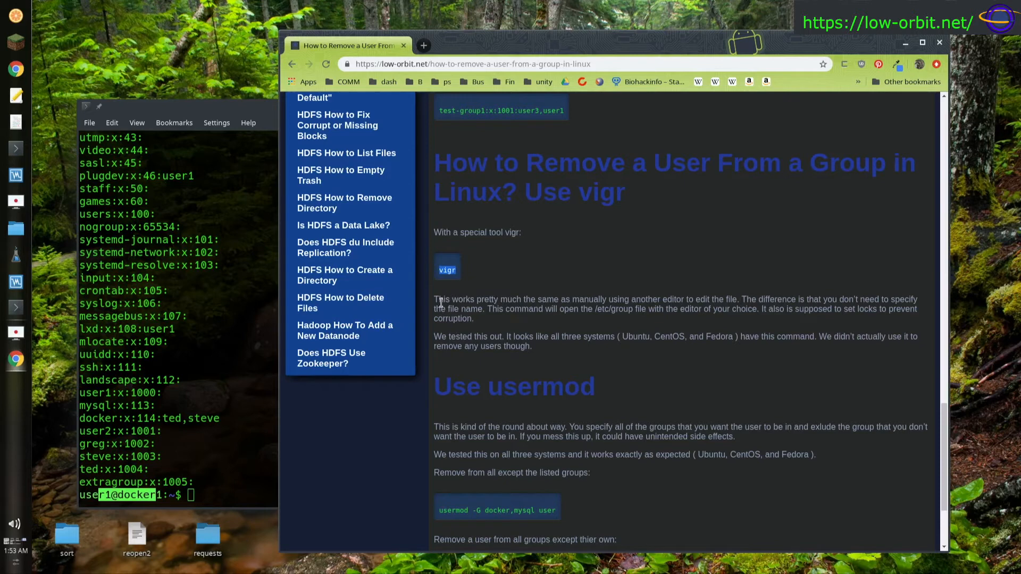
mouse_move(438, 257)
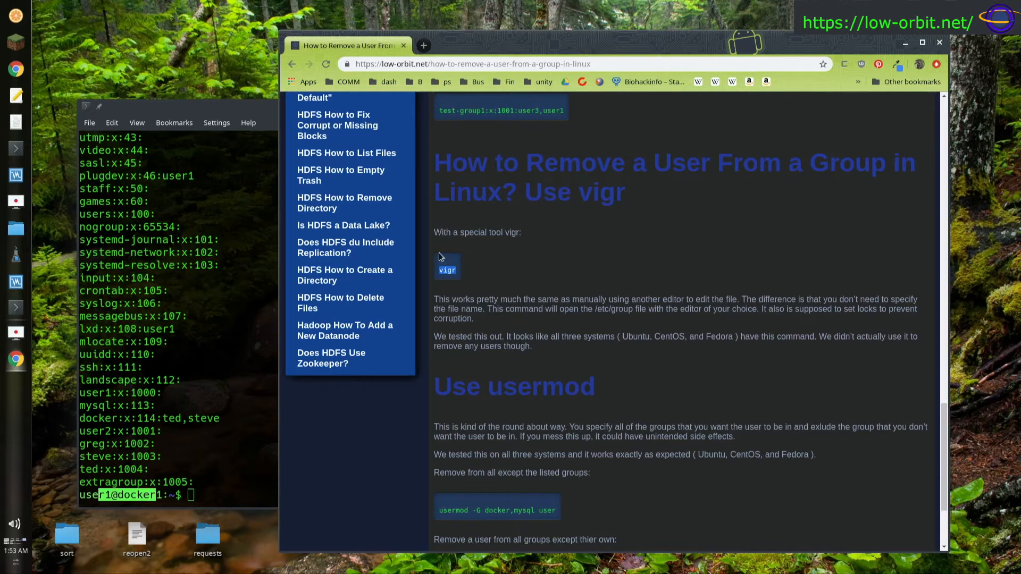
mouse_move(477, 408)
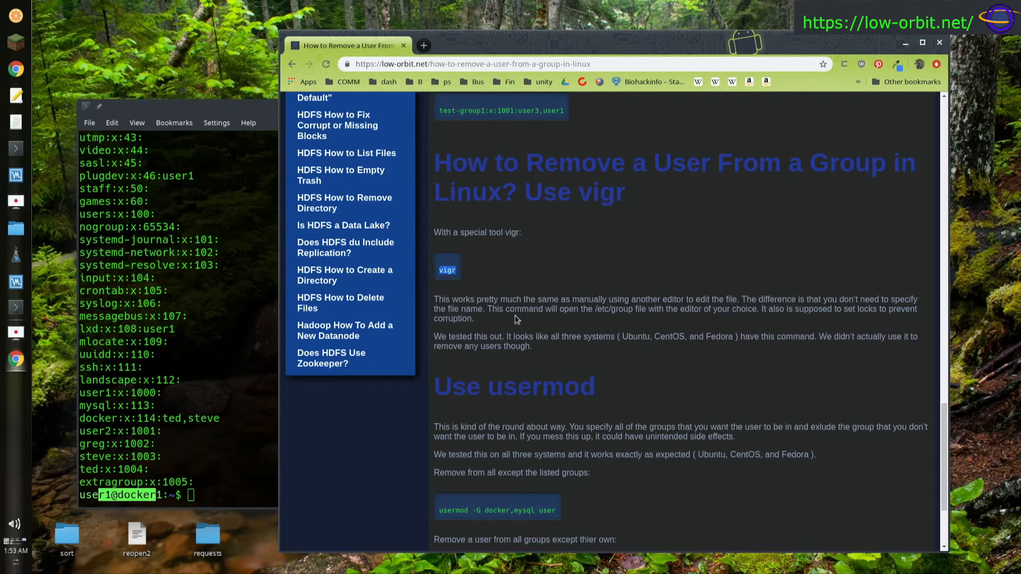
mouse_move(463, 296)
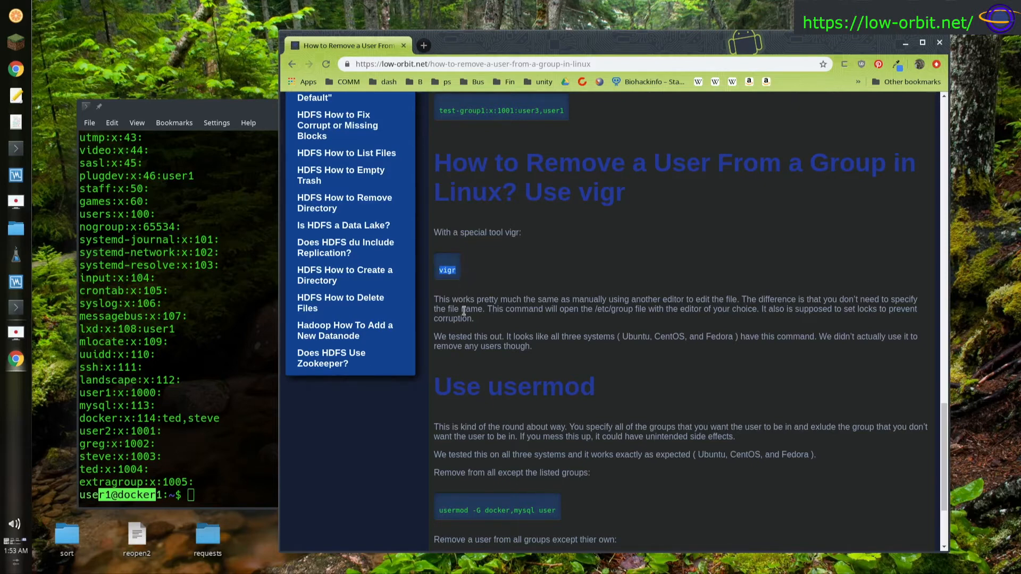
mouse_move(384, 352)
type("vigr")
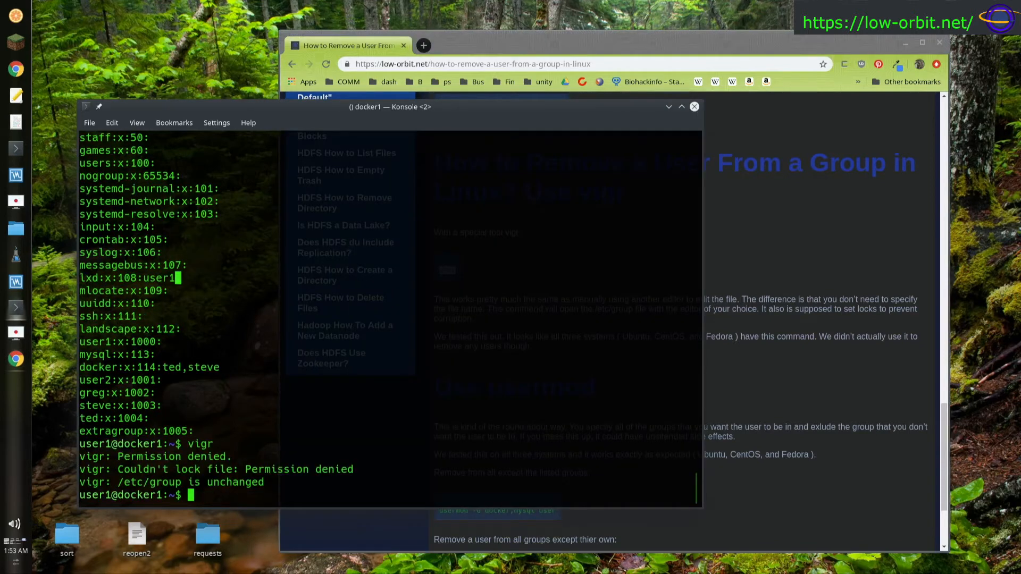
Step: Run sudo vigr after the plain vigr is denied, reaching the select-editor prompt
type("sudo vi")
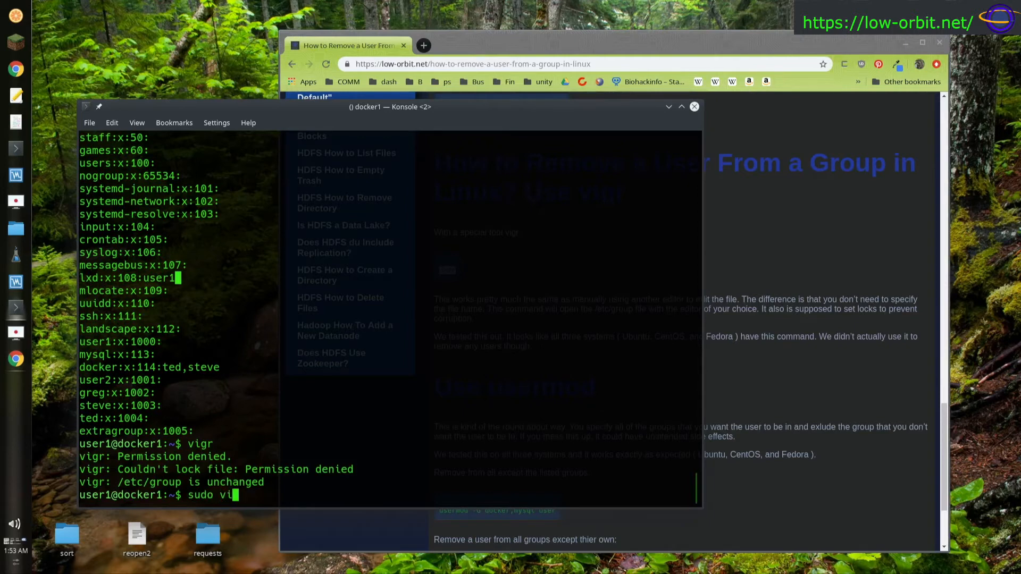
key("Return")
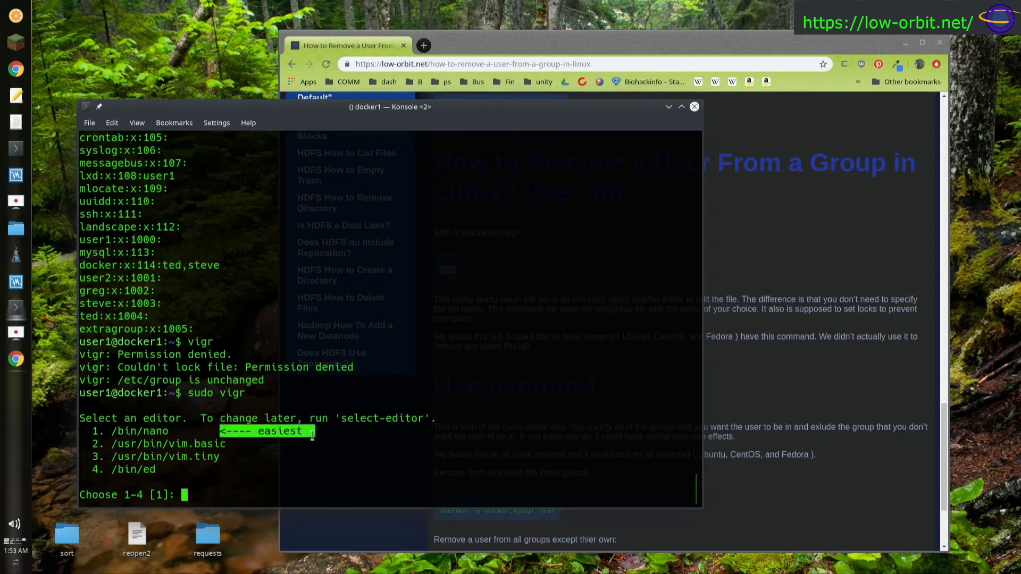
mouse_move(211, 475)
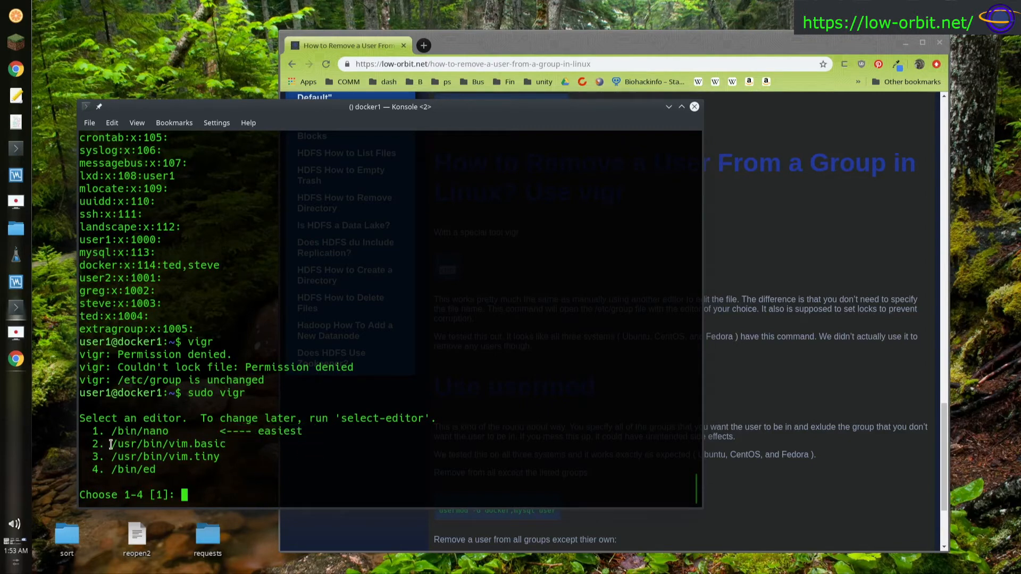
double_click(173, 443)
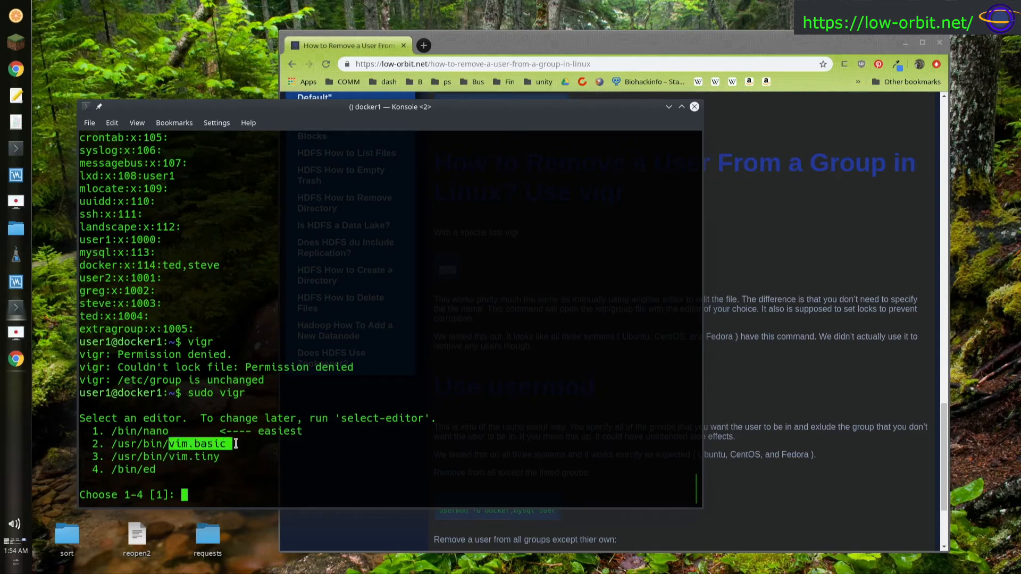
mouse_move(163, 451)
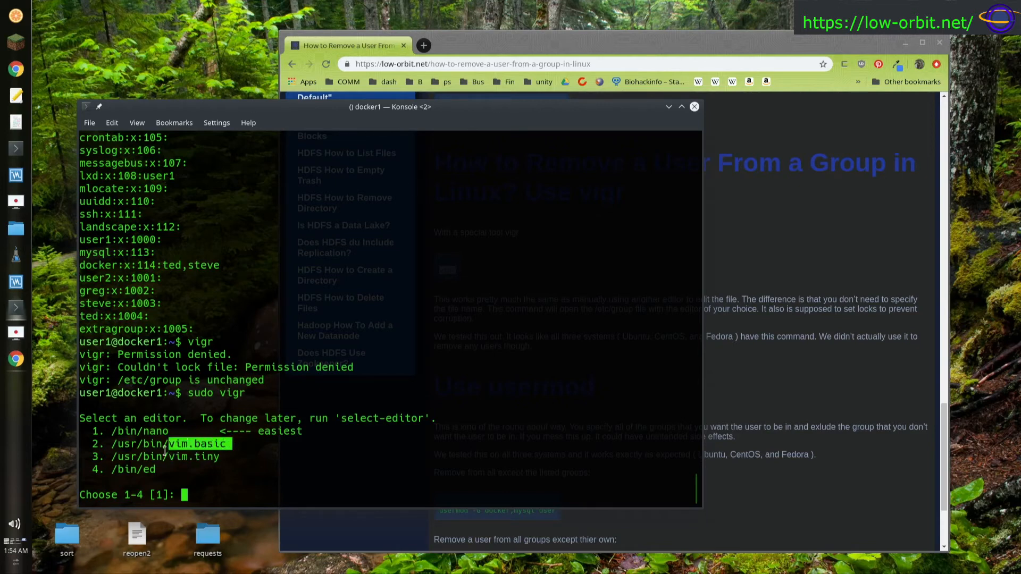
mouse_move(159, 473)
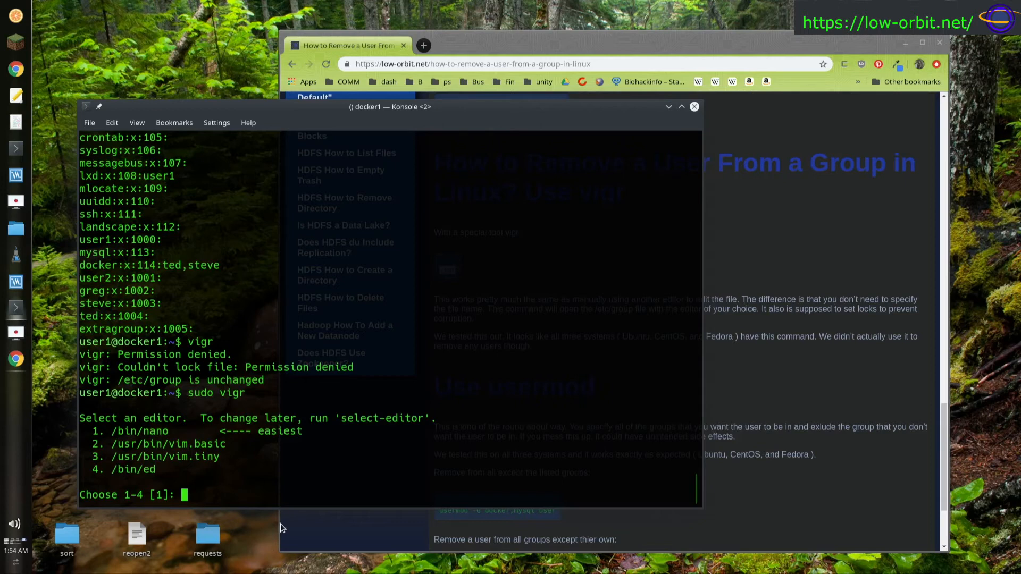
Step: Choose editor 1 (nano), delete ',steve' from the docker line leaving ted, save with Ctrl+X, Y
type("1")
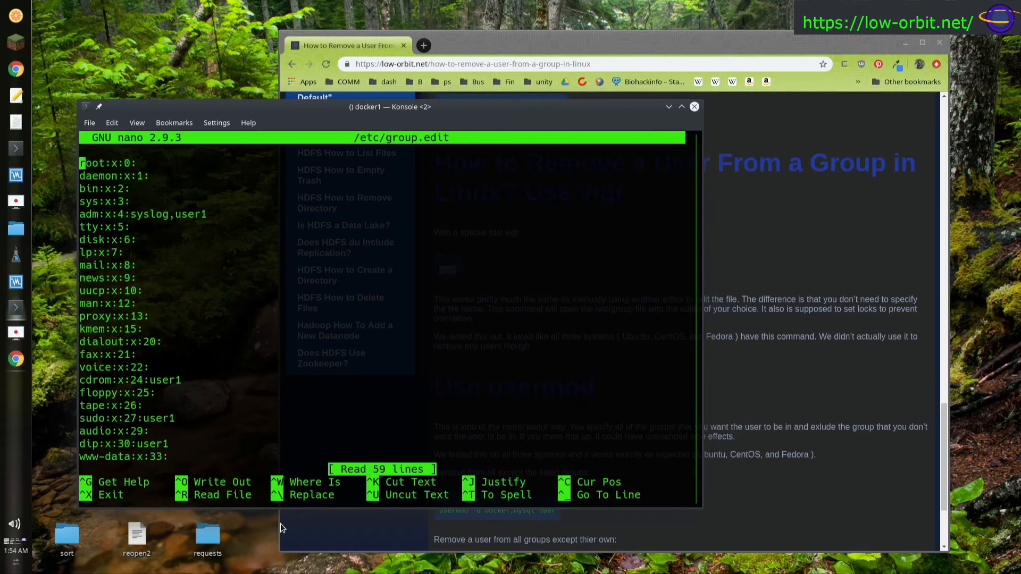
key("Down")
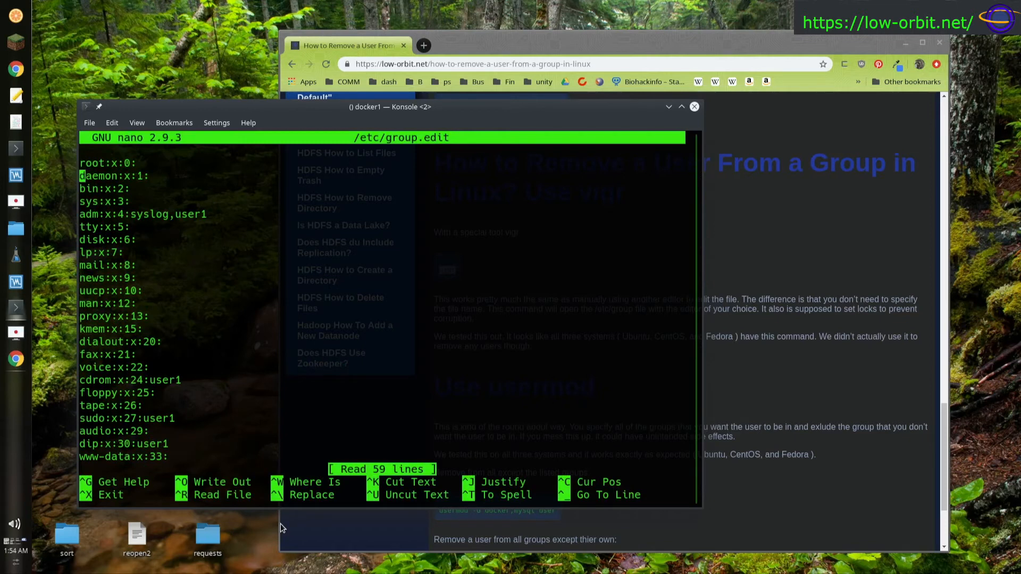
scroll("down", 3)
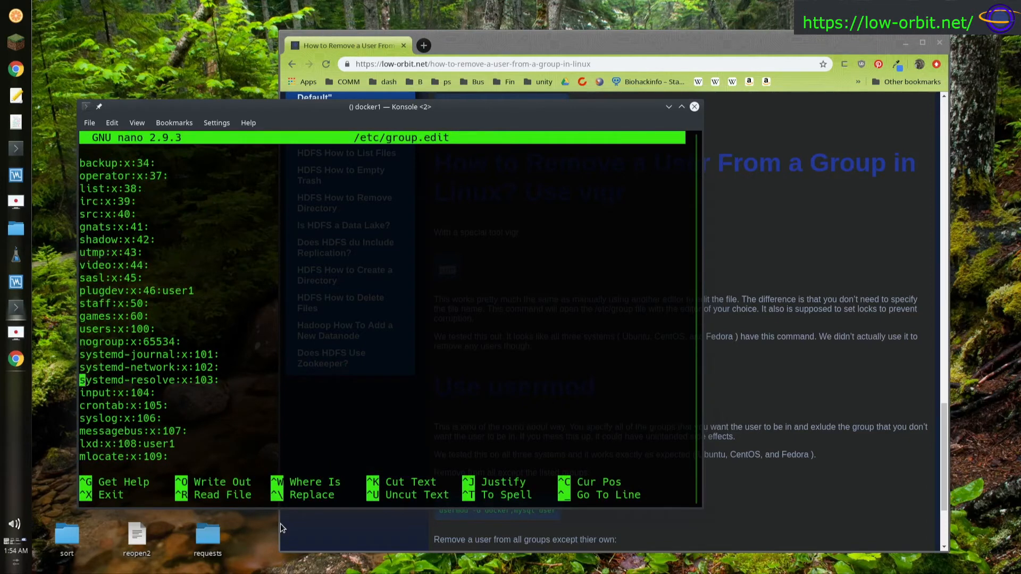
scroll("down", 3)
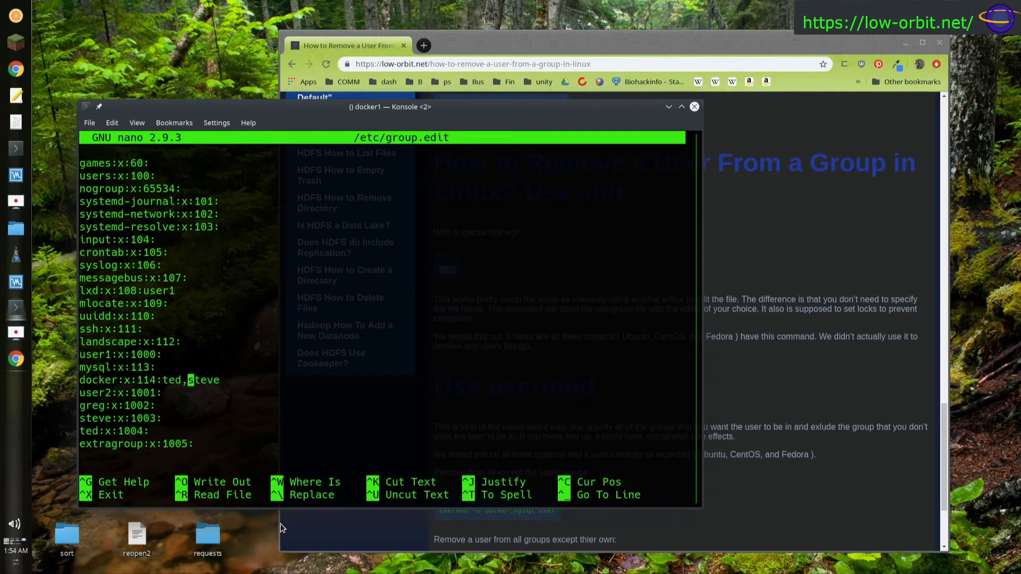
type("xx")
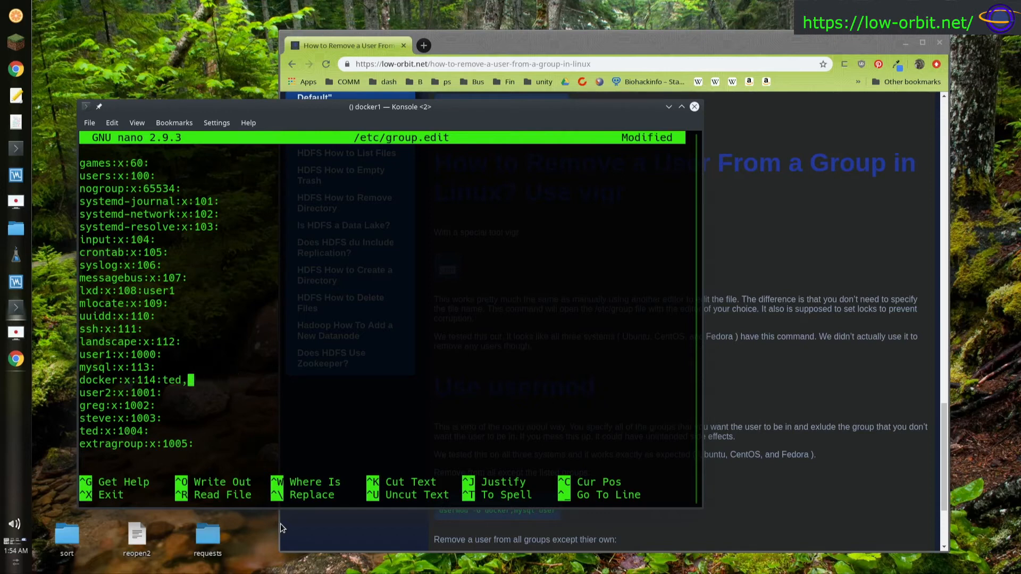
key("BackSpace")
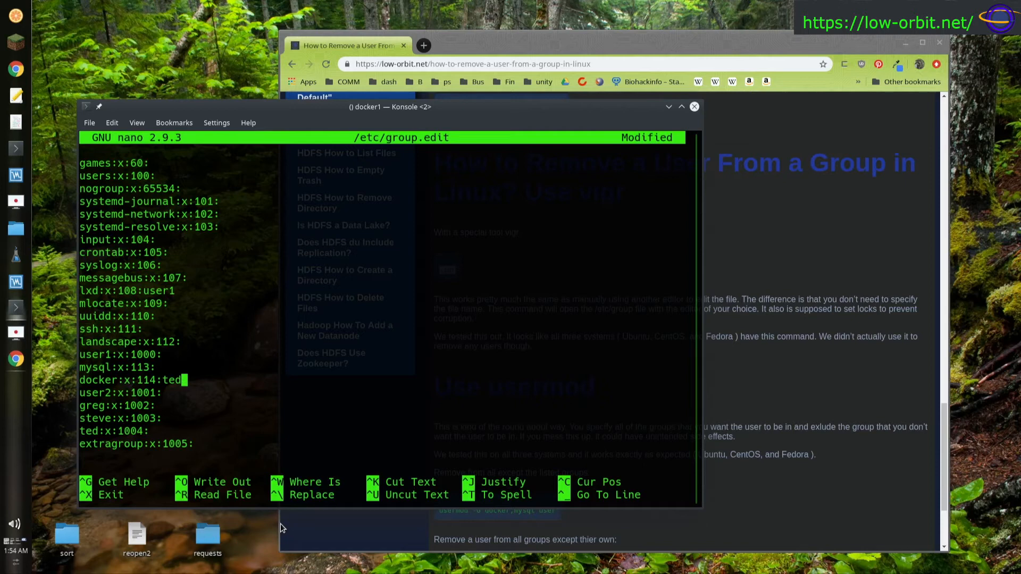
key("ctrl+x")
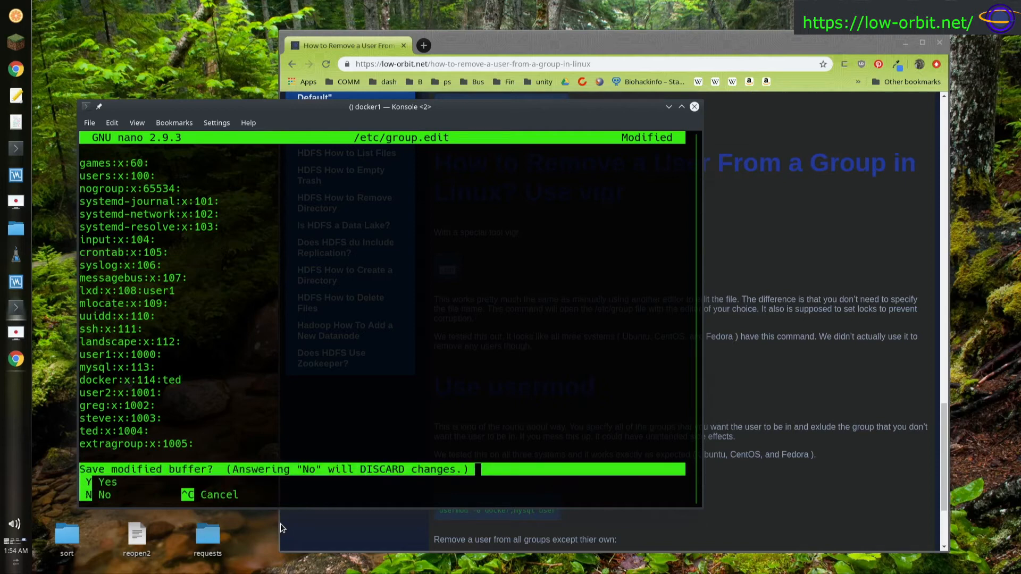
key("y")
type("cat /etc/group")
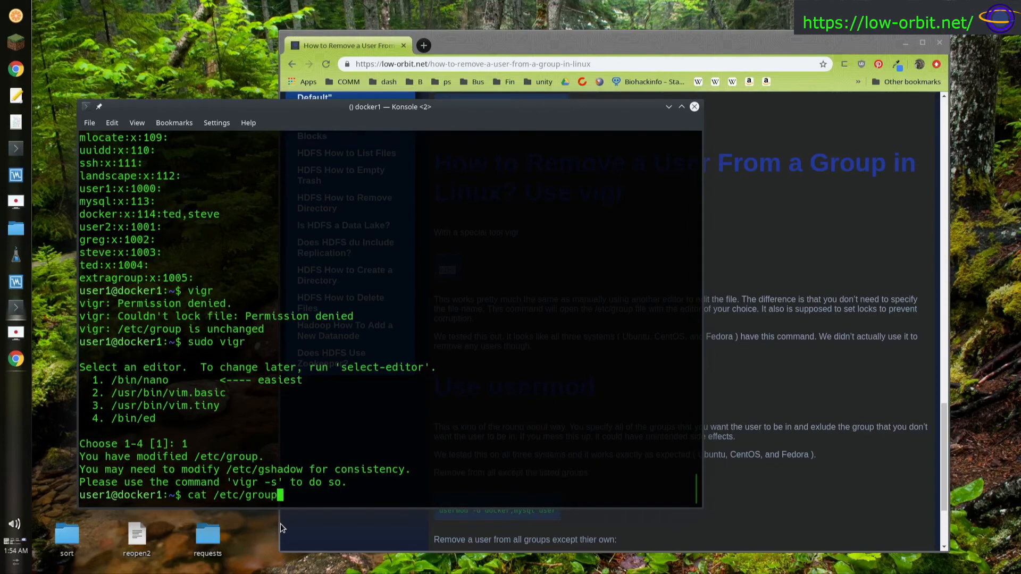
Step: Reprint the group file confirming docker lists only ted, then scroll the article to the usermod section
key("Return")
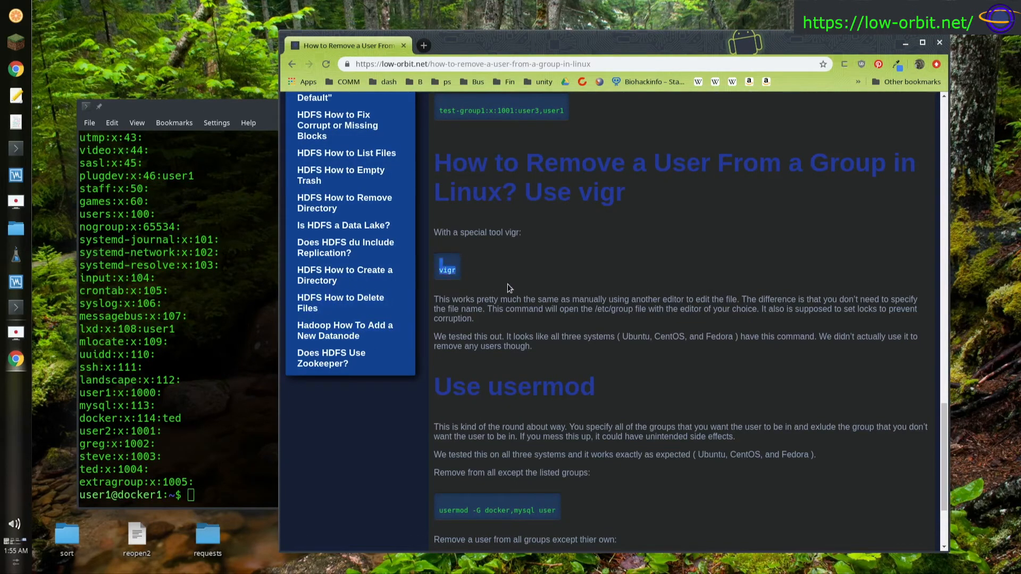
mouse_move(503, 257)
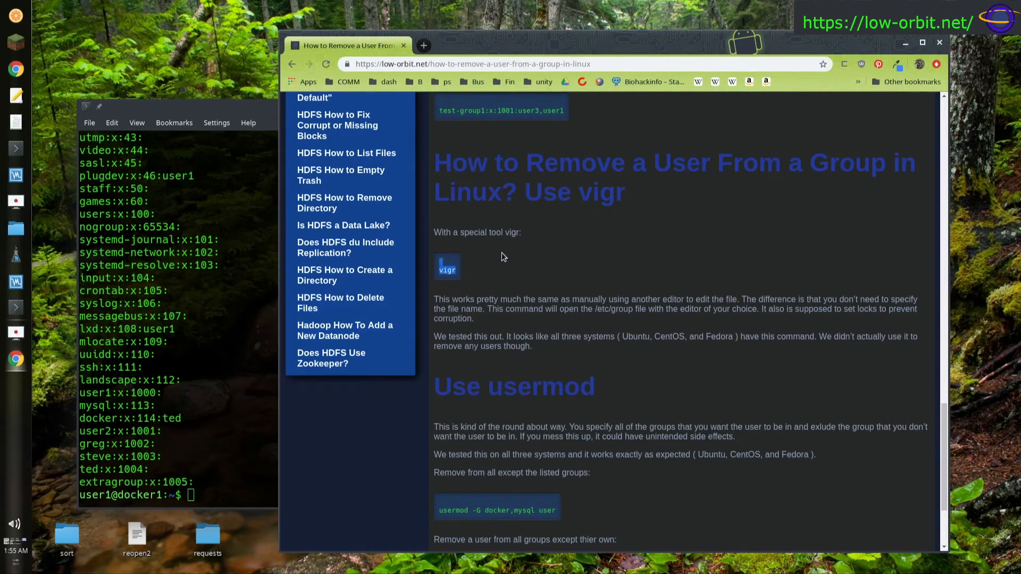
scroll("down", 3)
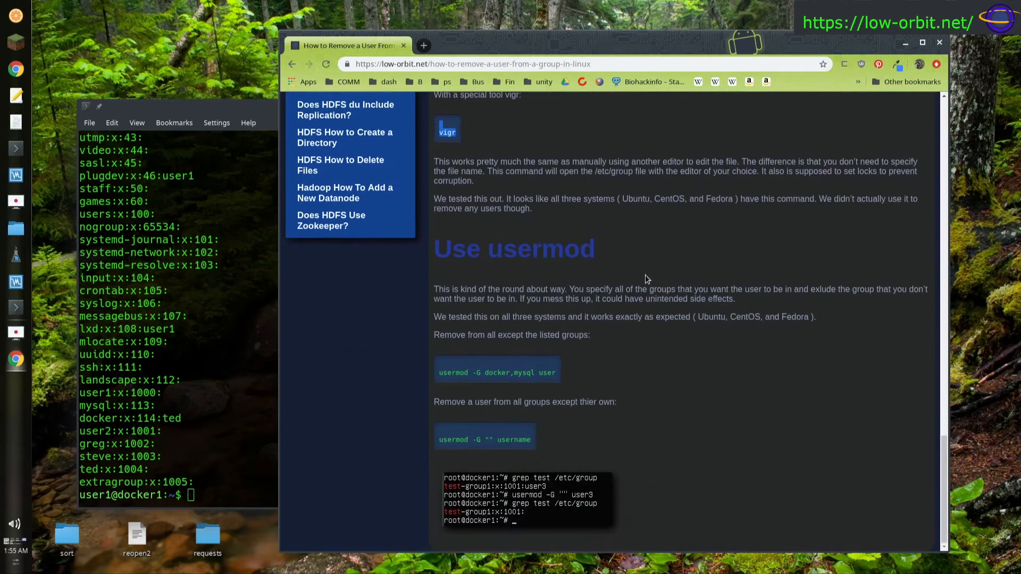
mouse_move(494, 283)
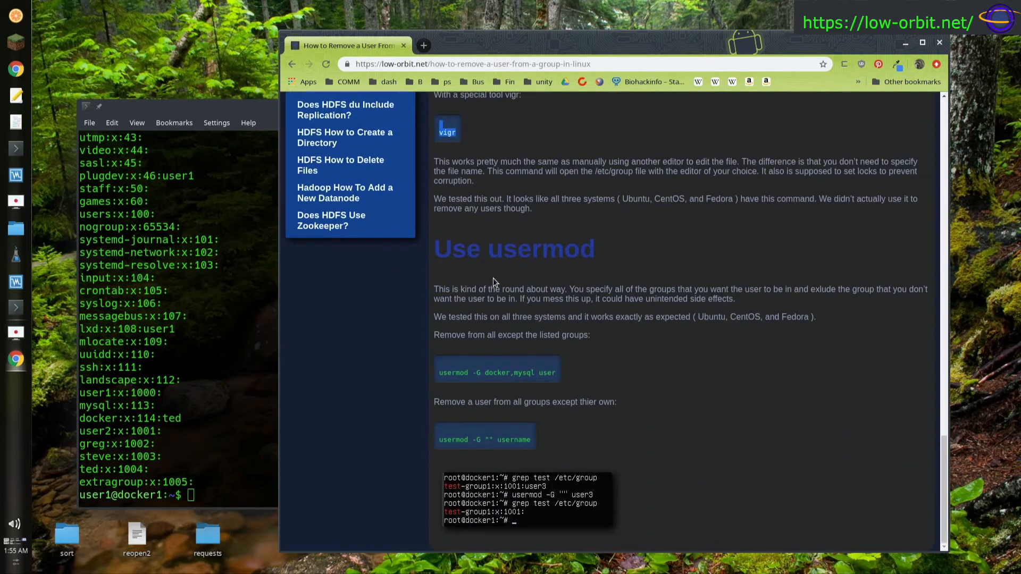
mouse_move(468, 254)
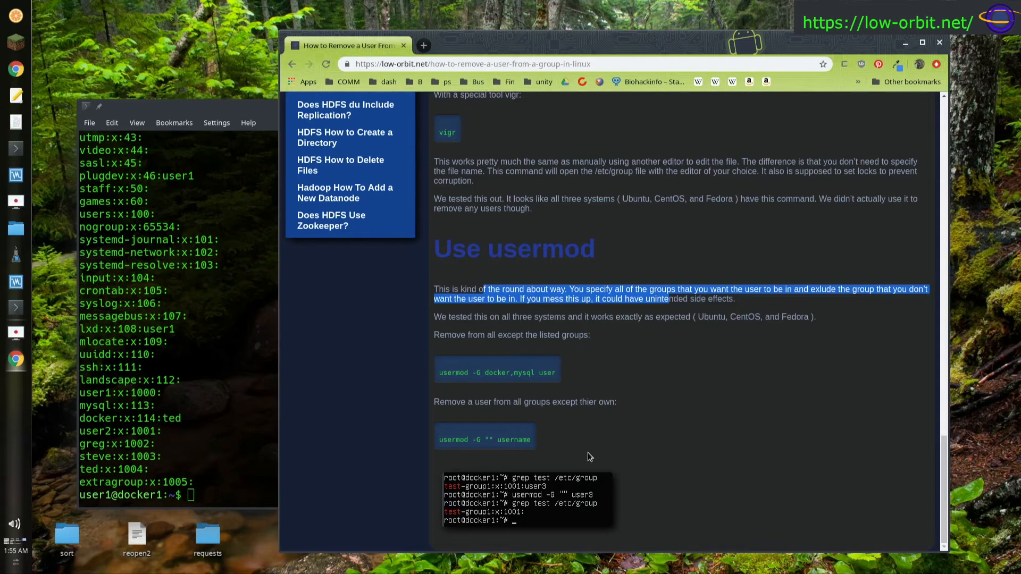
mouse_move(583, 420)
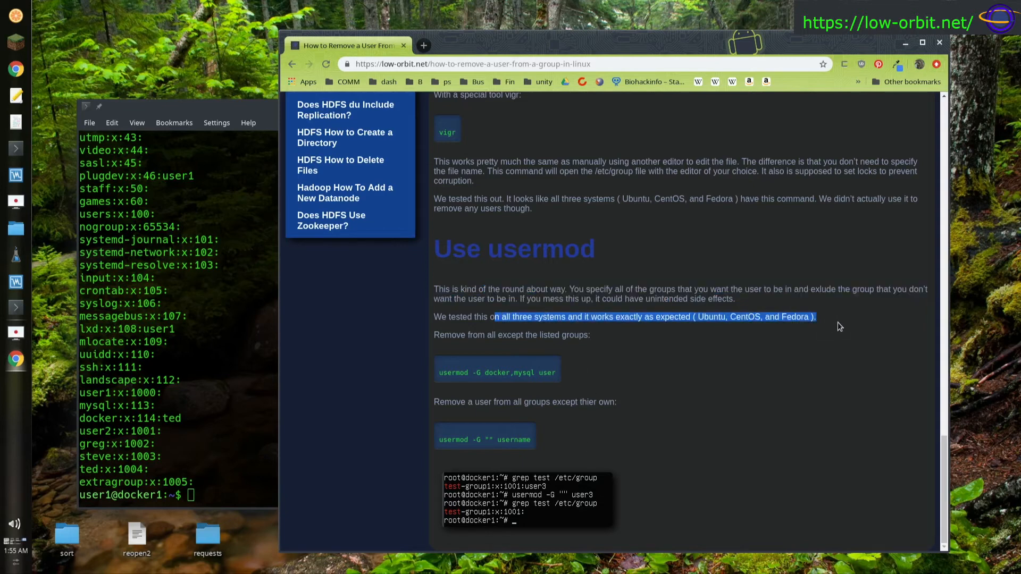
mouse_move(500, 344)
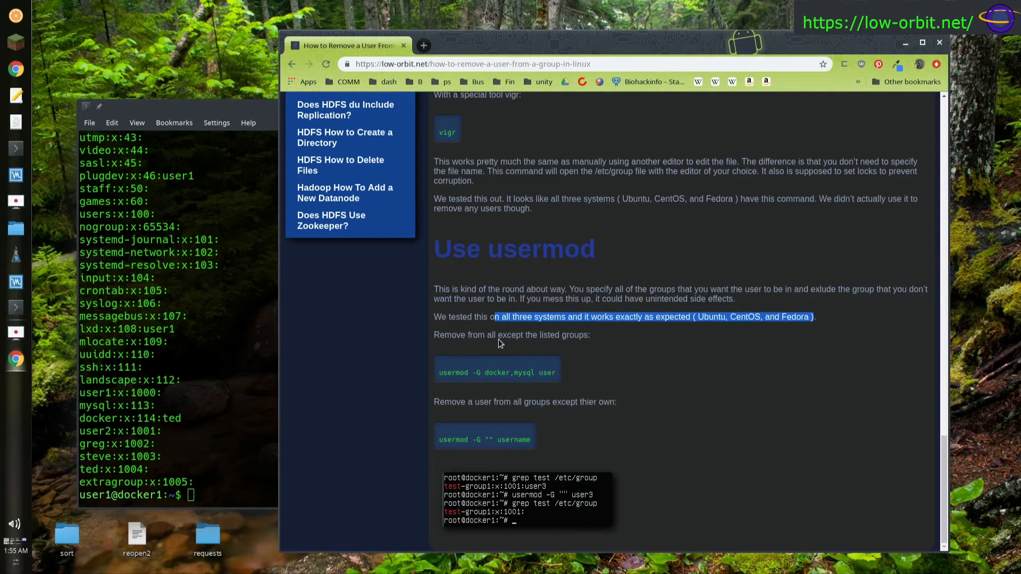
mouse_move(444, 345)
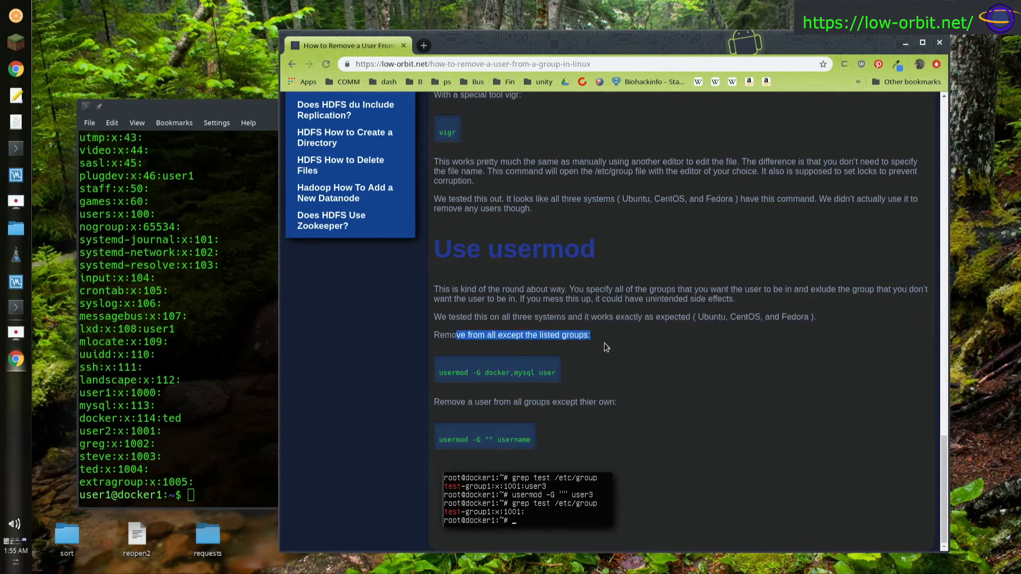
mouse_move(549, 428)
type("cat /etc/group")
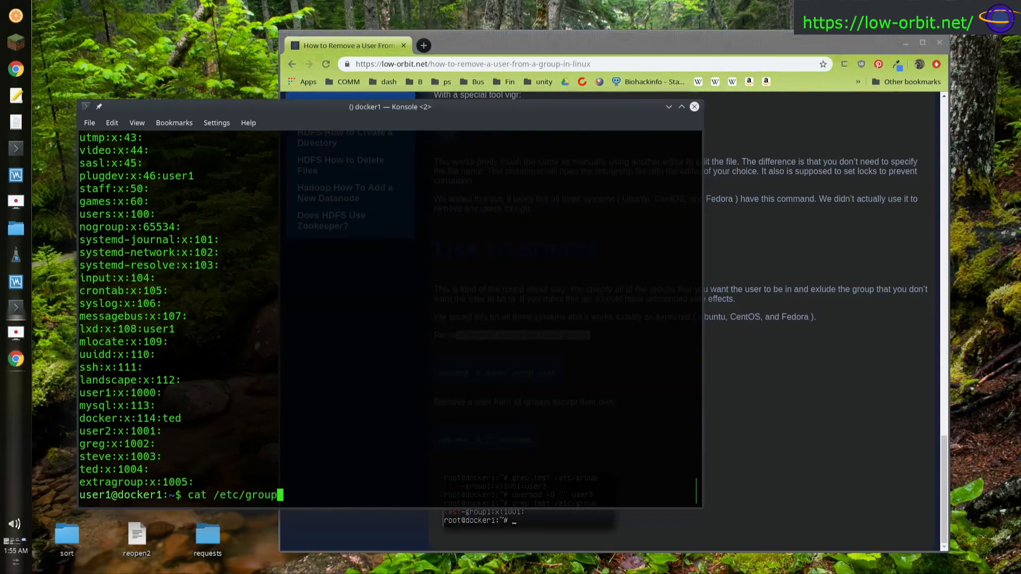
Step: Edit /etc/group with sudo vi and add greg,steve,ted to the extragroup line
type("vigr")
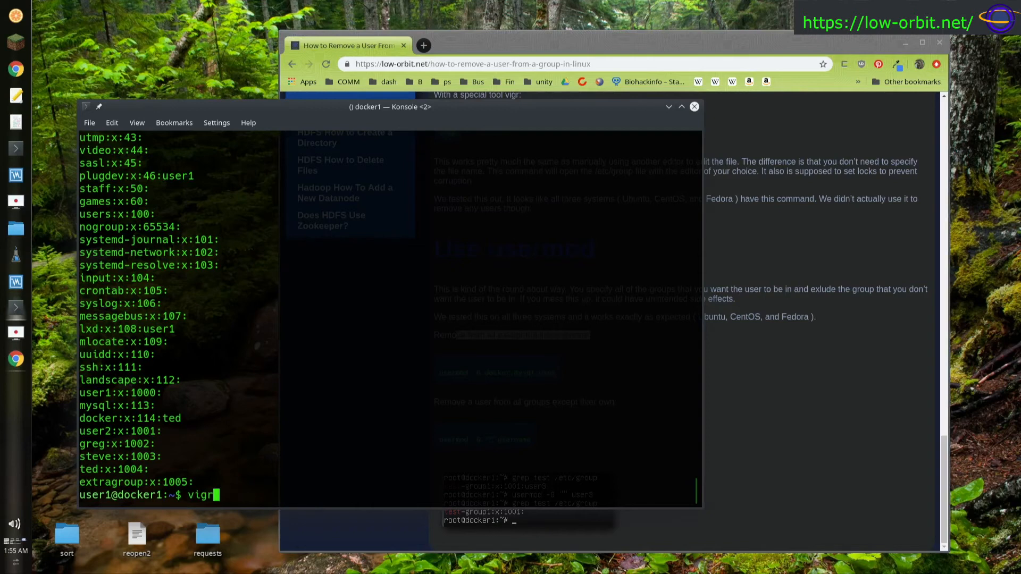
type("sudo vi /etc/group")
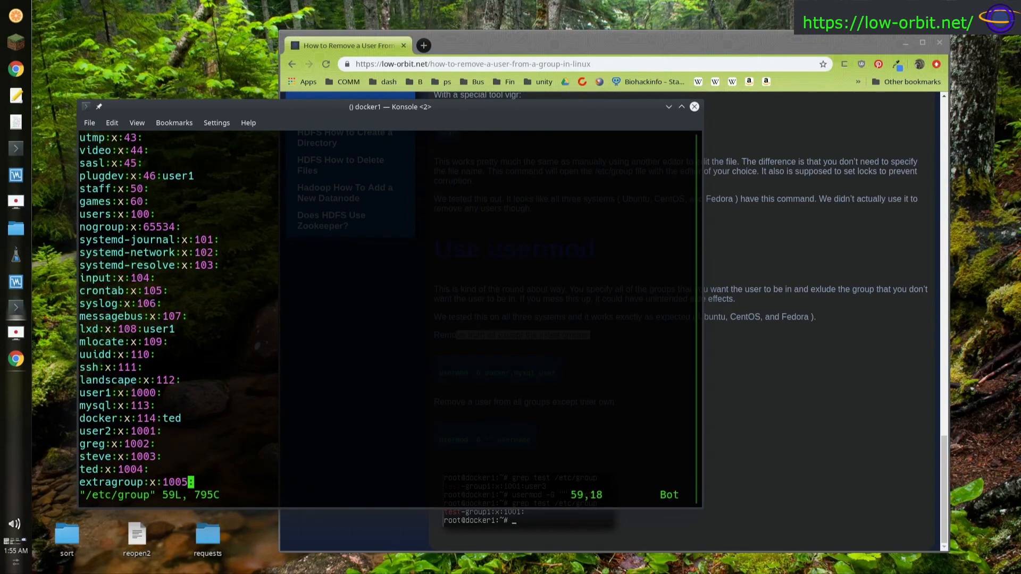
type("g")
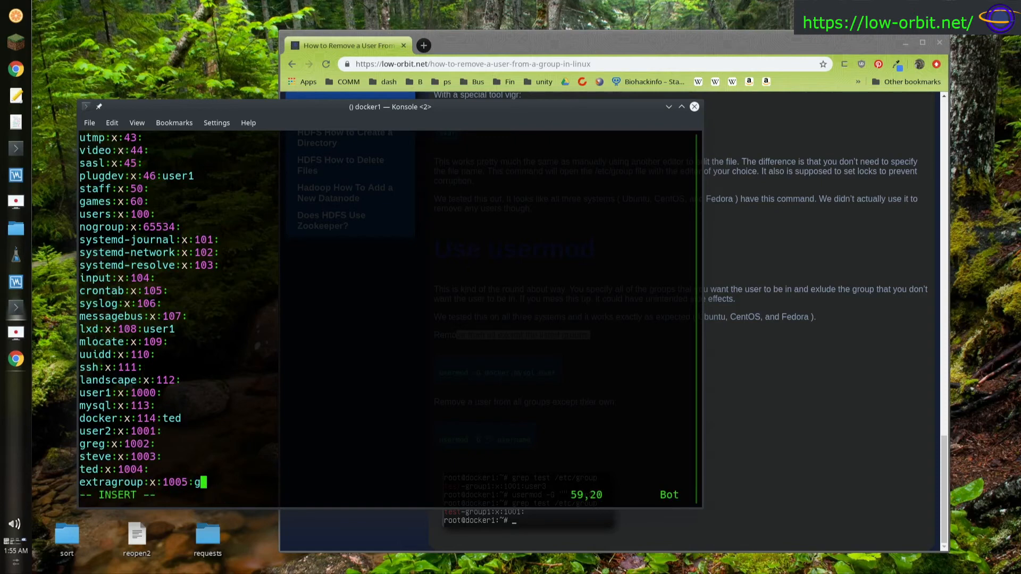
type("reg,")
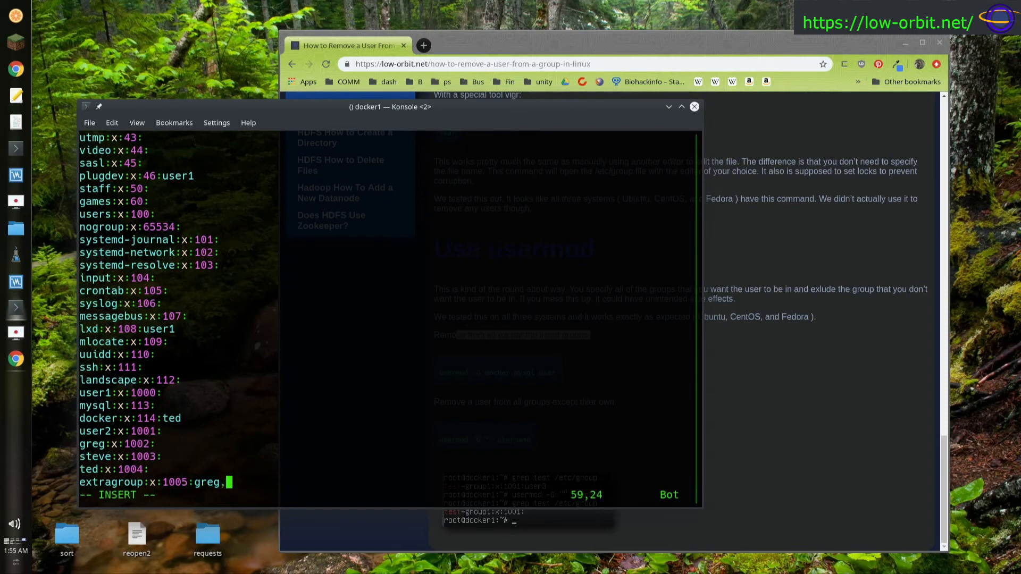
type("steve")
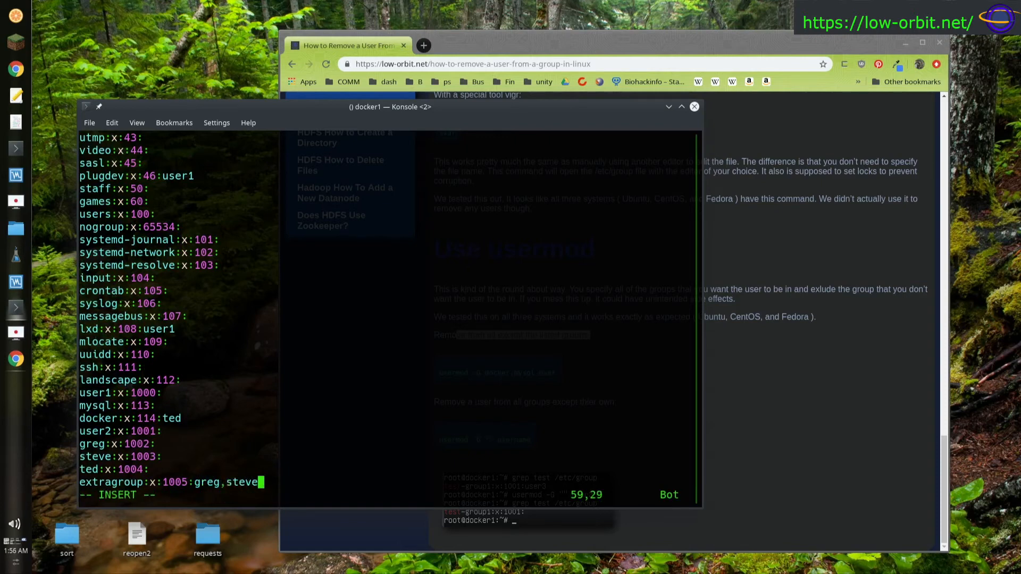
type(",")
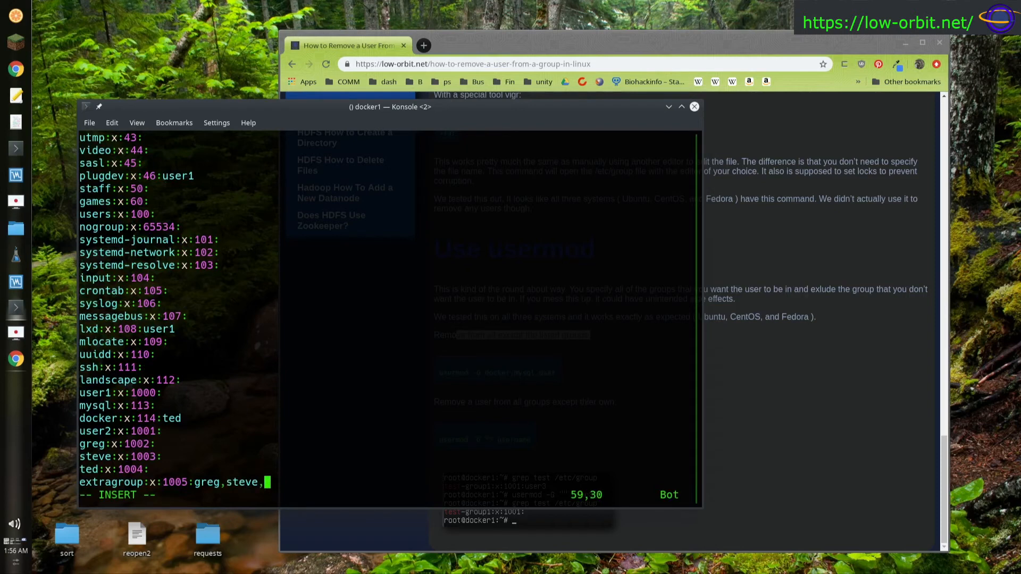
type("ted")
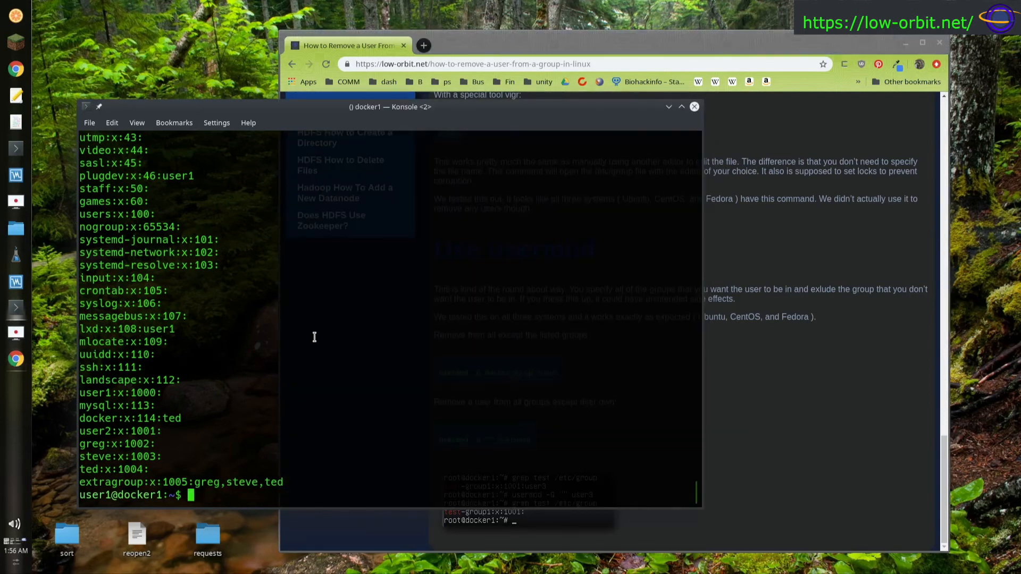
mouse_move(534, 340)
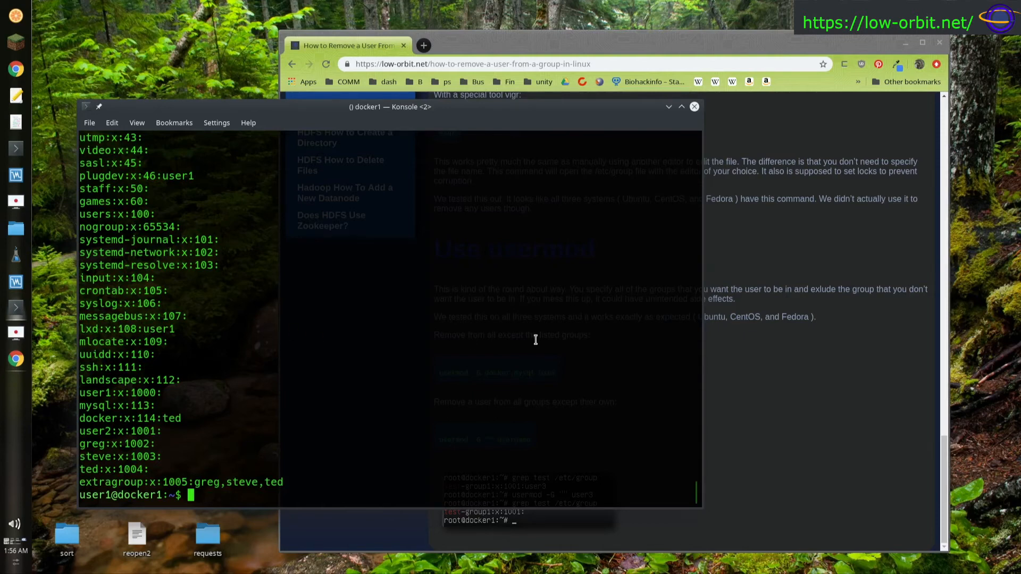
mouse_move(575, 345)
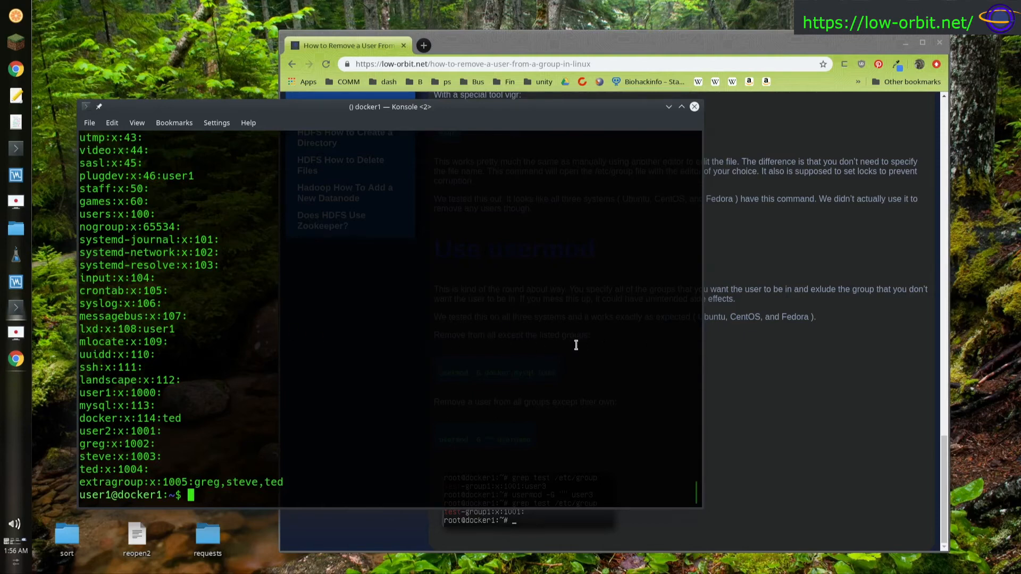
mouse_move(184, 353)
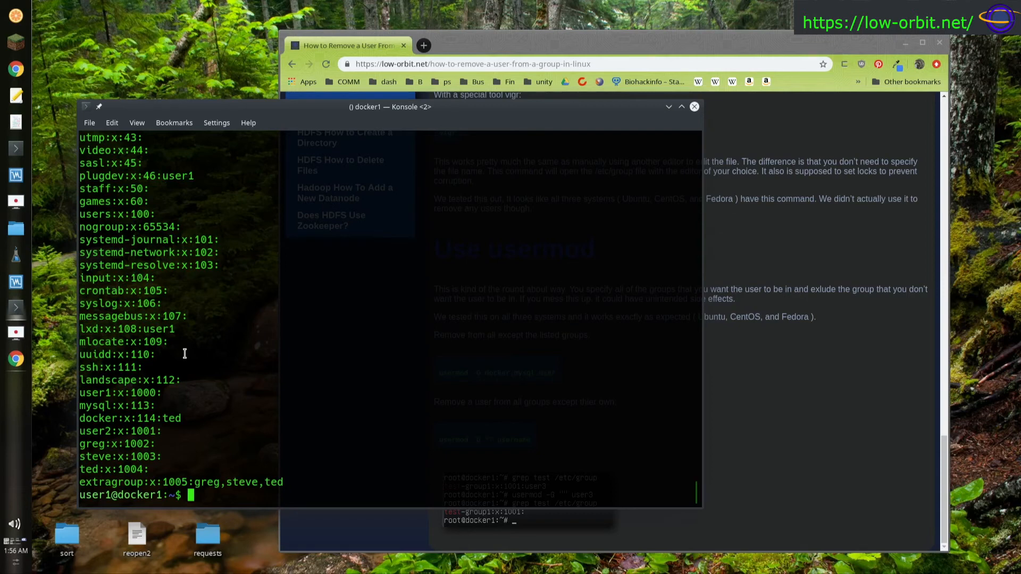
Step: Run usermod -G docker ted, rerunning with sudo after permission is denied
type("usermod g")
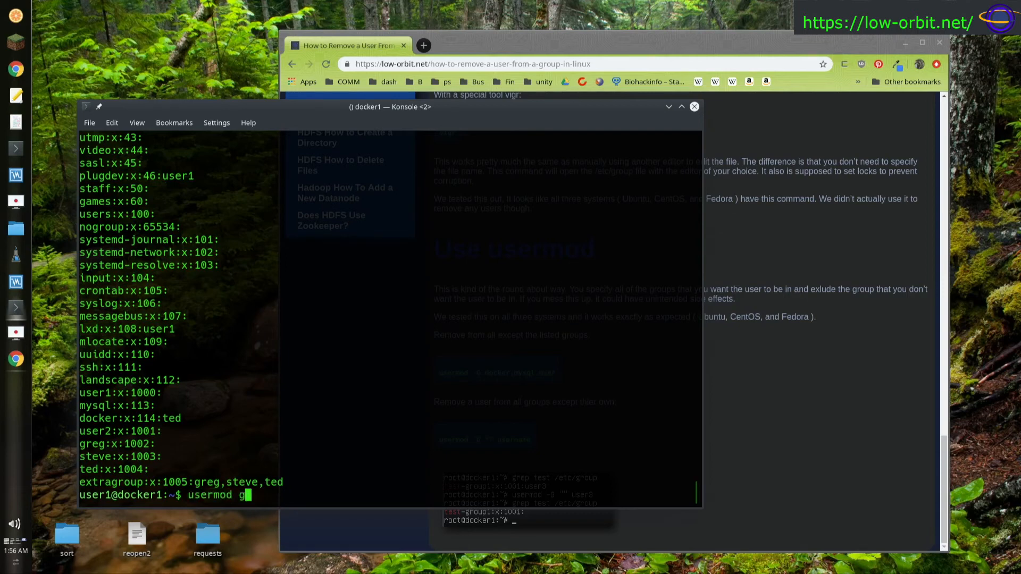
type("reg")
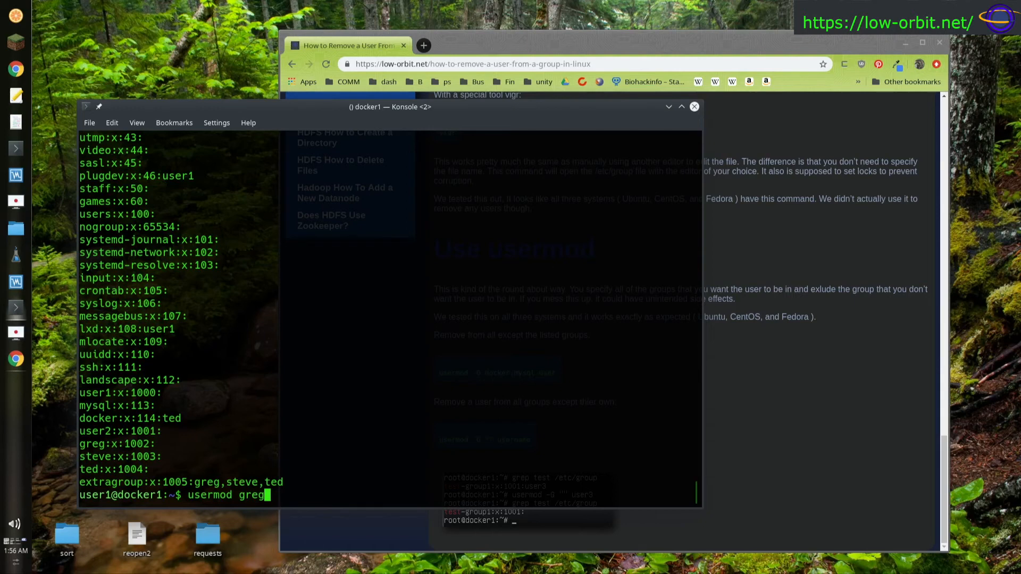
key("BackSpace")
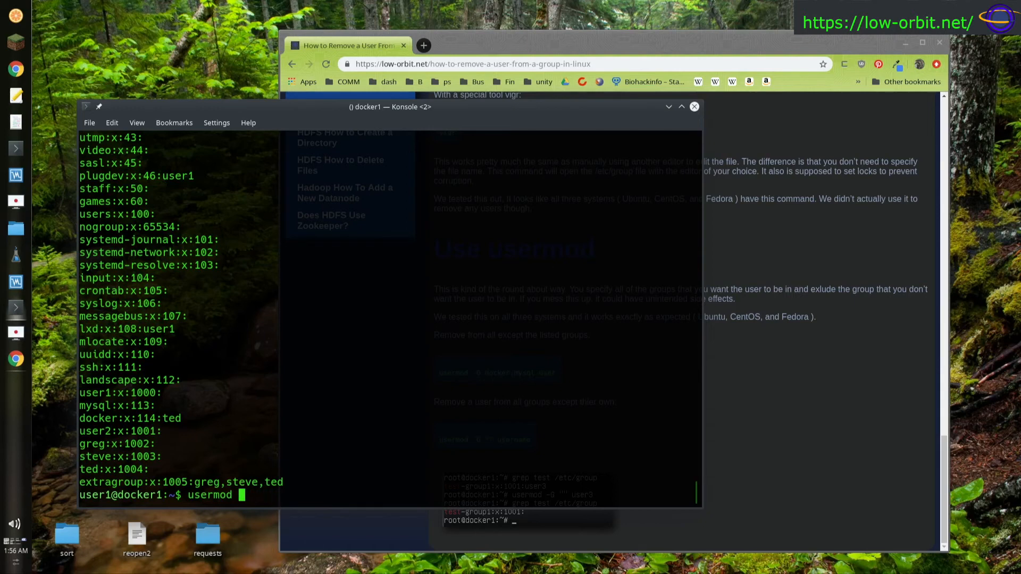
type("te")
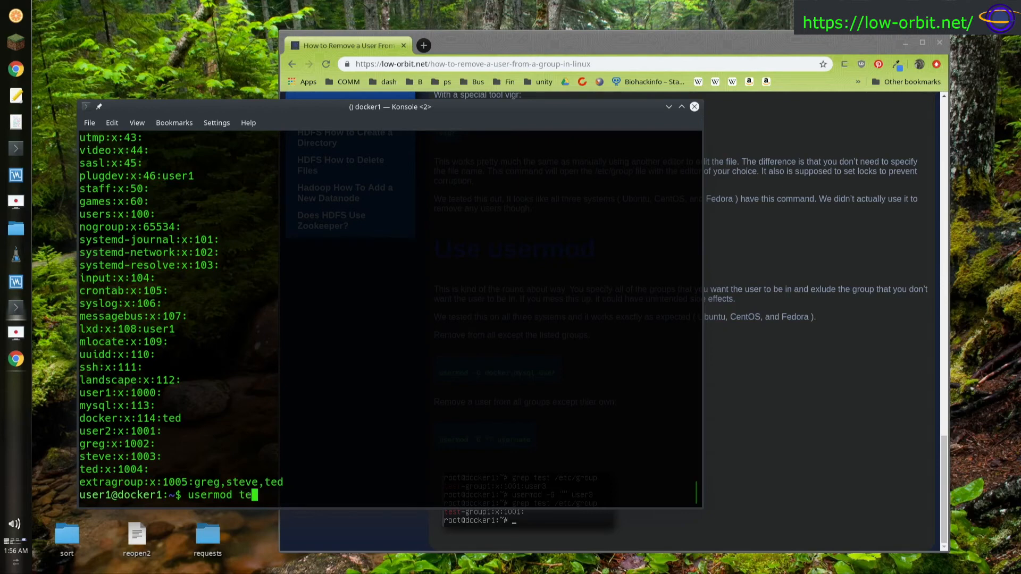
type("d")
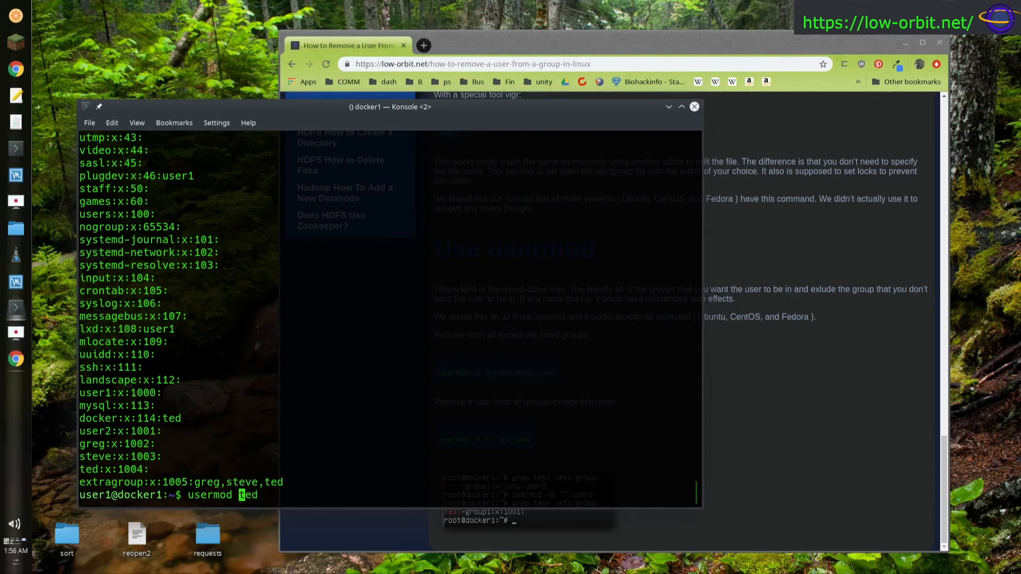
type("docker")
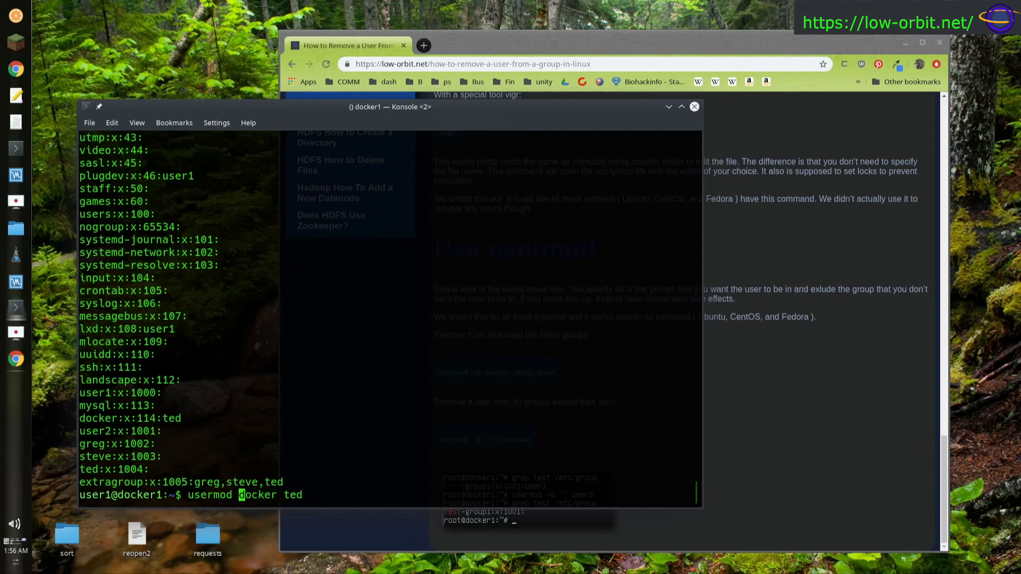
type("-G")
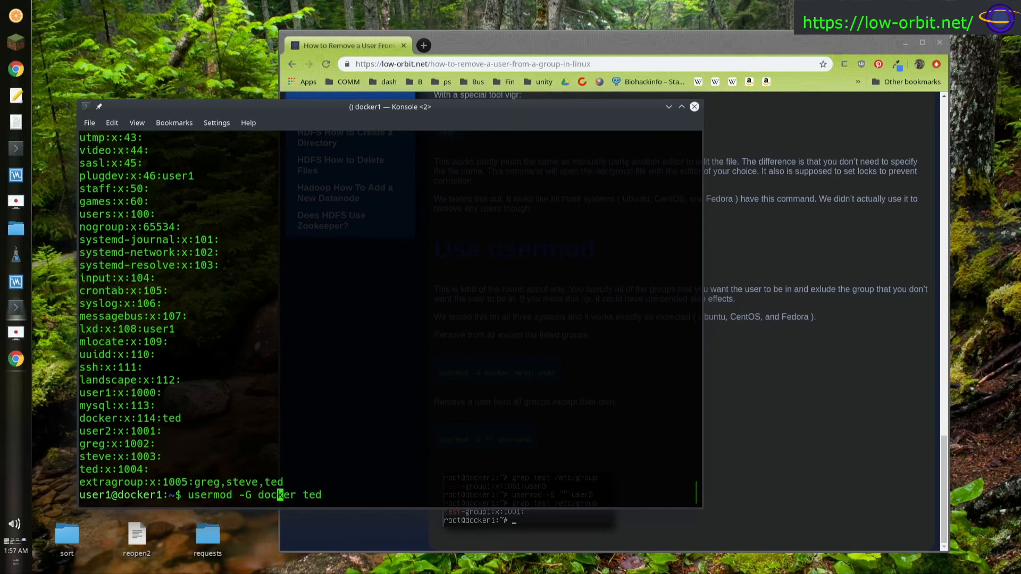
key("Return")
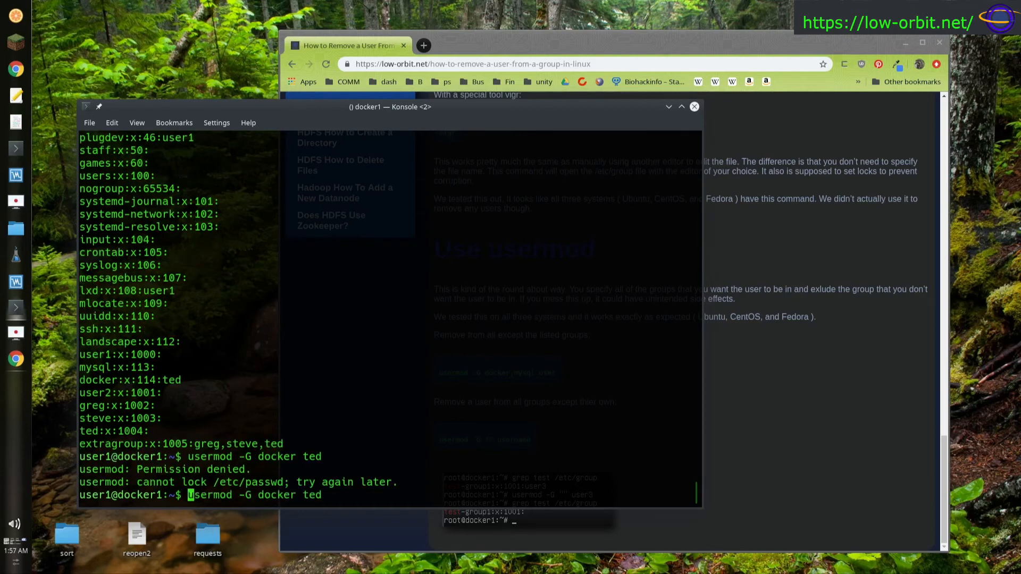
key("Return")
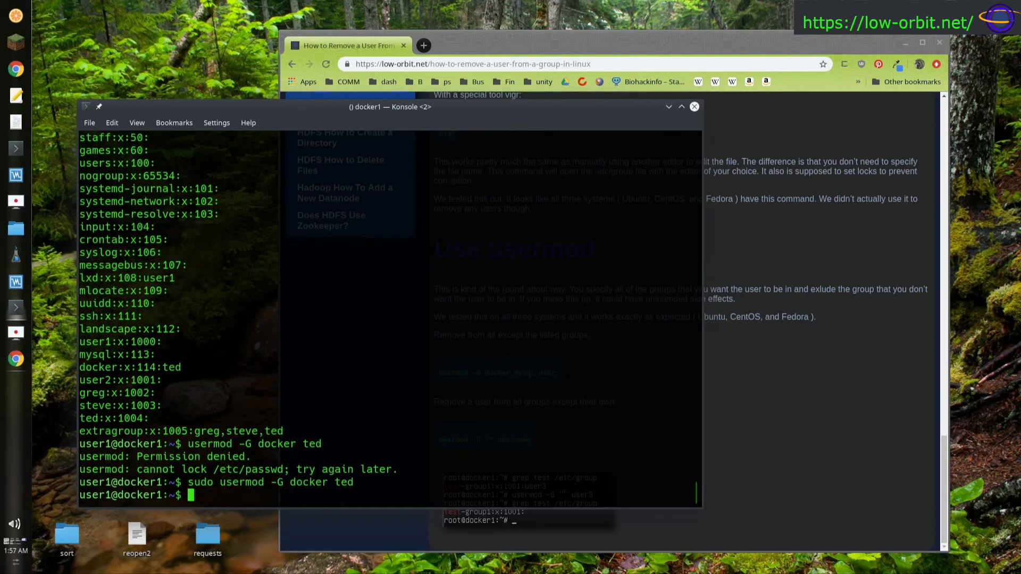
Step: Display /etc/group with cat to verify ted's groups
type("cat /etc/group")
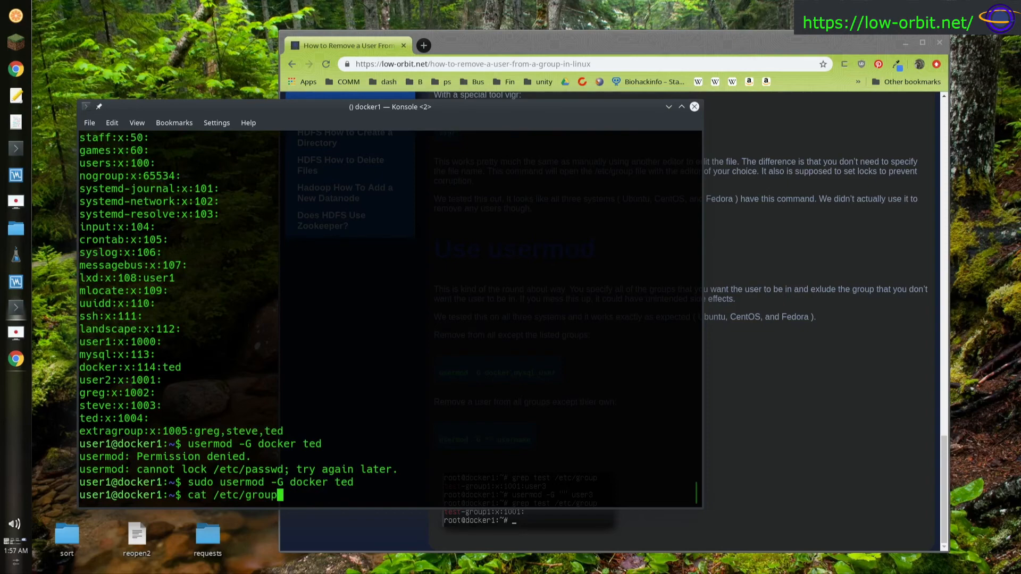
key("Return")
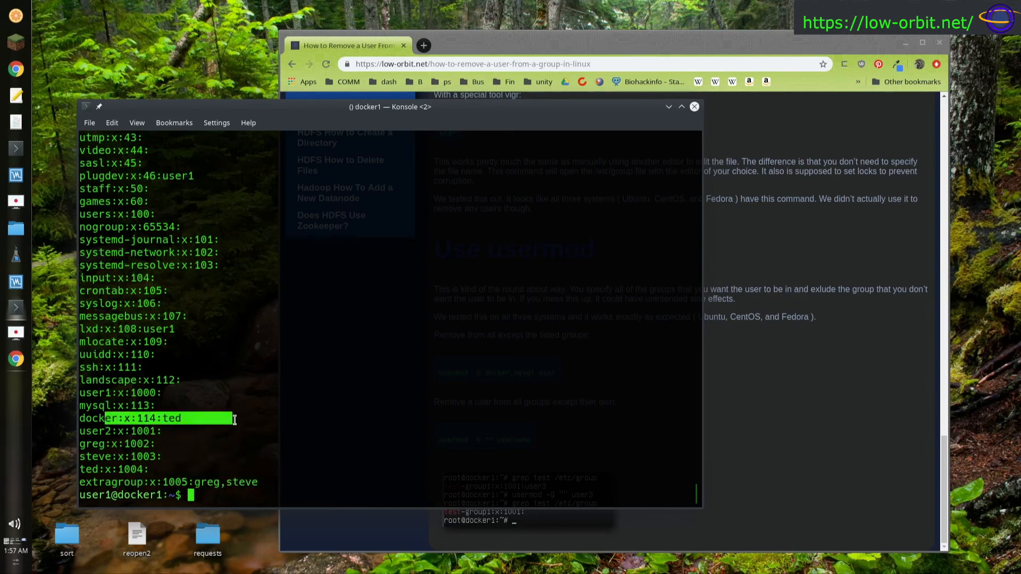
mouse_move(467, 333)
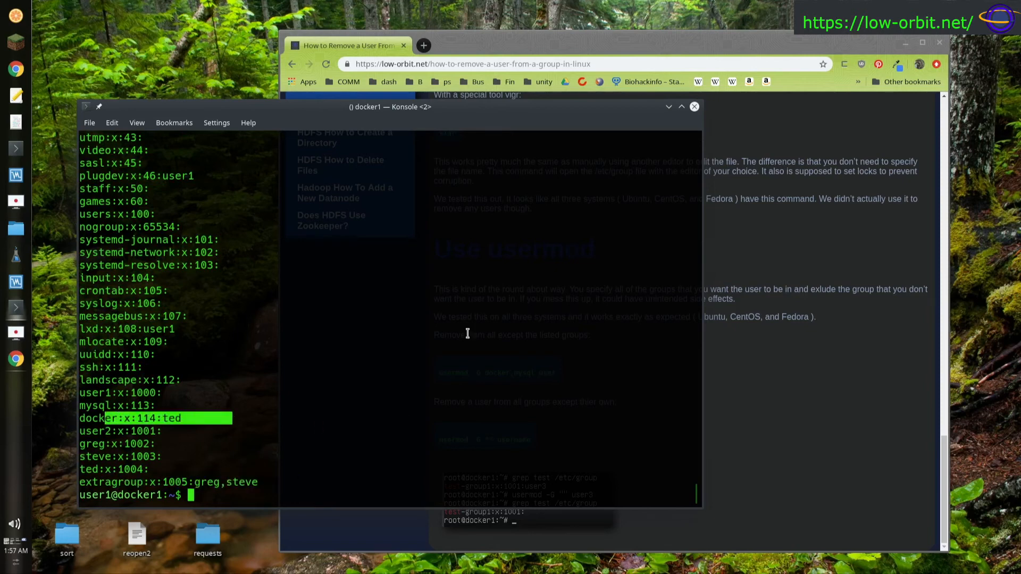
Step: Run sudo usermod -G docker,mysql ted, then sudo usermod -G "" ted to clear ted's groups
type("sudo usermod -G docker ted")
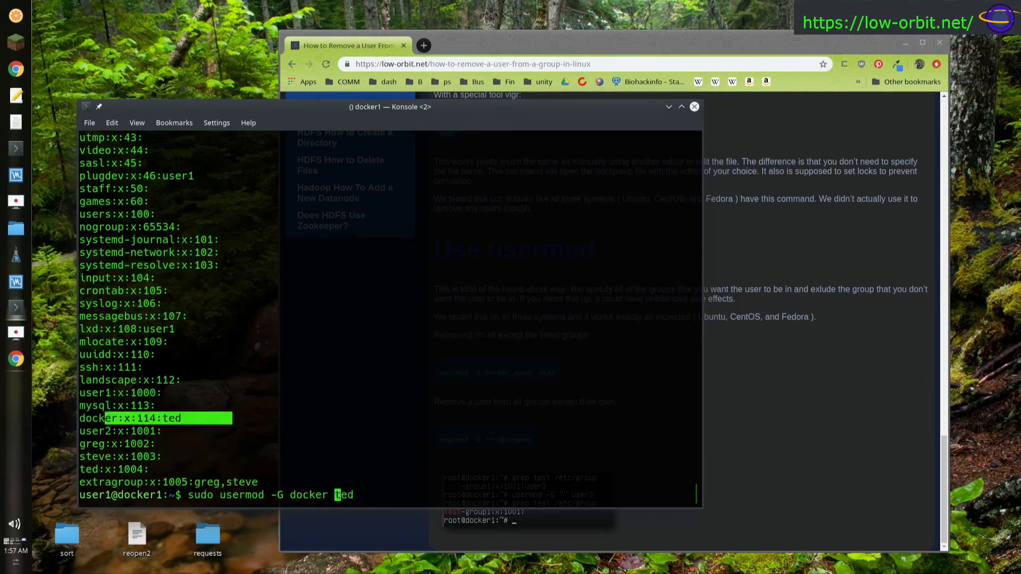
type(",")
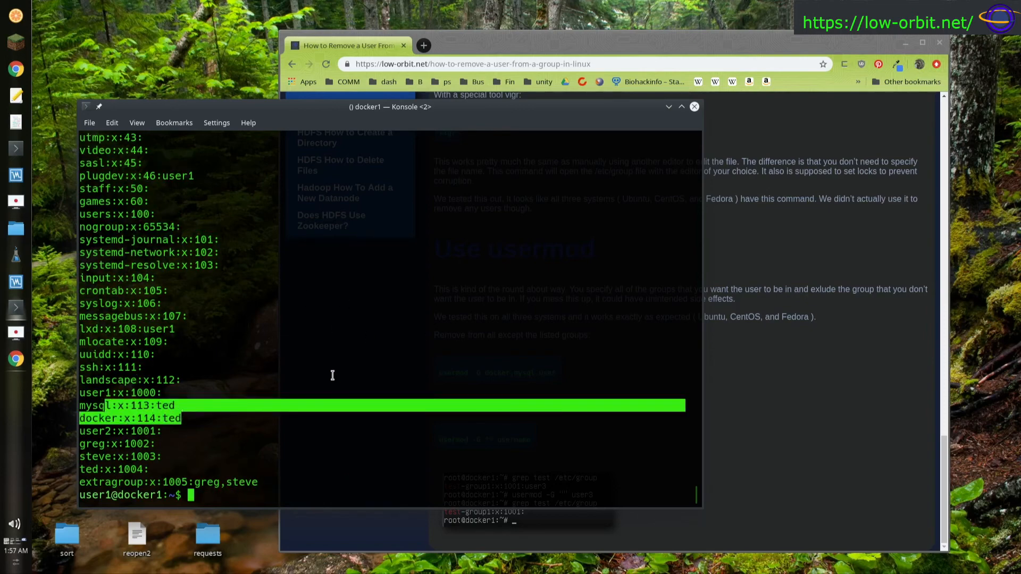
type("sudo usermod -G docker,mysql ted")
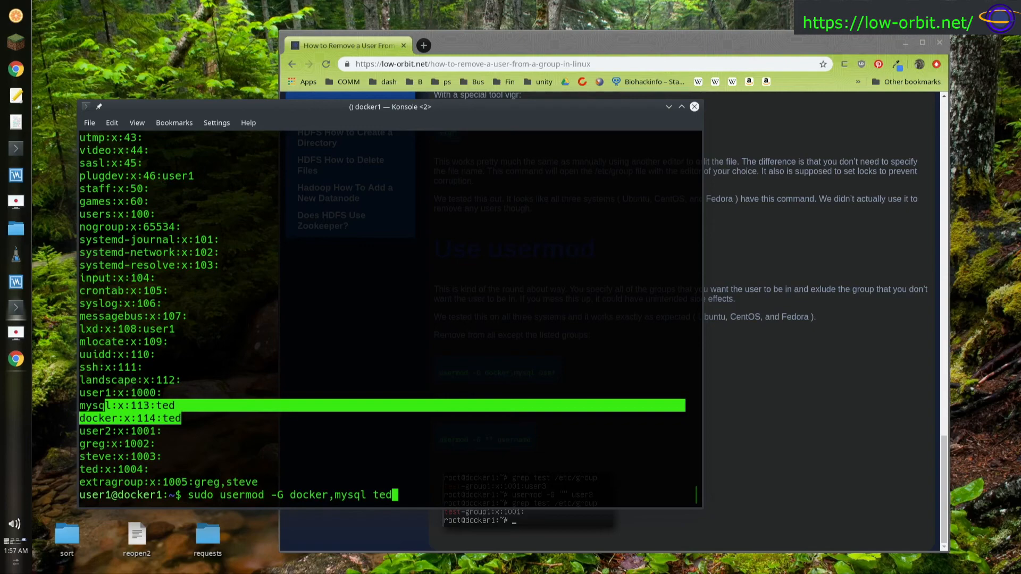
mouse_move(686, 448)
type("\"\"")
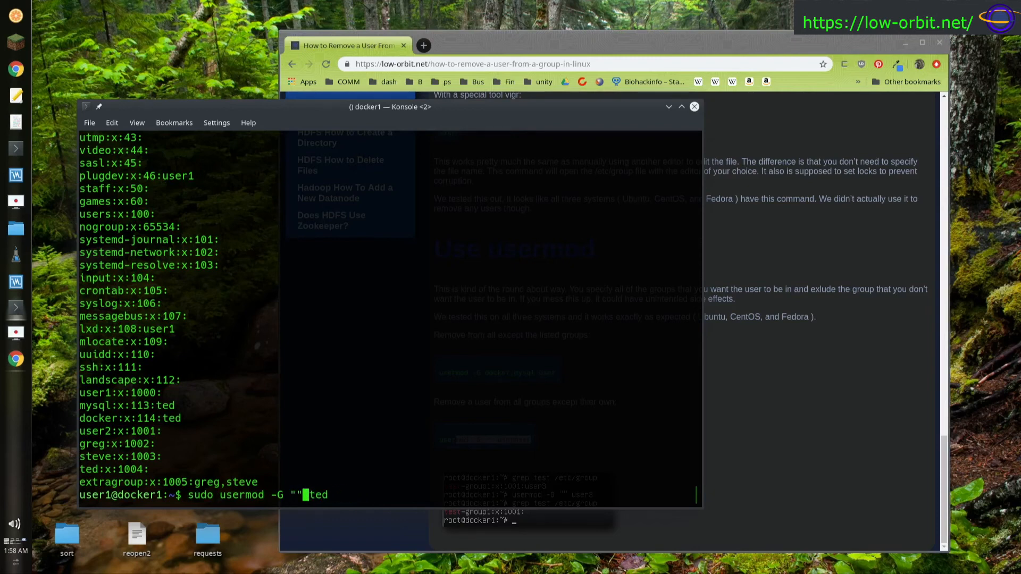
key("Return")
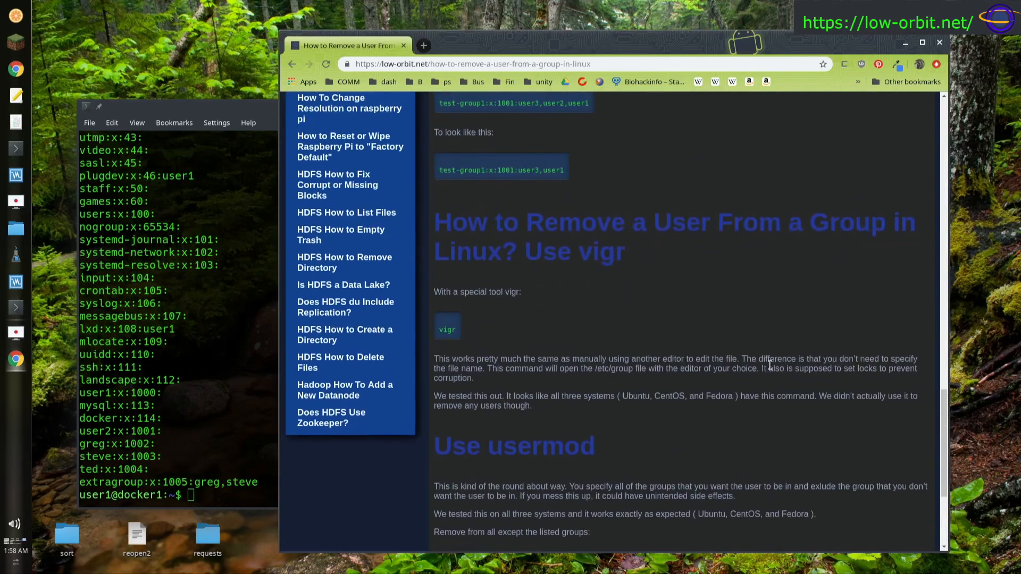
scroll("up", 3)
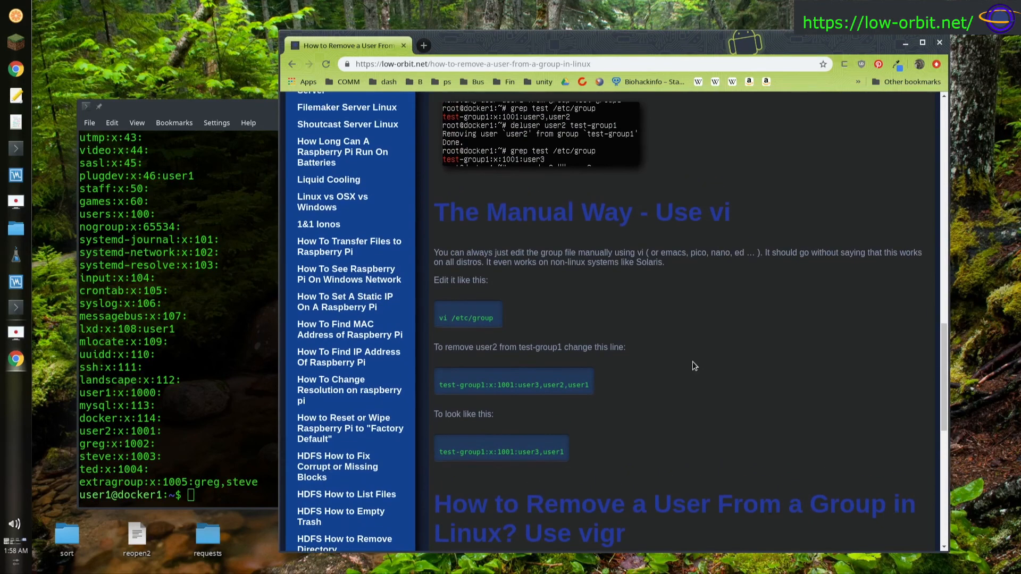
scroll("down", 3)
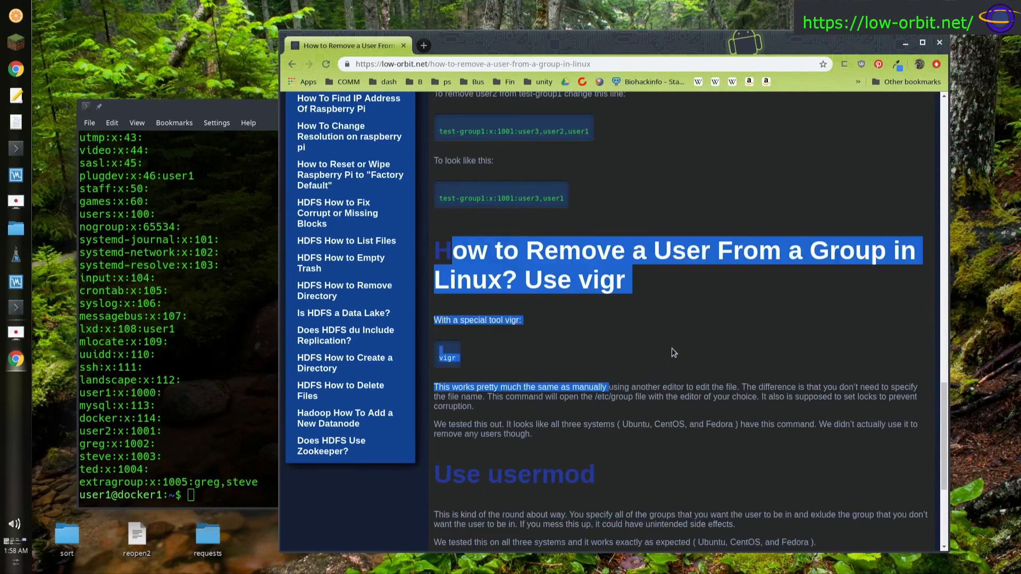
scroll("up", 3)
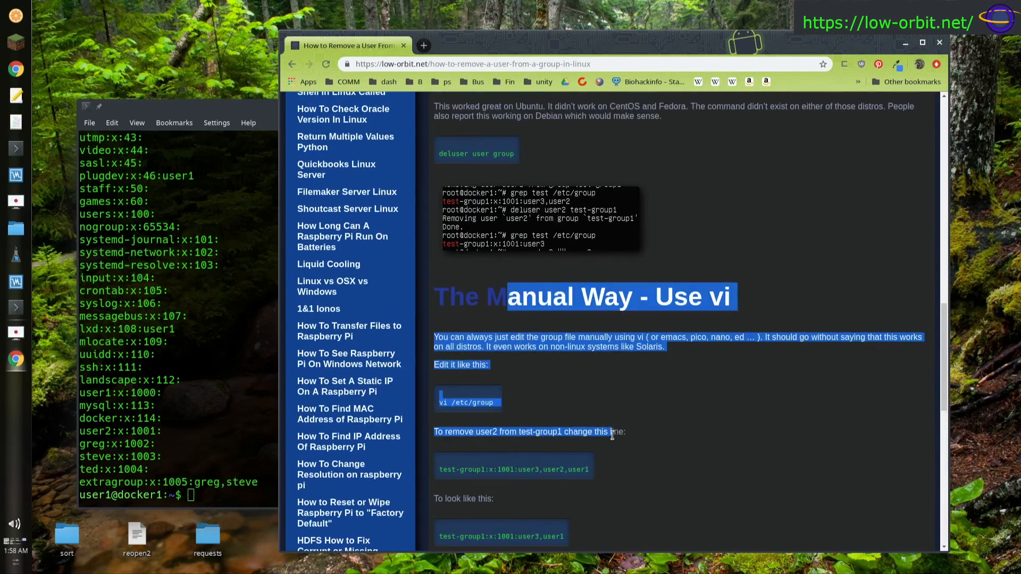
scroll("up", 3)
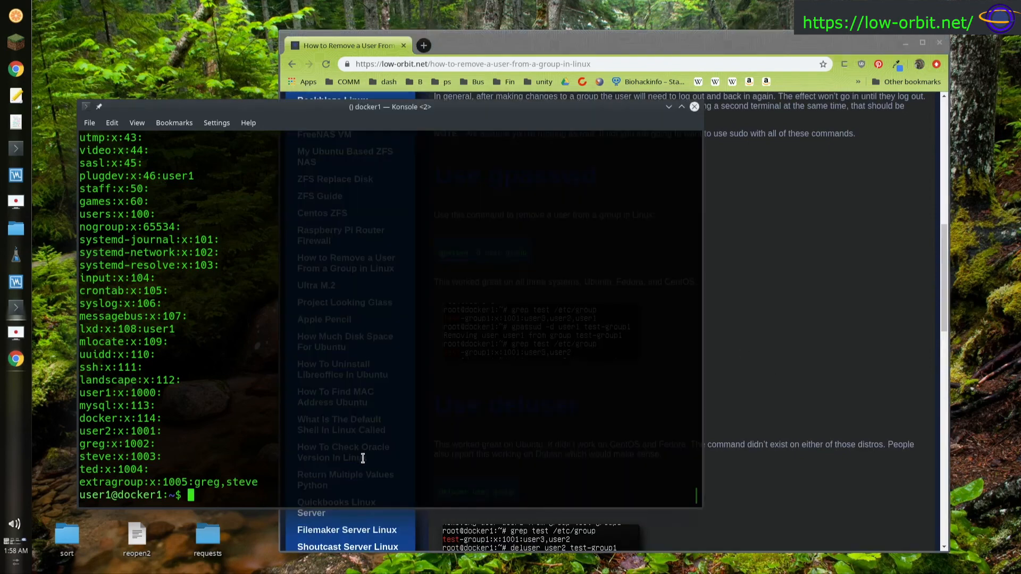
mouse_move(527, 453)
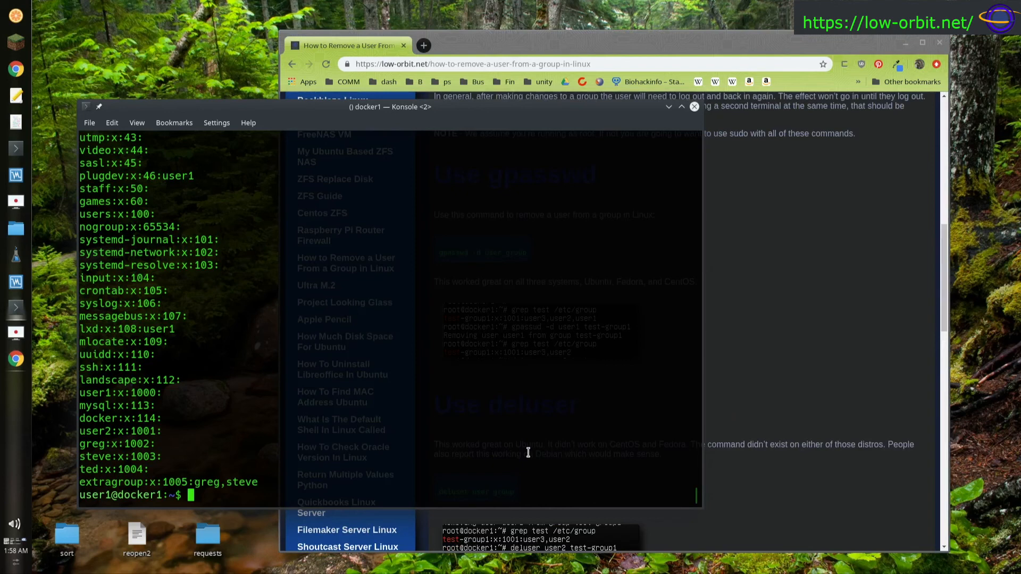
Step: Remove greg from extragroup with gpasswd -d, retrying with sudo and the full group name
type("gpasswd")
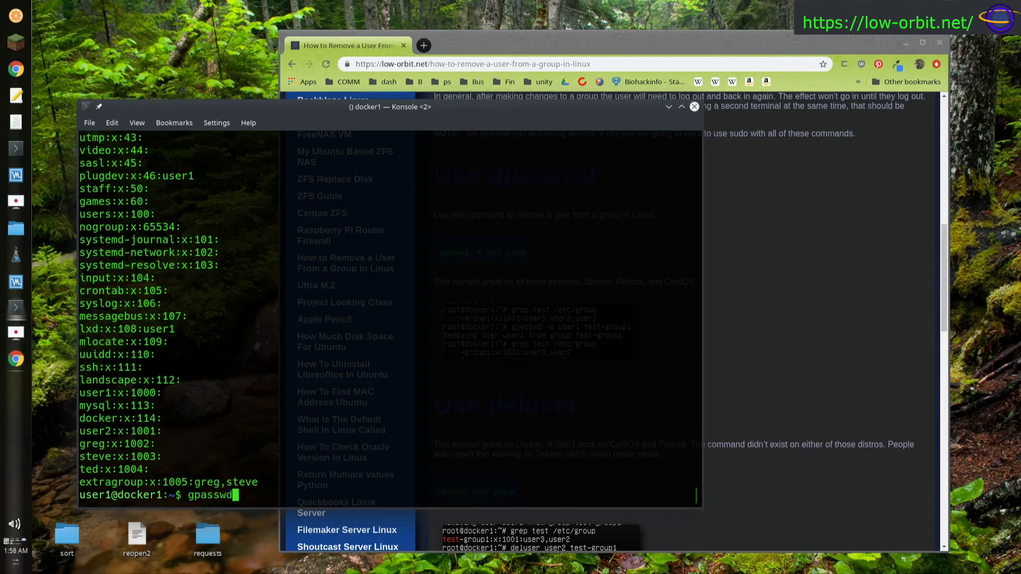
type("-d")
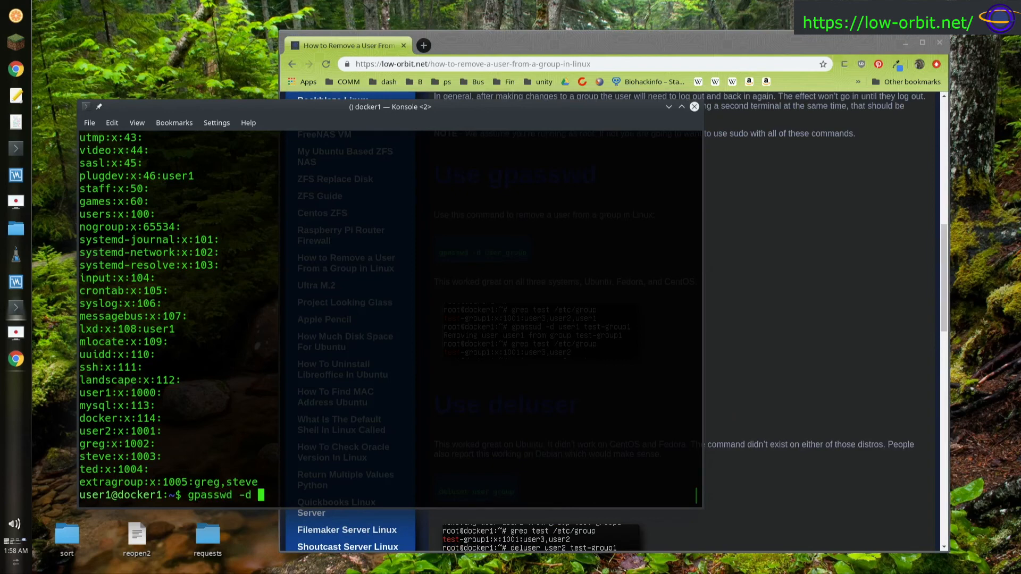
type("greg group")
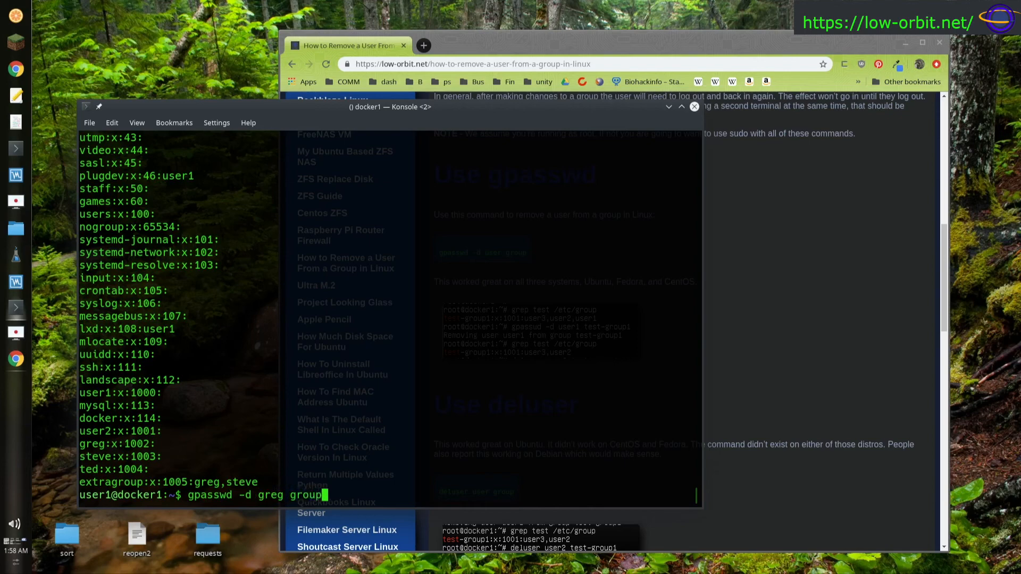
key("Return")
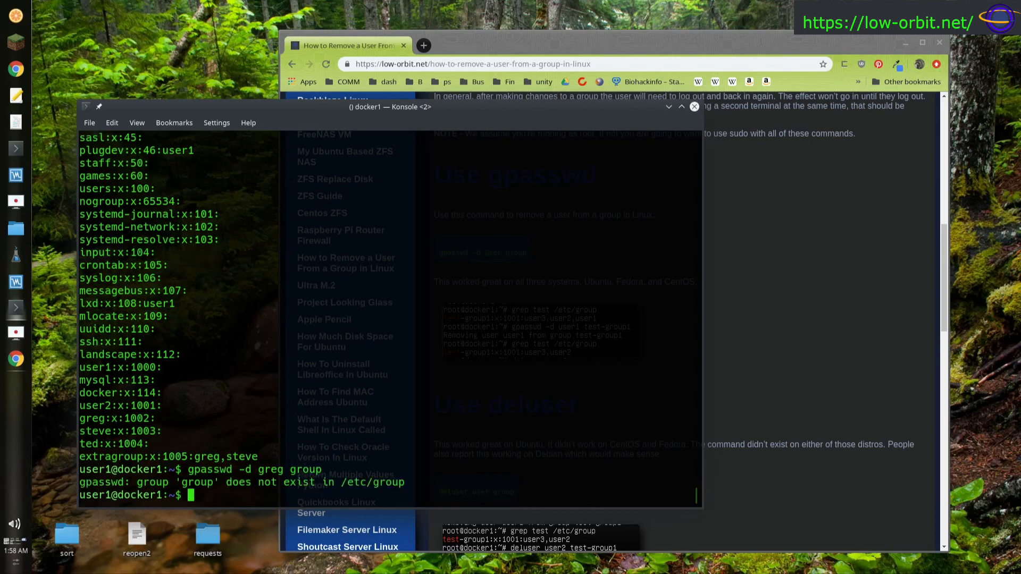
type("gpasswd -d greg gro")
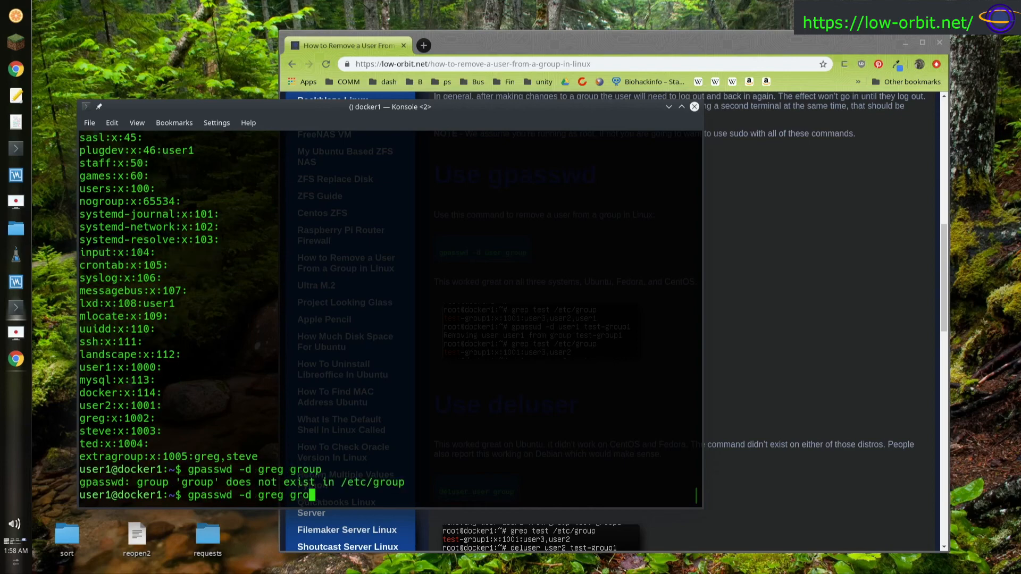
key("BackSpace")
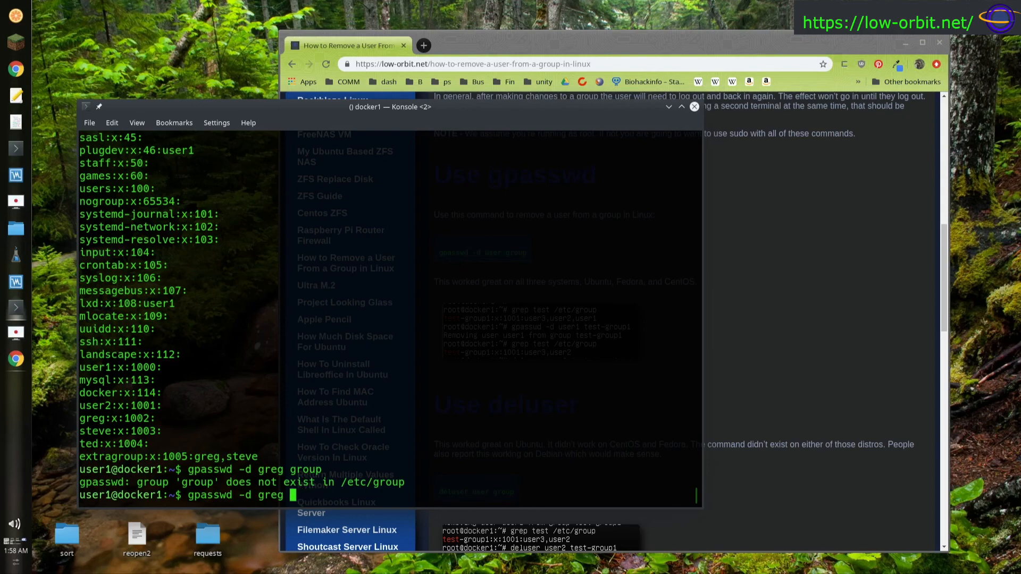
type("extra")
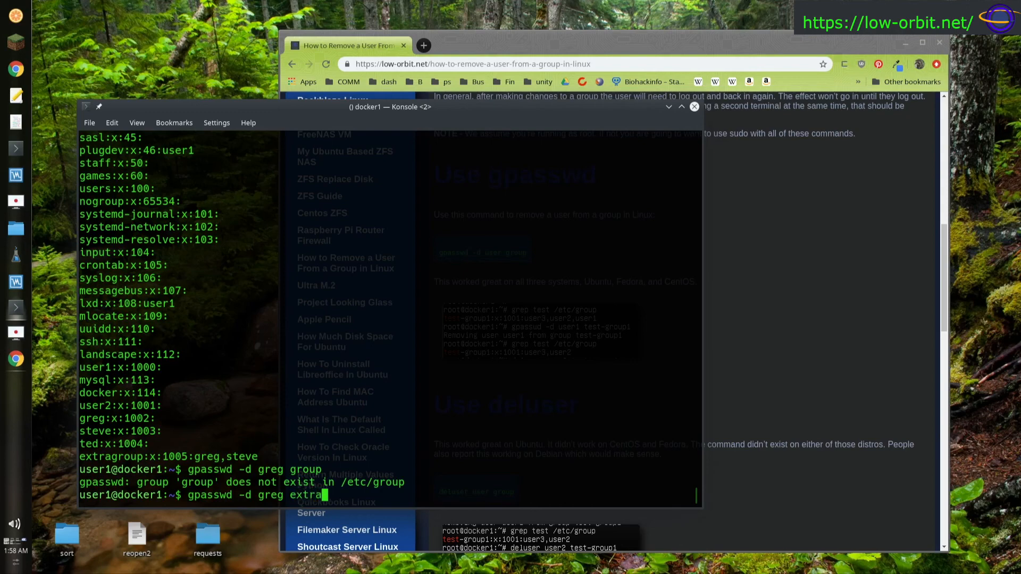
type("group")
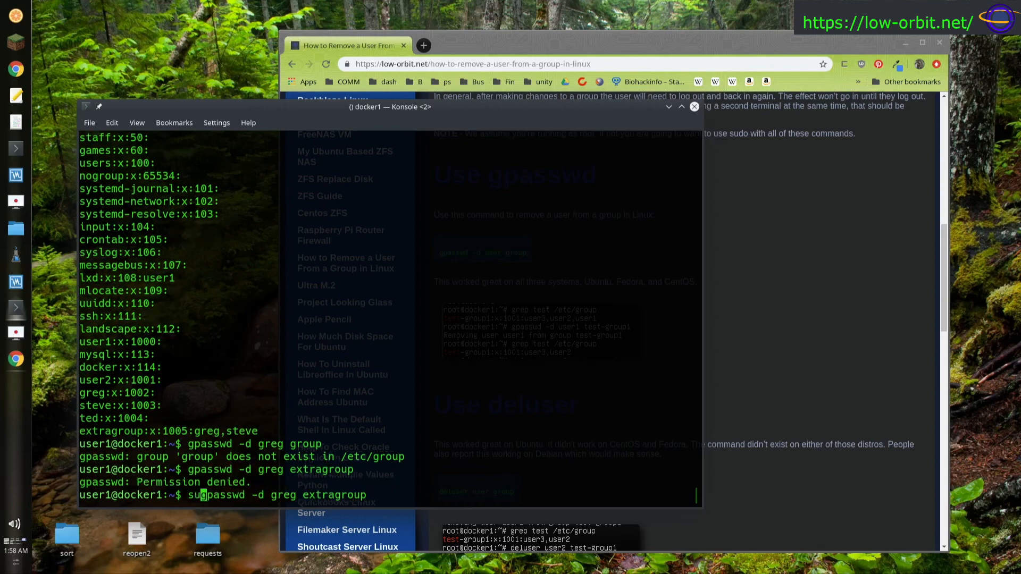
type("do ")
key("Return")
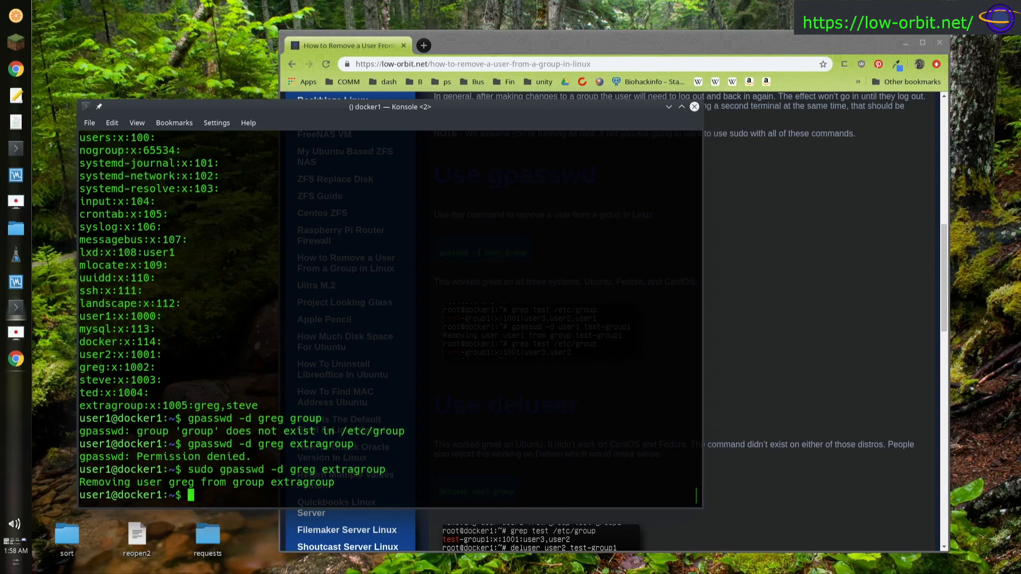
Step: Remove steve from extragroup with sudo gpasswd -d and show the updated group list
type("sudo gpasswd -d greg extragroup")
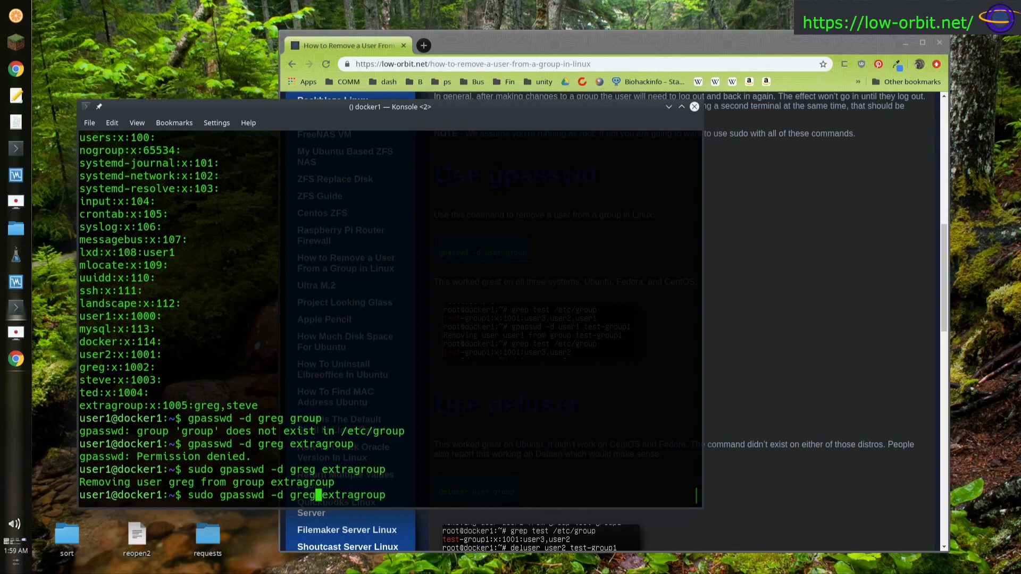
type("steve")
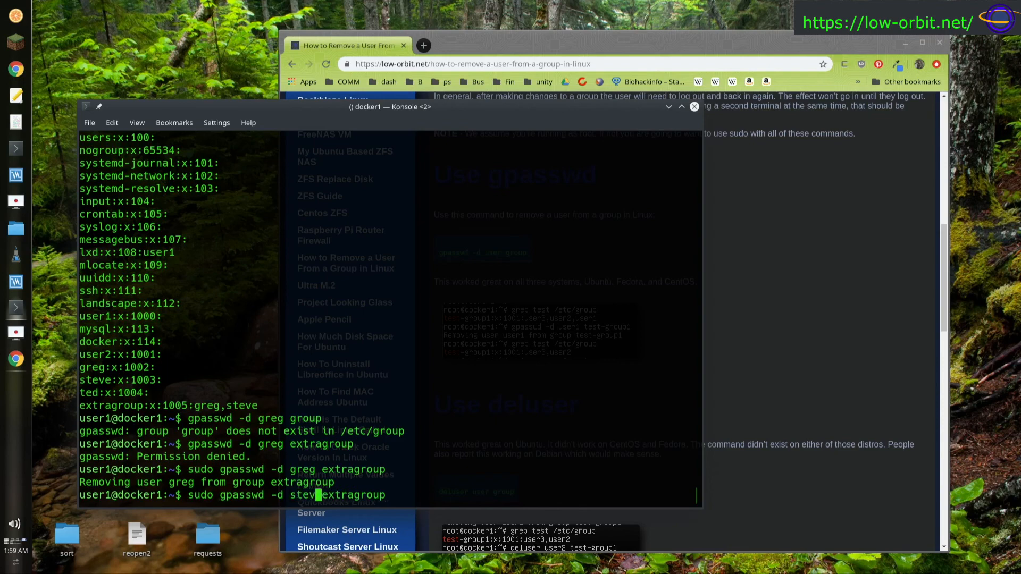
key("Return")
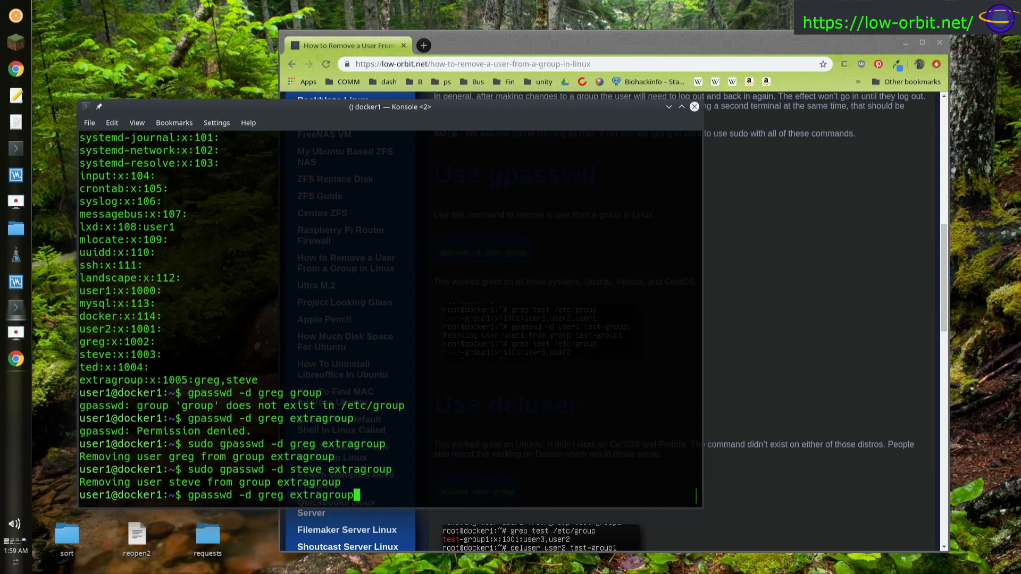
key("Return")
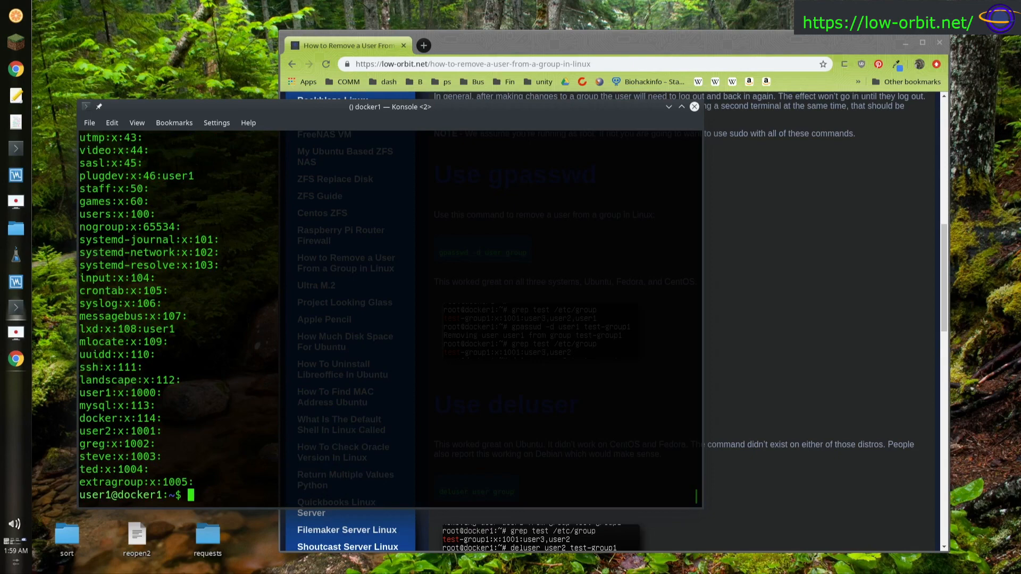
mouse_move(262, 382)
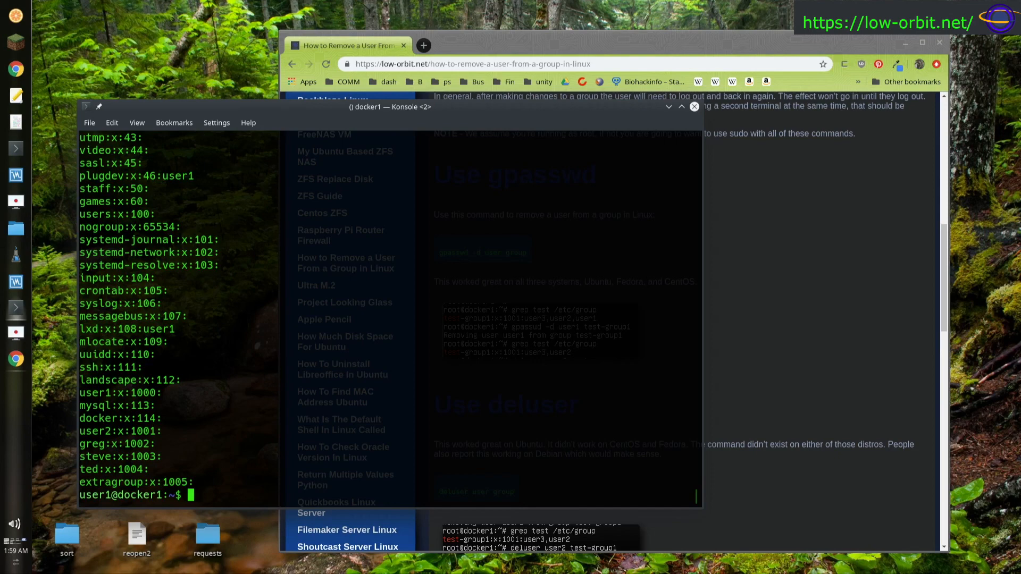
mouse_move(659, 38)
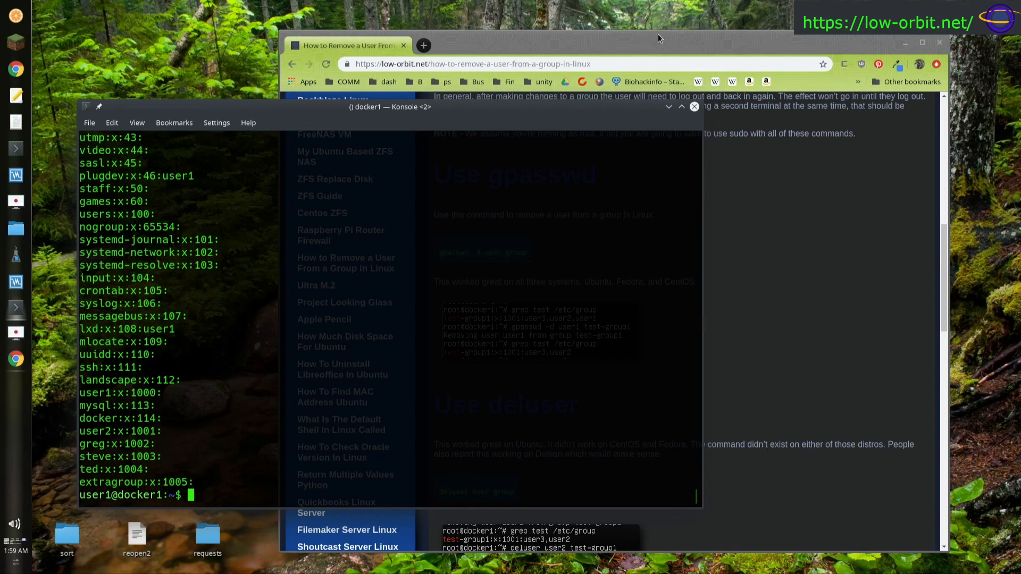
mouse_move(662, 45)
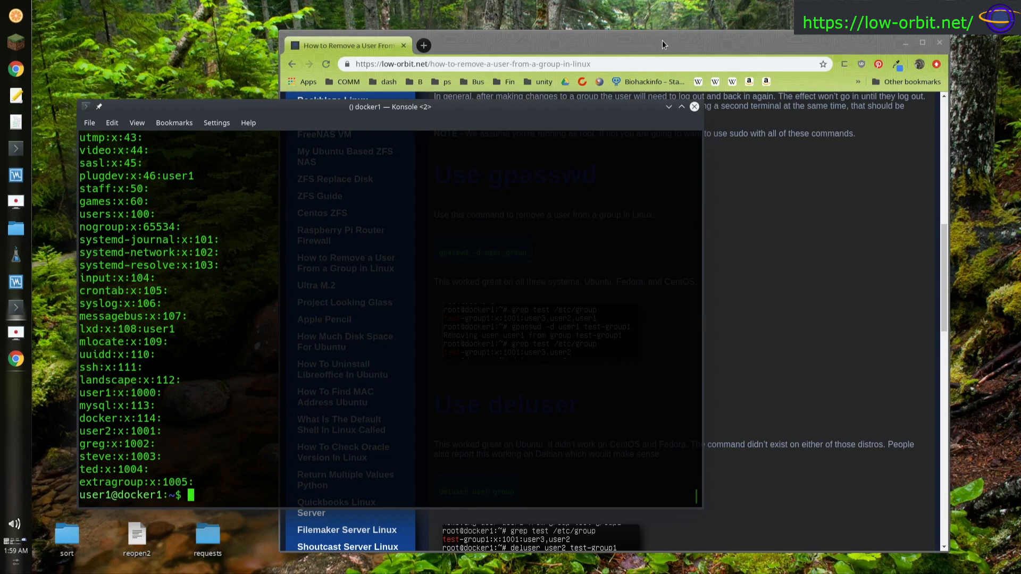
mouse_move(317, 211)
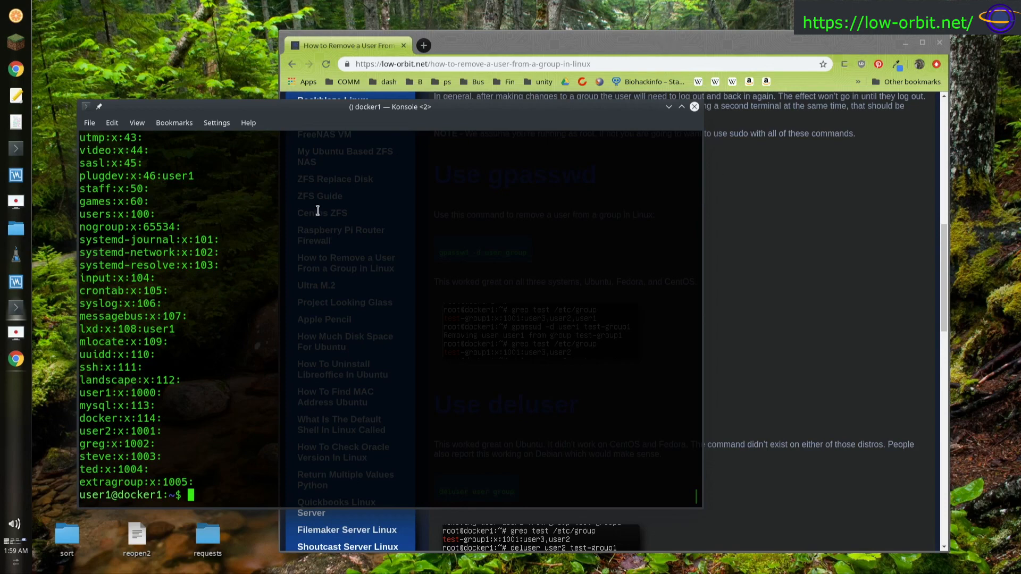